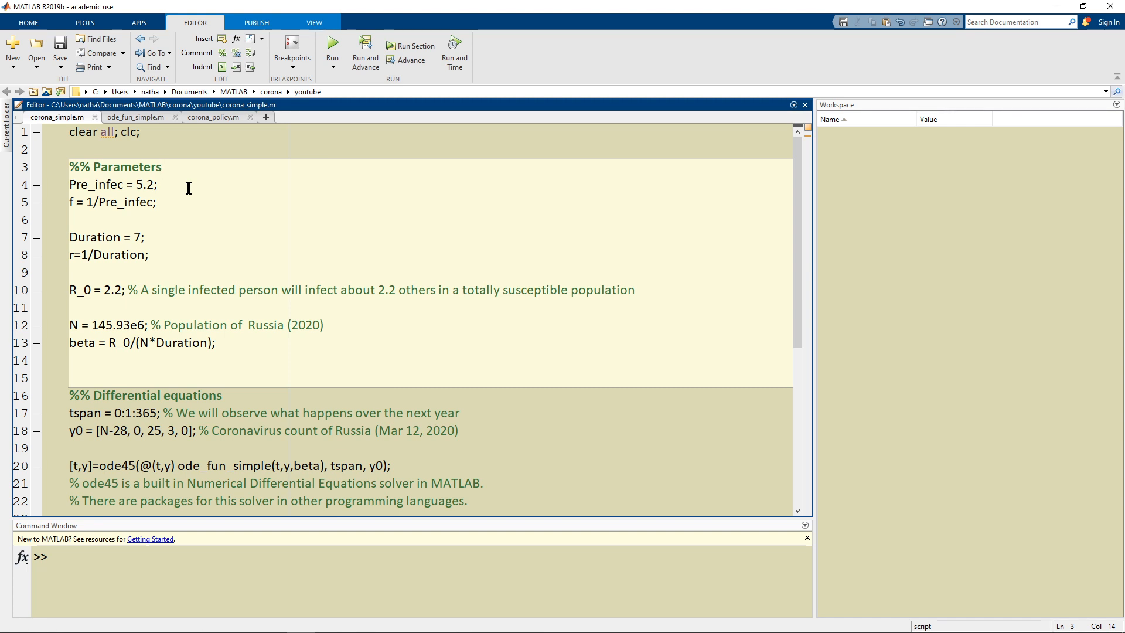
{"action": "mouse_move", "coordinate": [173, 242]}
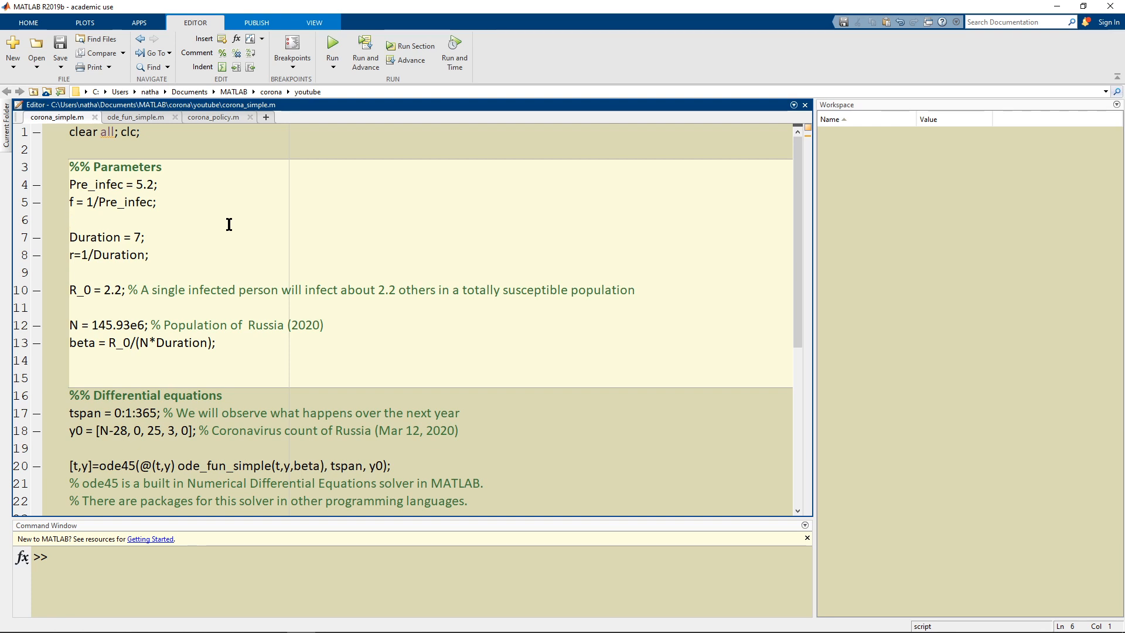
{"action": "mouse_move", "coordinate": [565, 191]}
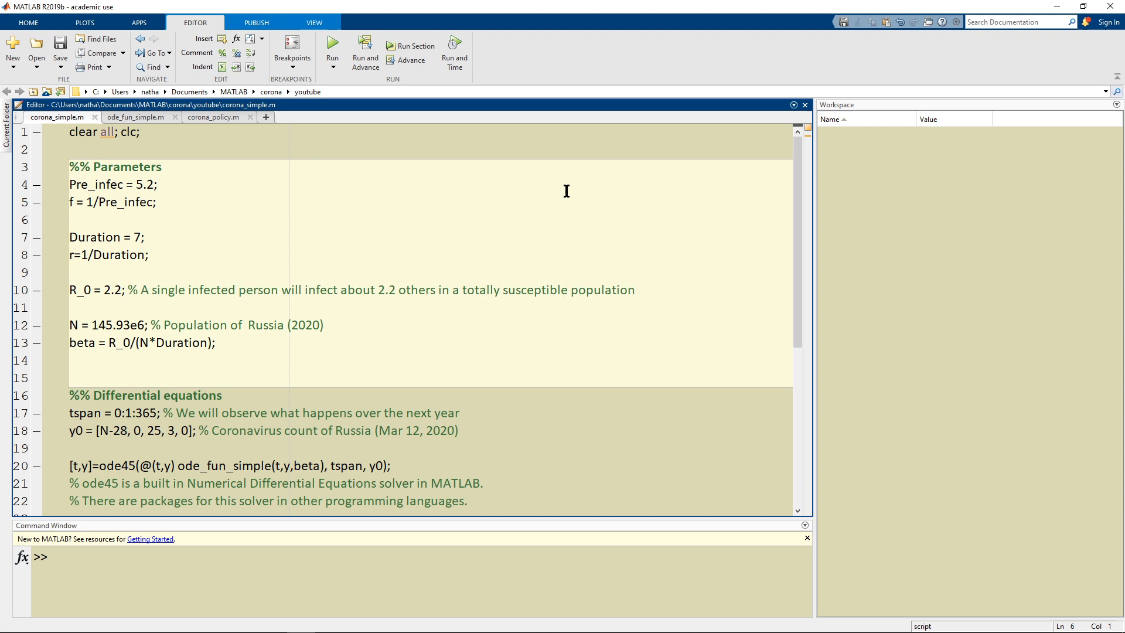
Step: Review the parameter lines: Pre_infec 5.2, Duration 7, the totally susceptible population comment and R_0
{"action": "left_click", "coordinate": [69, 221]}
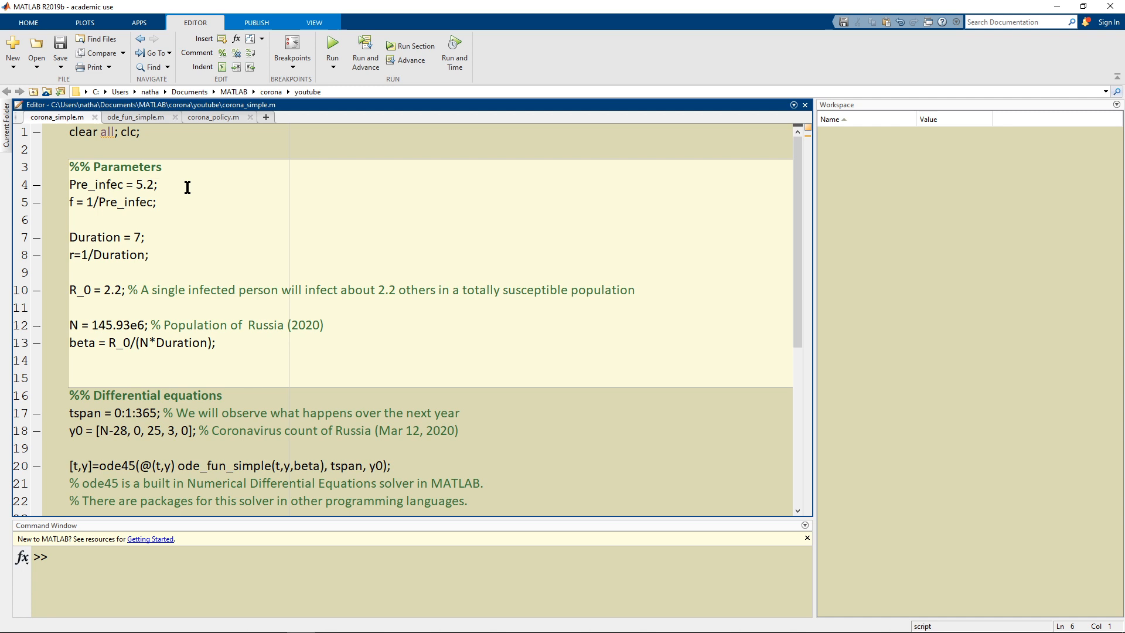
{"action": "left_click", "coordinate": [71, 219]}
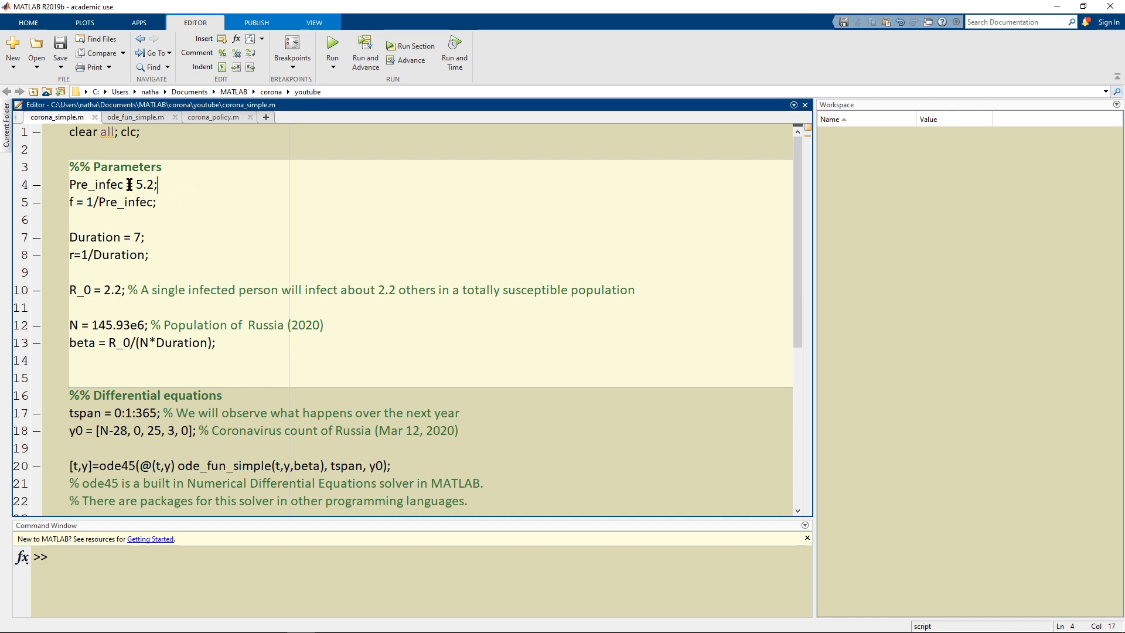
{"action": "double_click", "coordinate": [142, 184]}
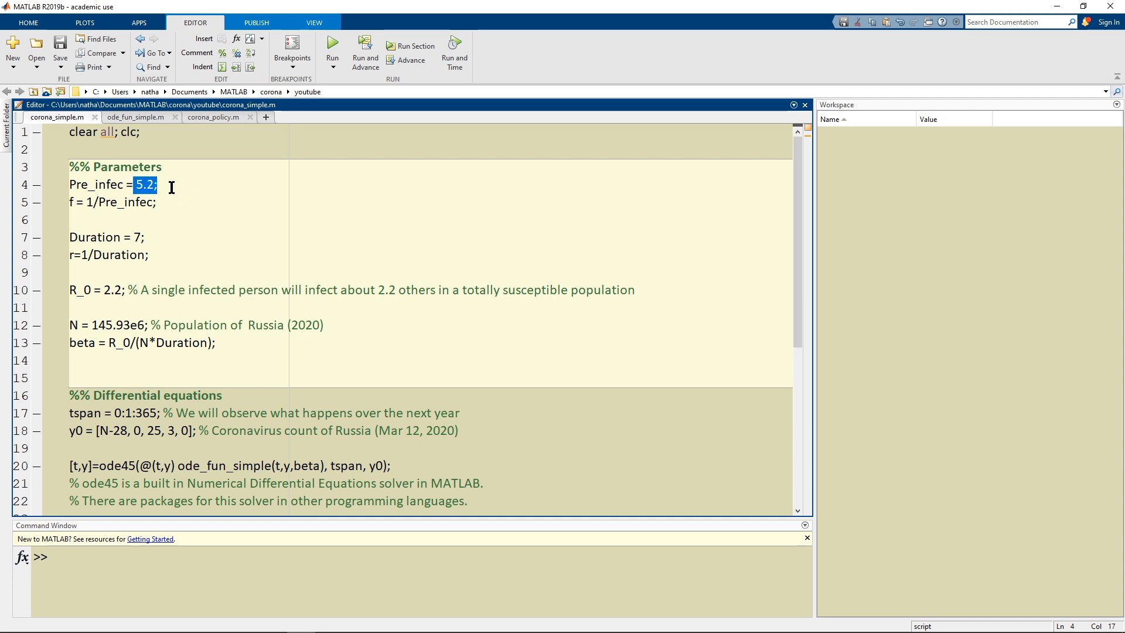
{"action": "mouse_move", "coordinate": [110, 241]}
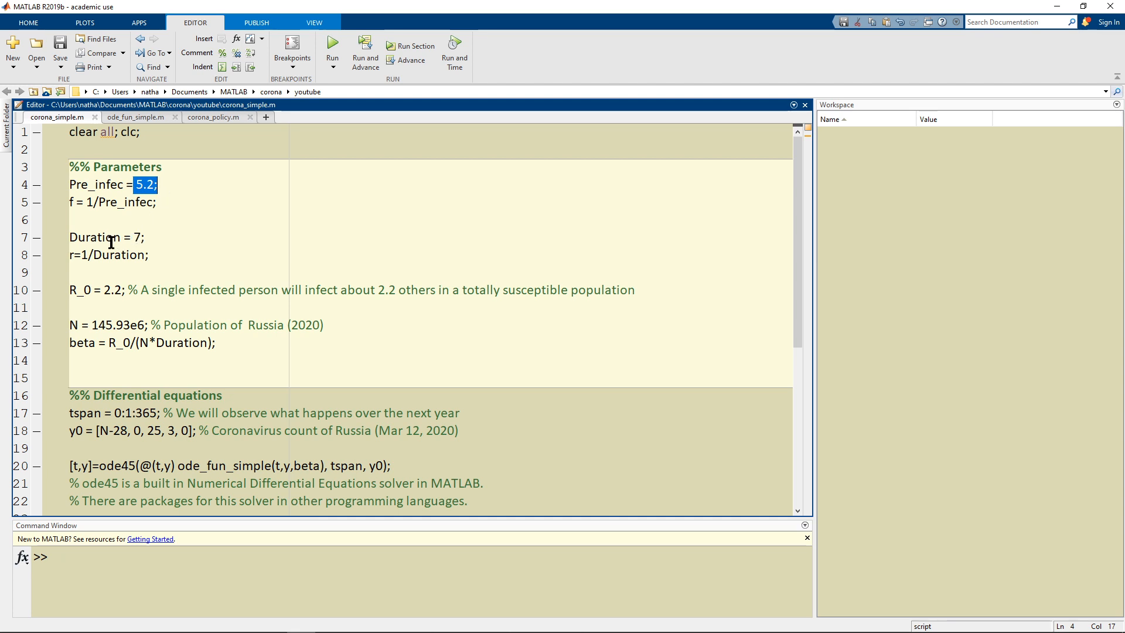
{"action": "double_click", "coordinate": [136, 236]}
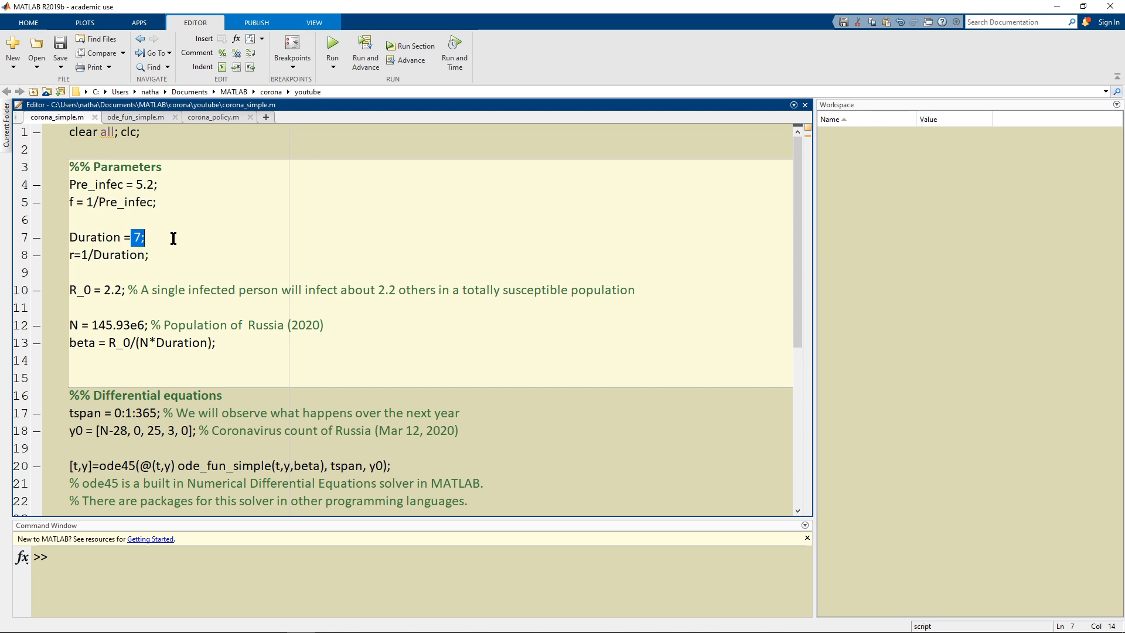
{"action": "mouse_move", "coordinate": [181, 202]}
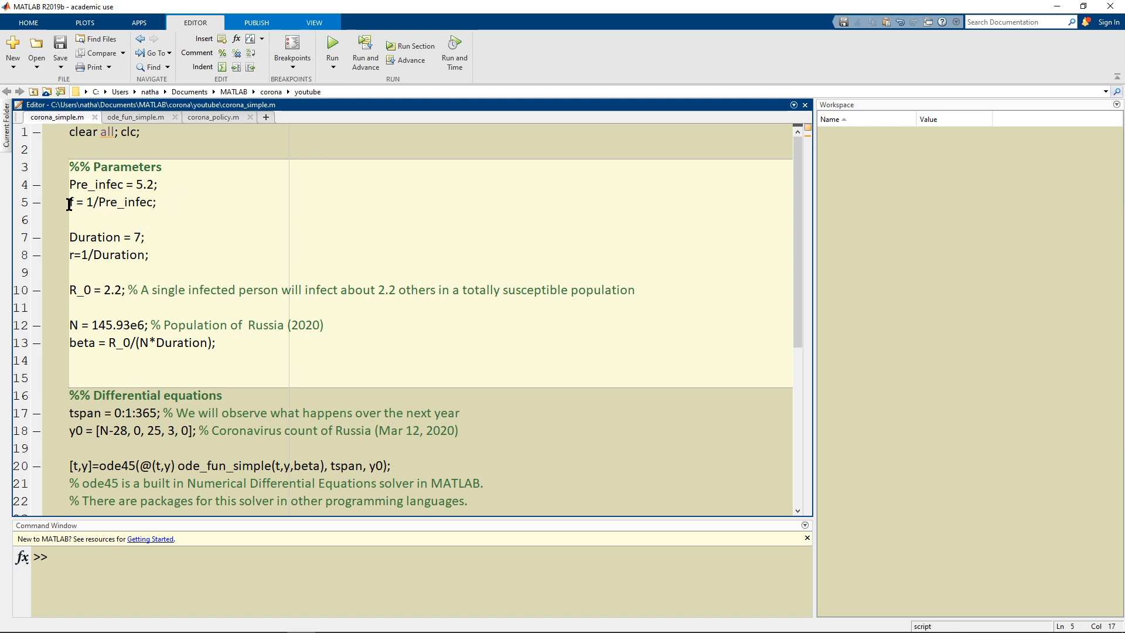
{"action": "mouse_move", "coordinate": [174, 254]}
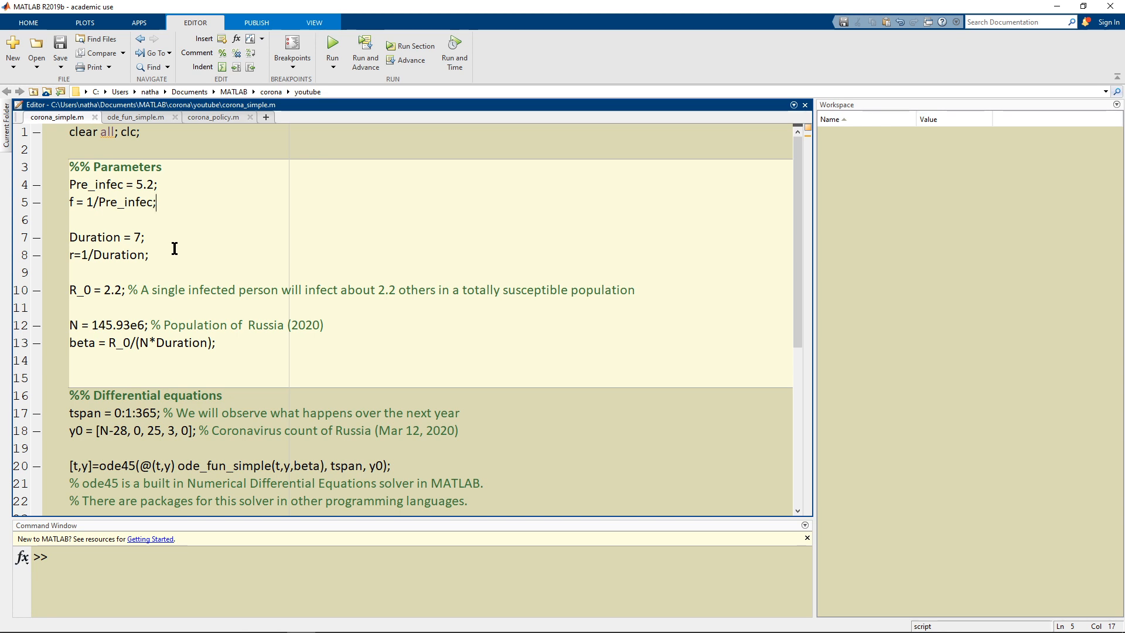
{"action": "mouse_move", "coordinate": [116, 304]}
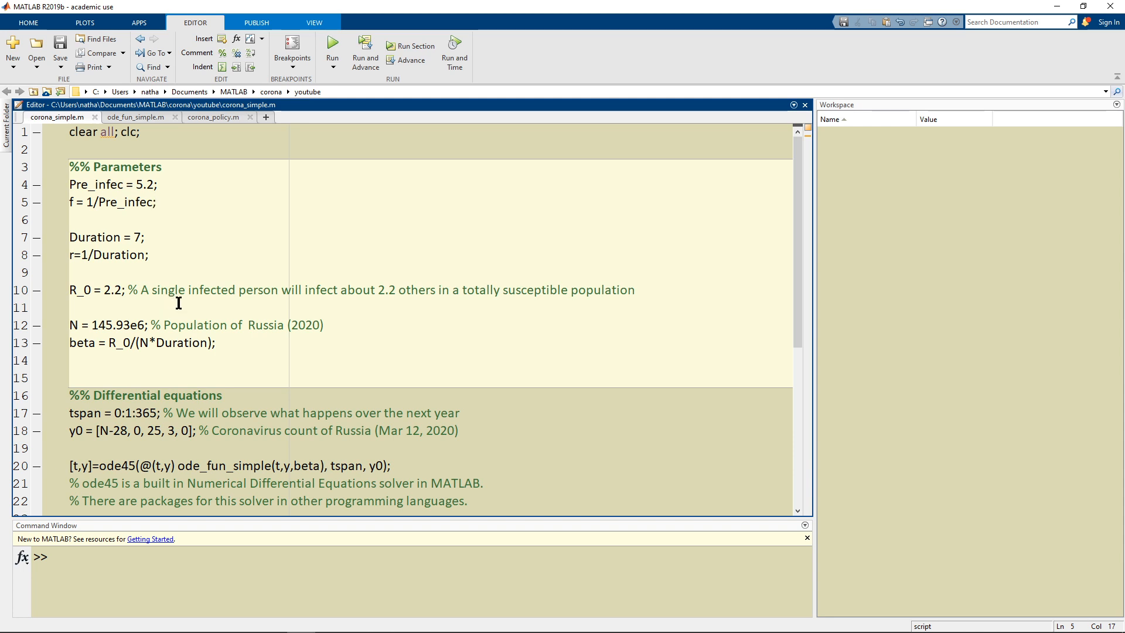
{"action": "mouse_move", "coordinate": [189, 304]}
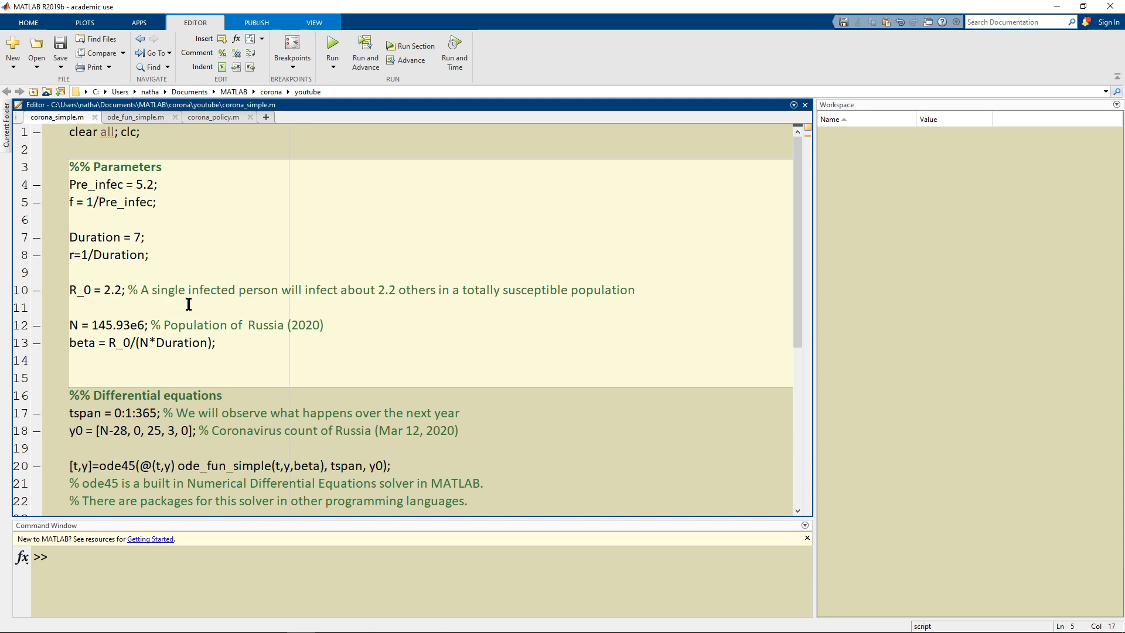
{"action": "left_click_drag", "start_coordinate": [465, 290], "coordinate": [633, 289]}
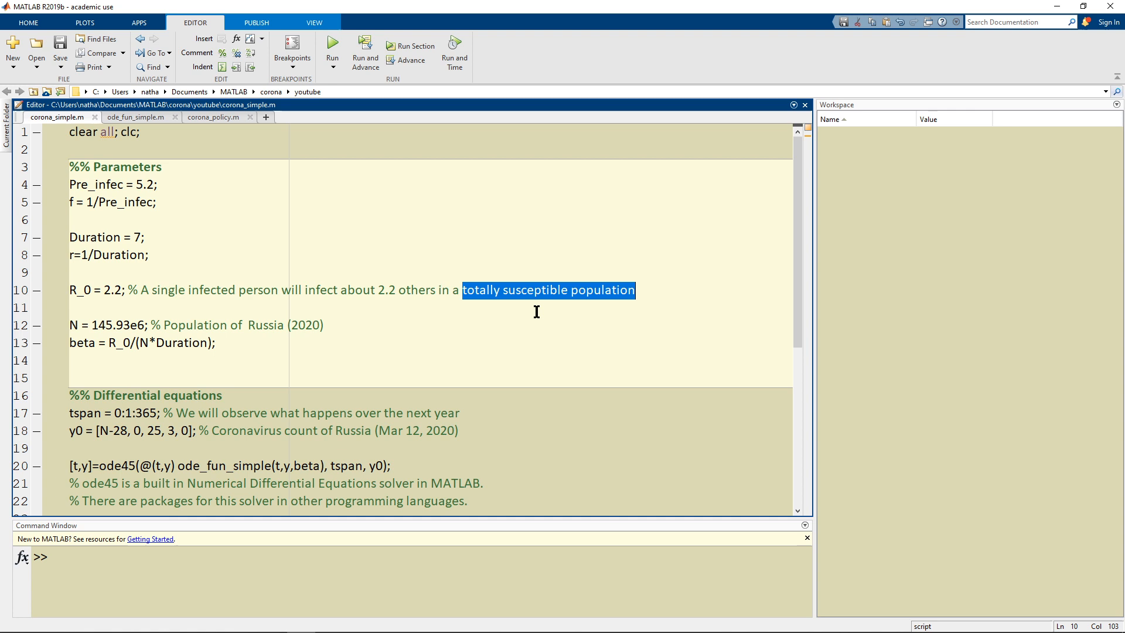
{"action": "left_click", "coordinate": [569, 289]}
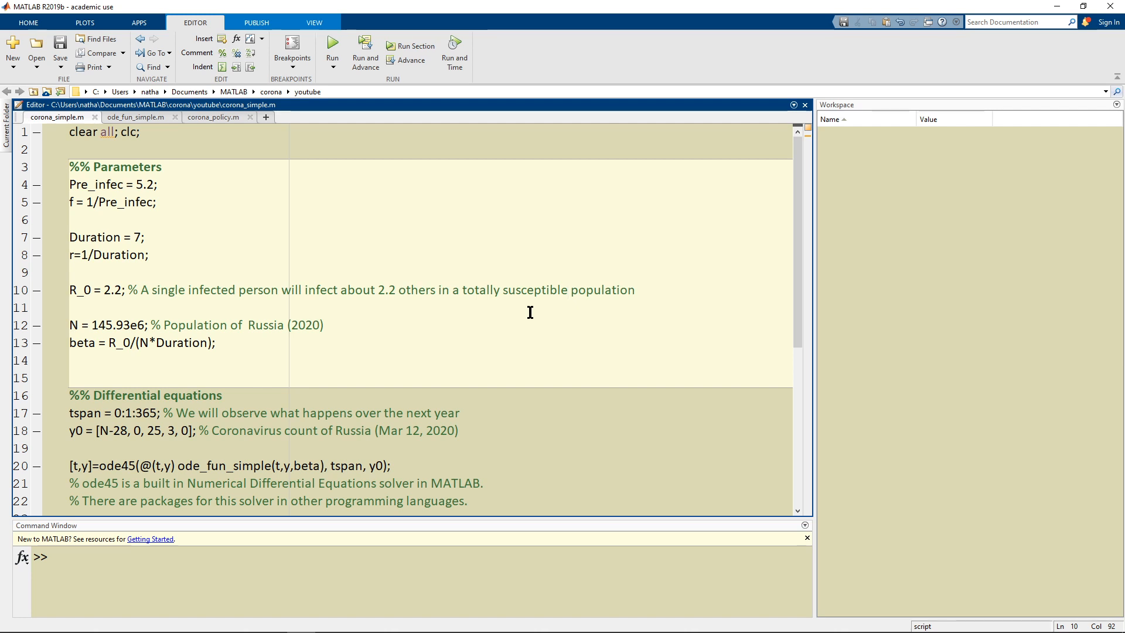
{"action": "mouse_move", "coordinate": [350, 317]}
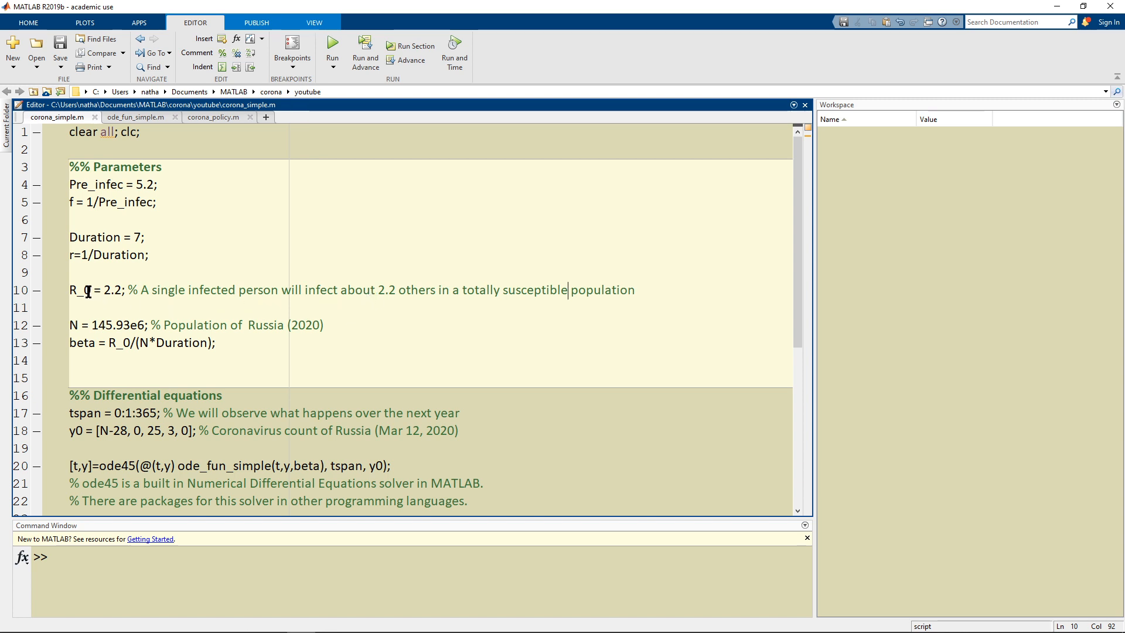
{"action": "double_click", "coordinate": [85, 290]}
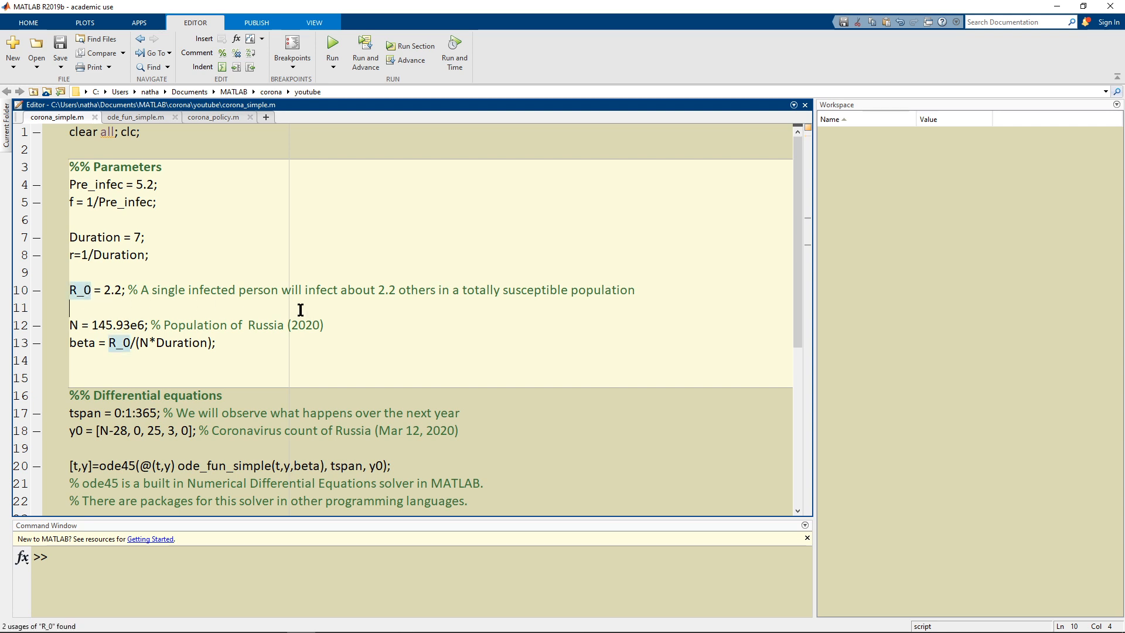
{"action": "scroll", "scroll_direction": "down", "scroll_amount": 3}
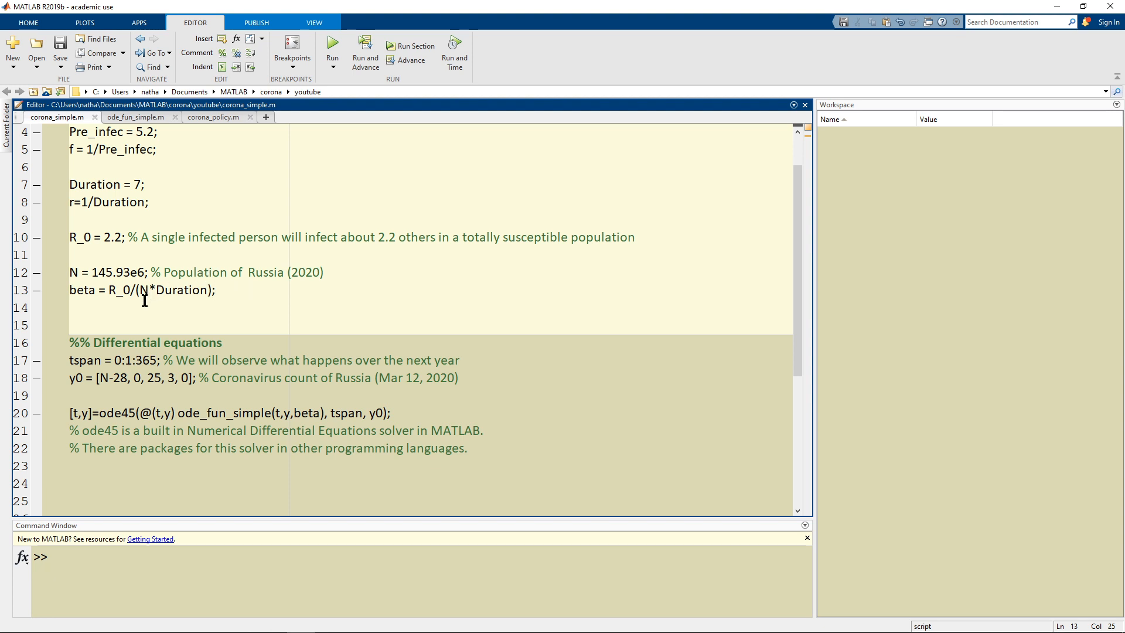
{"action": "mouse_move", "coordinate": [173, 302]}
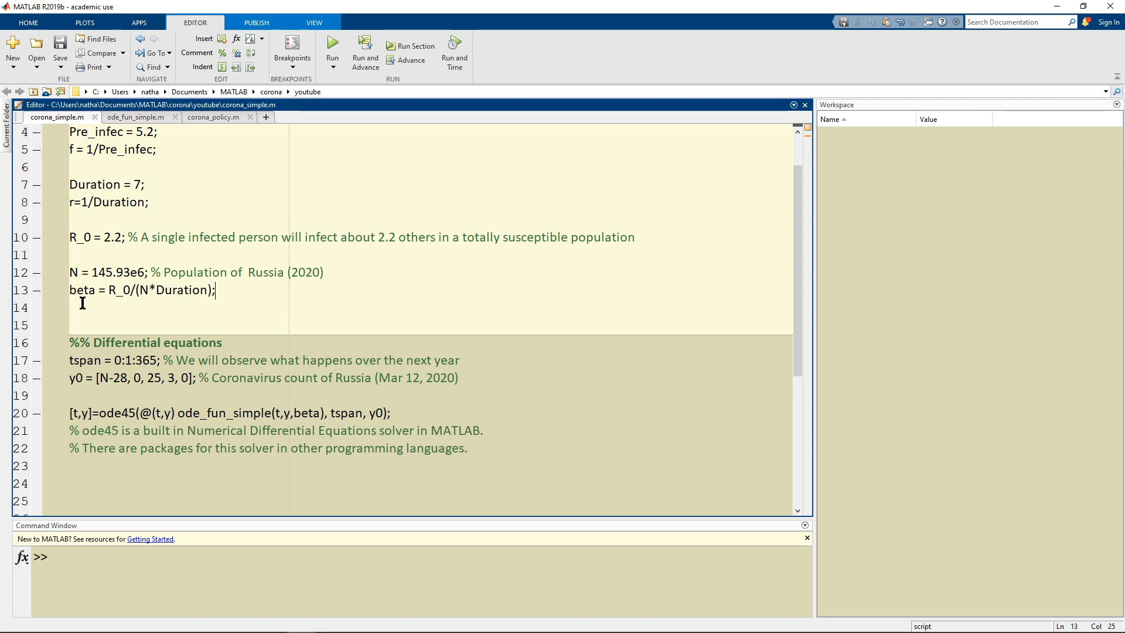
{"action": "mouse_move", "coordinate": [161, 295]}
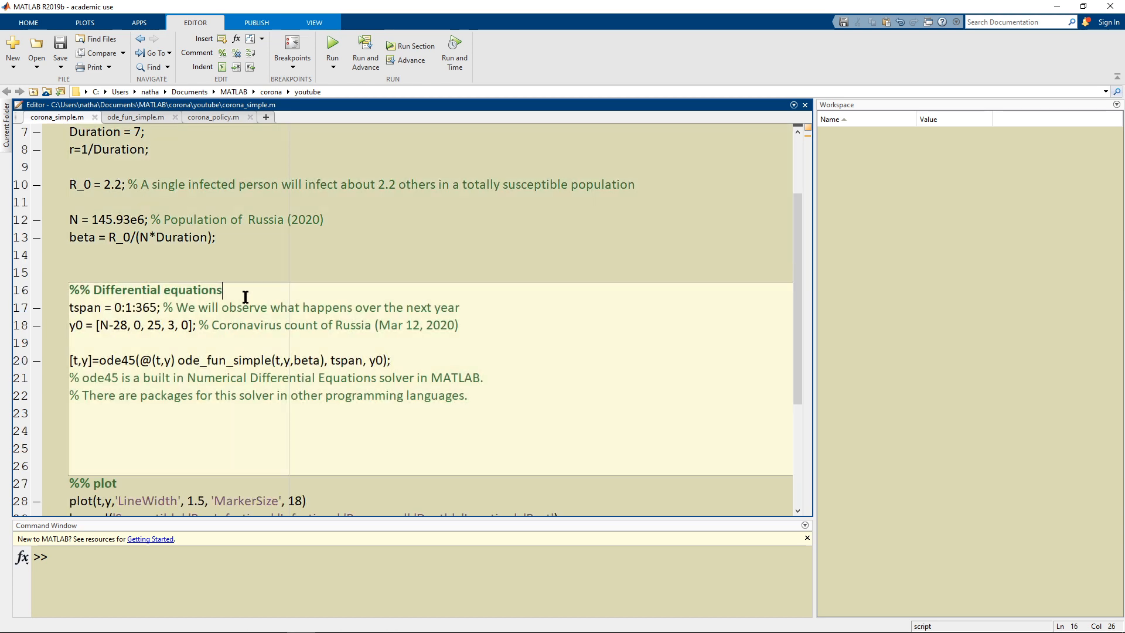
Step: Reach the differential equations section and examine the tspan range 0:1:365 and initial counts
{"action": "scroll", "scroll_direction": "down", "scroll_amount": 3}
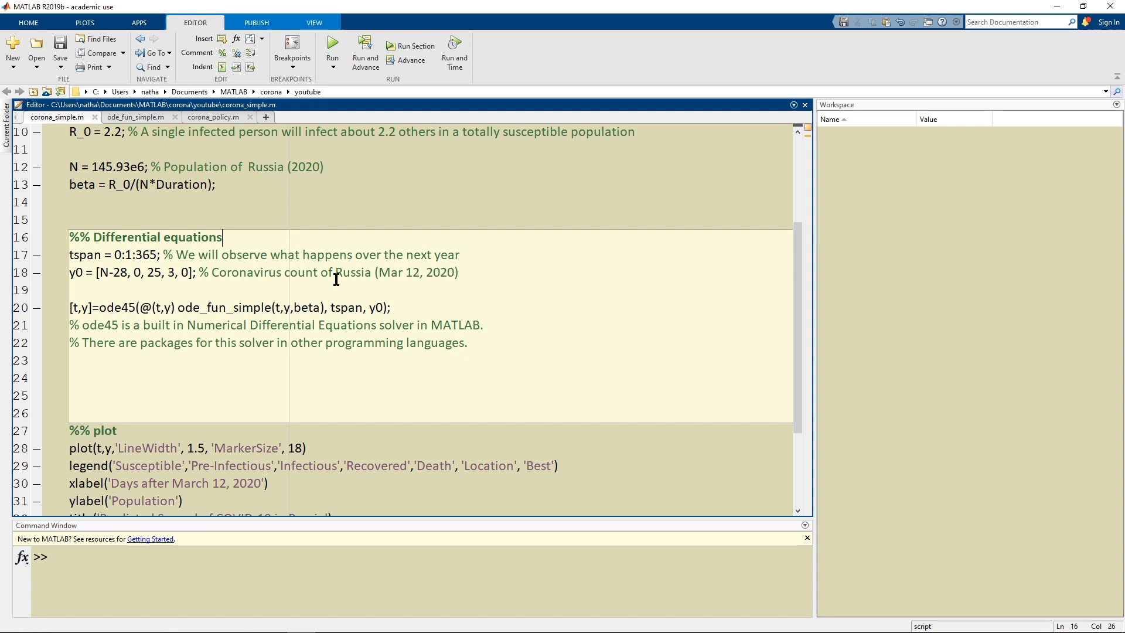
{"action": "scroll", "scroll_direction": "down", "scroll_amount": 3}
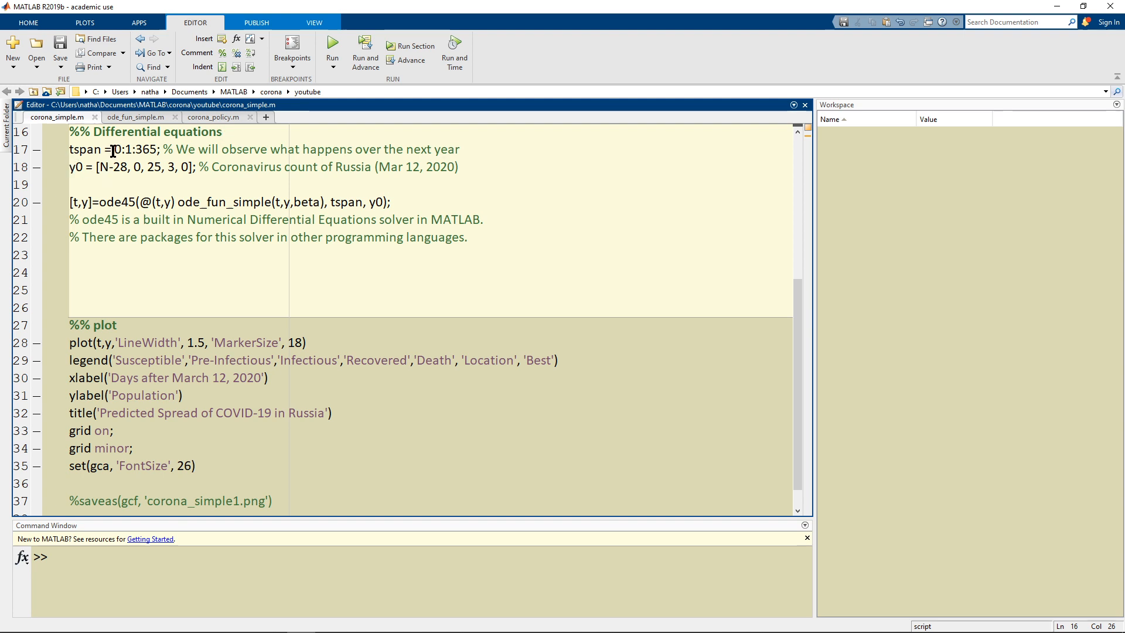
{"action": "double_click", "coordinate": [135, 149]}
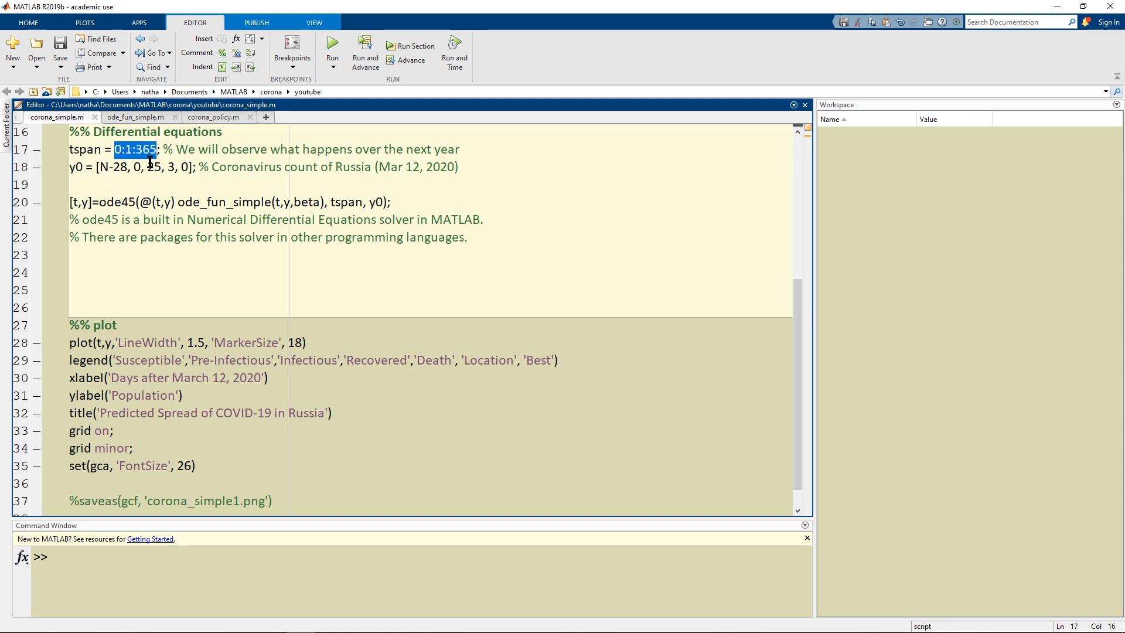
{"action": "left_click", "coordinate": [122, 158]}
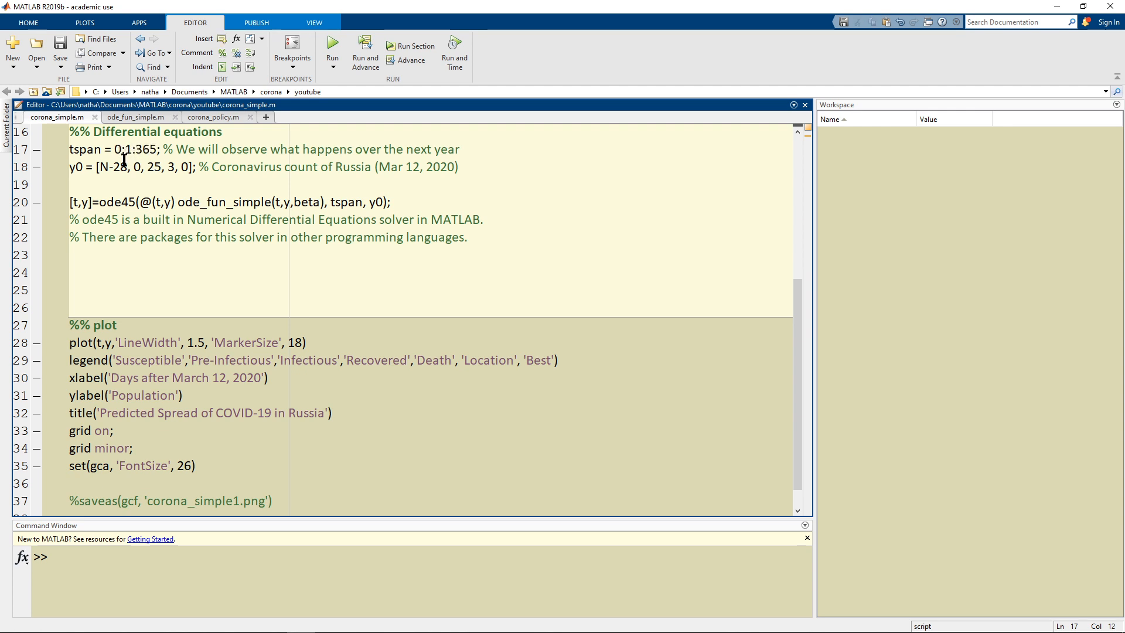
{"action": "double_click", "coordinate": [125, 149]}
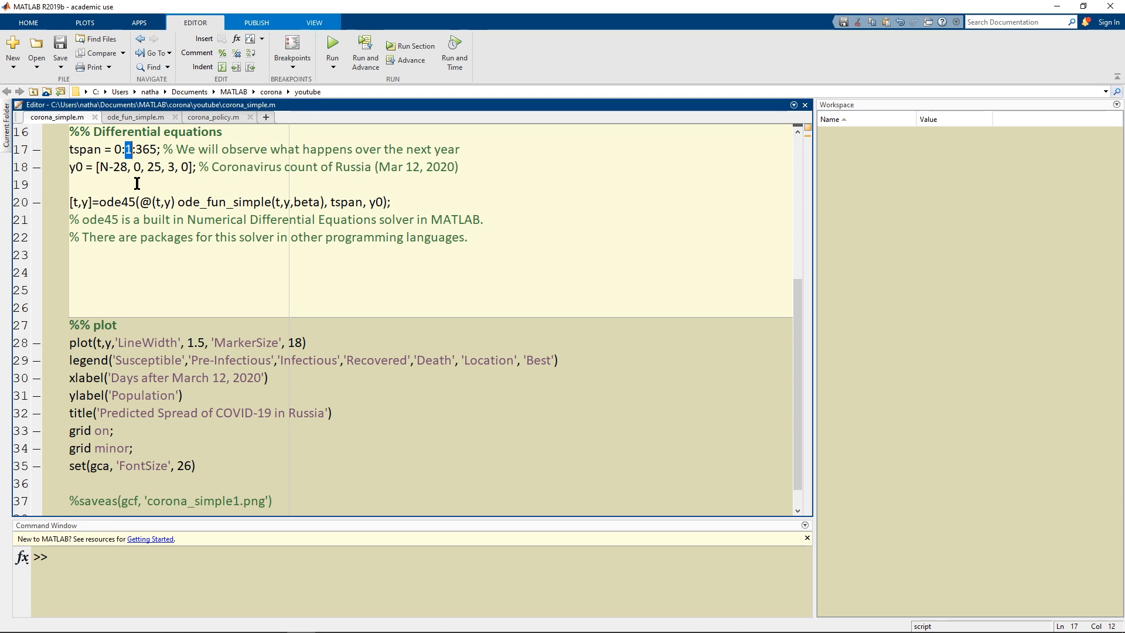
{"action": "mouse_move", "coordinate": [151, 189]}
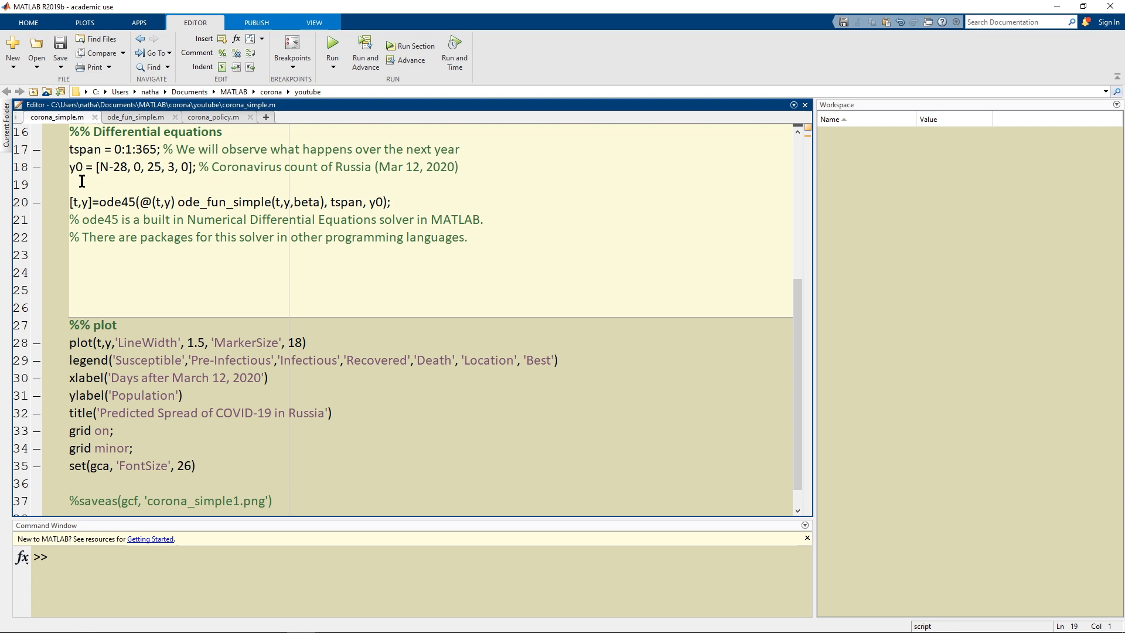
{"action": "double_click", "coordinate": [111, 167]}
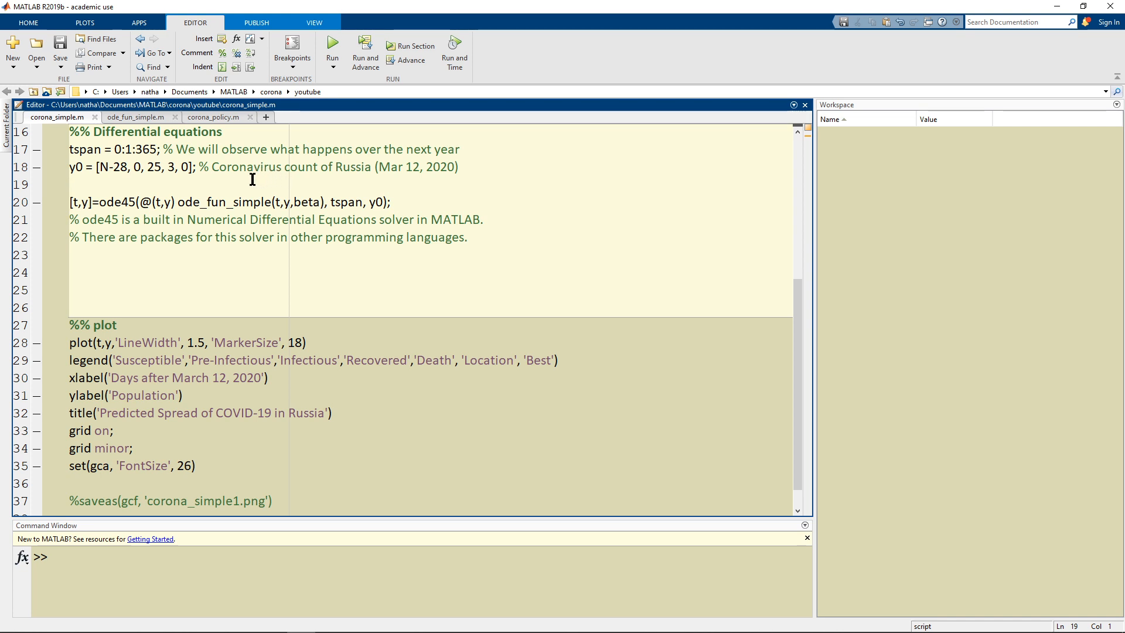
{"action": "mouse_move", "coordinate": [414, 182]}
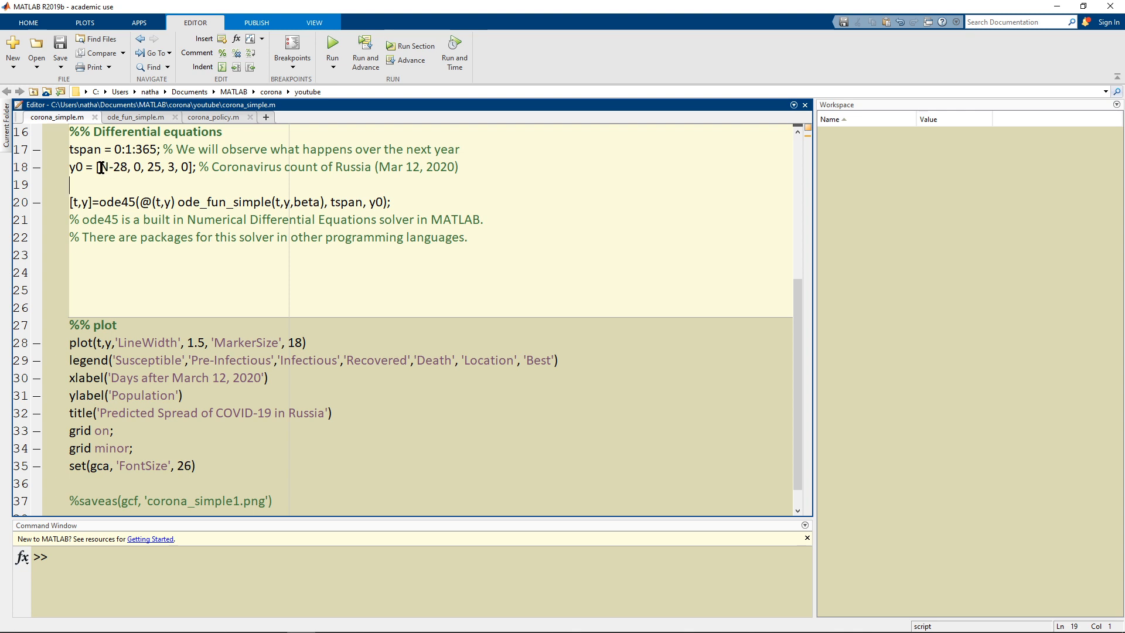
{"action": "mouse_move", "coordinate": [100, 177]}
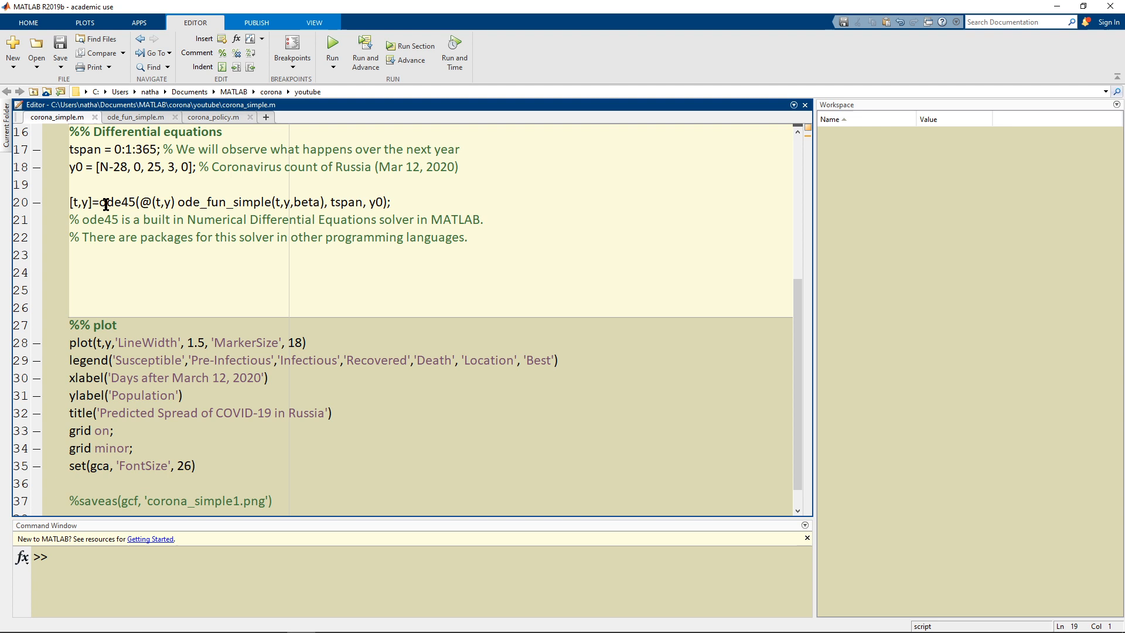
Step: Highlight the ode45 solver call and trace where its tspan and y0 arguments are defined
{"action": "double_click", "coordinate": [117, 201]}
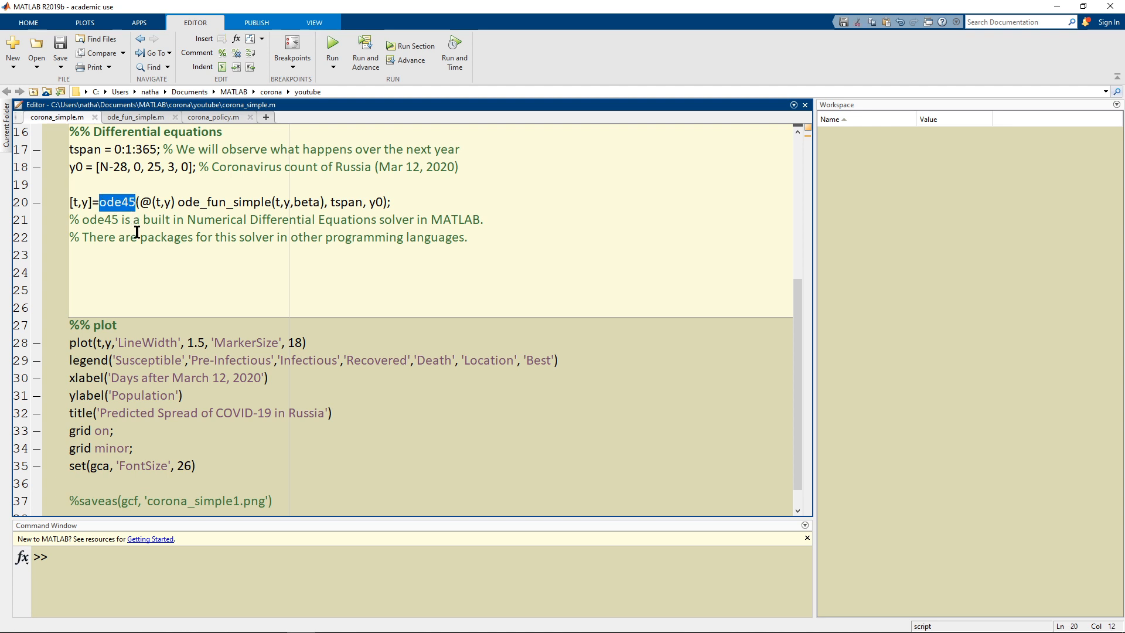
{"action": "mouse_move", "coordinate": [172, 264]}
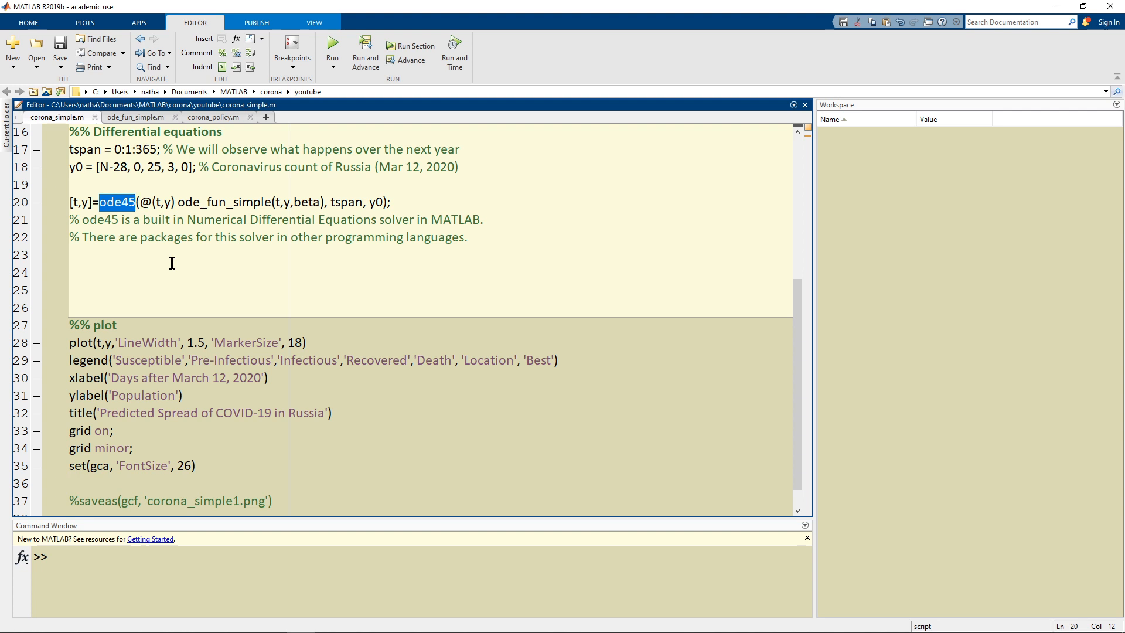
{"action": "mouse_move", "coordinate": [167, 270]}
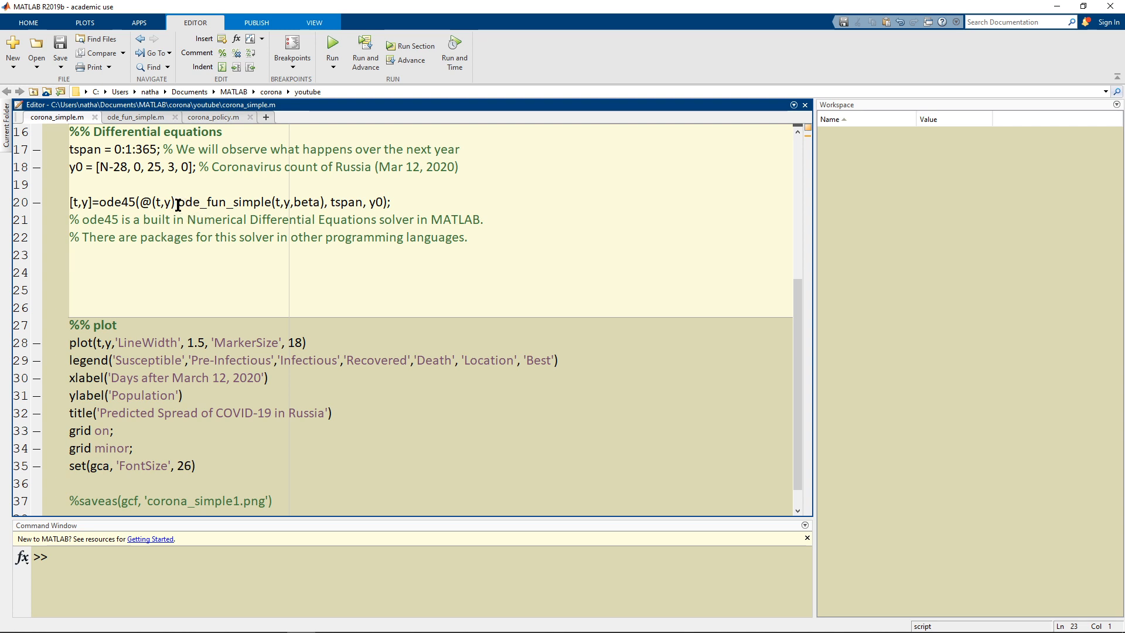
{"action": "double_click", "coordinate": [374, 202]}
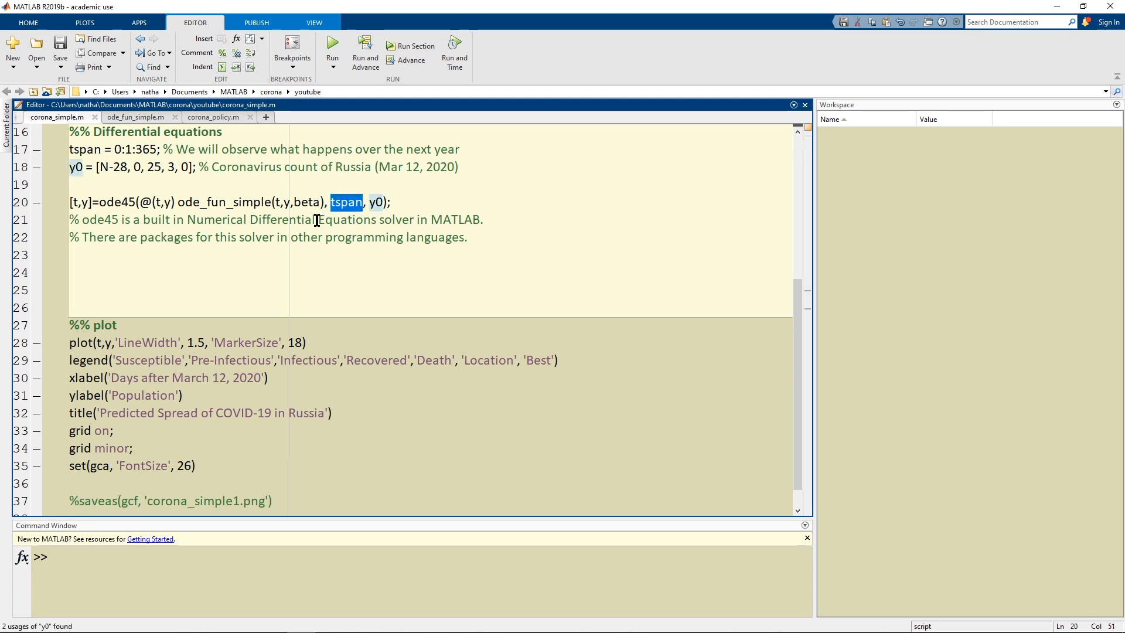
{"action": "double_click", "coordinate": [236, 201]}
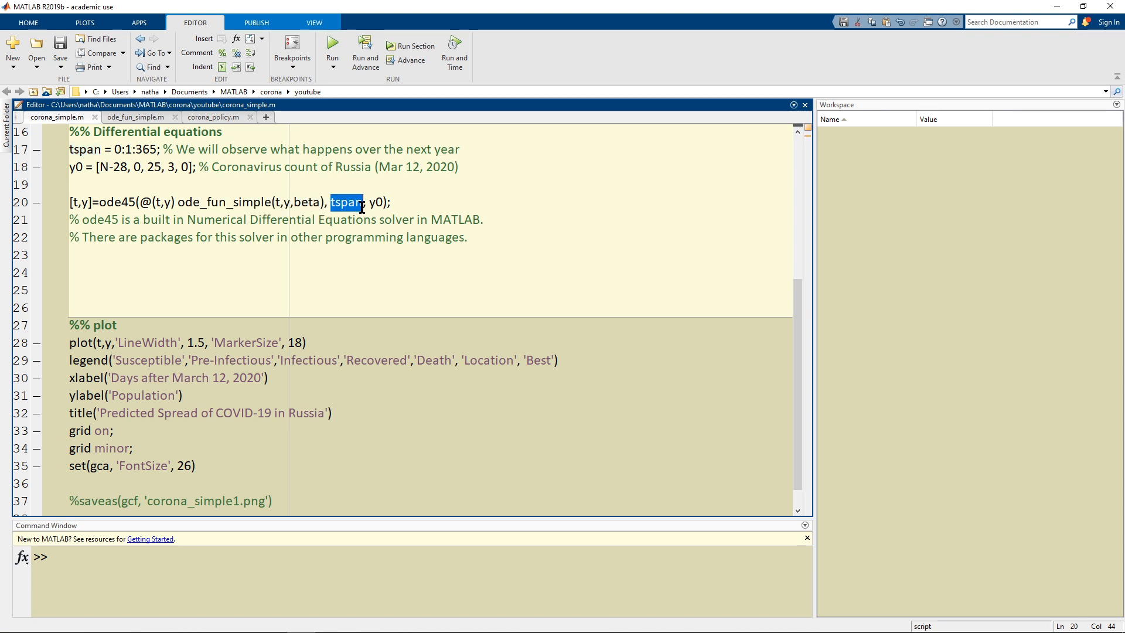
{"action": "left_click", "coordinate": [81, 149]}
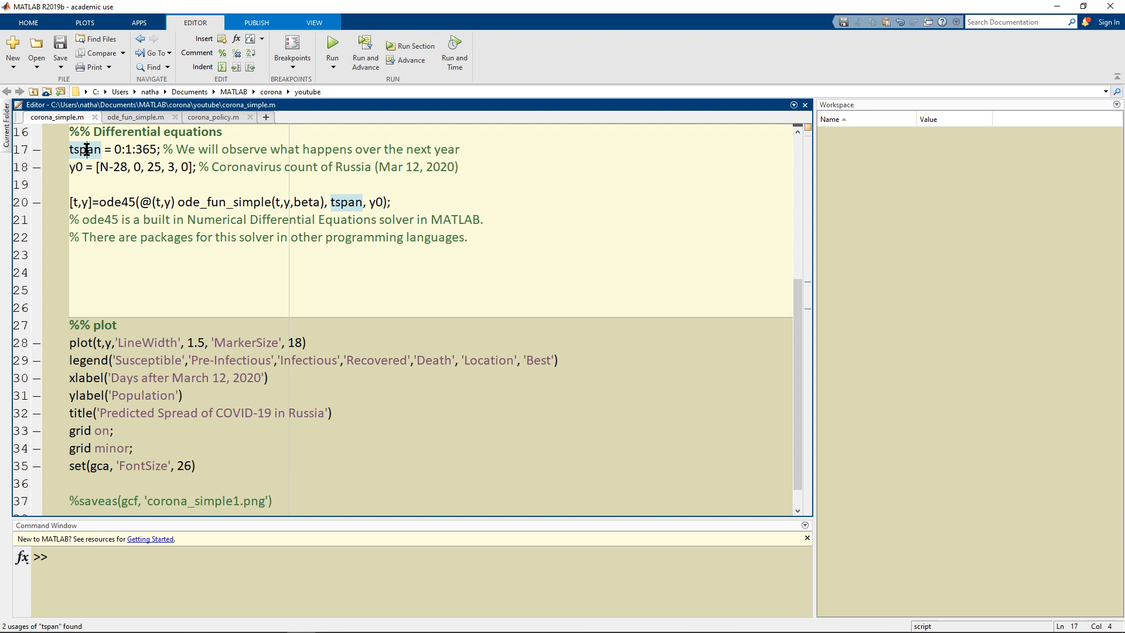
{"action": "left_click", "coordinate": [378, 202]}
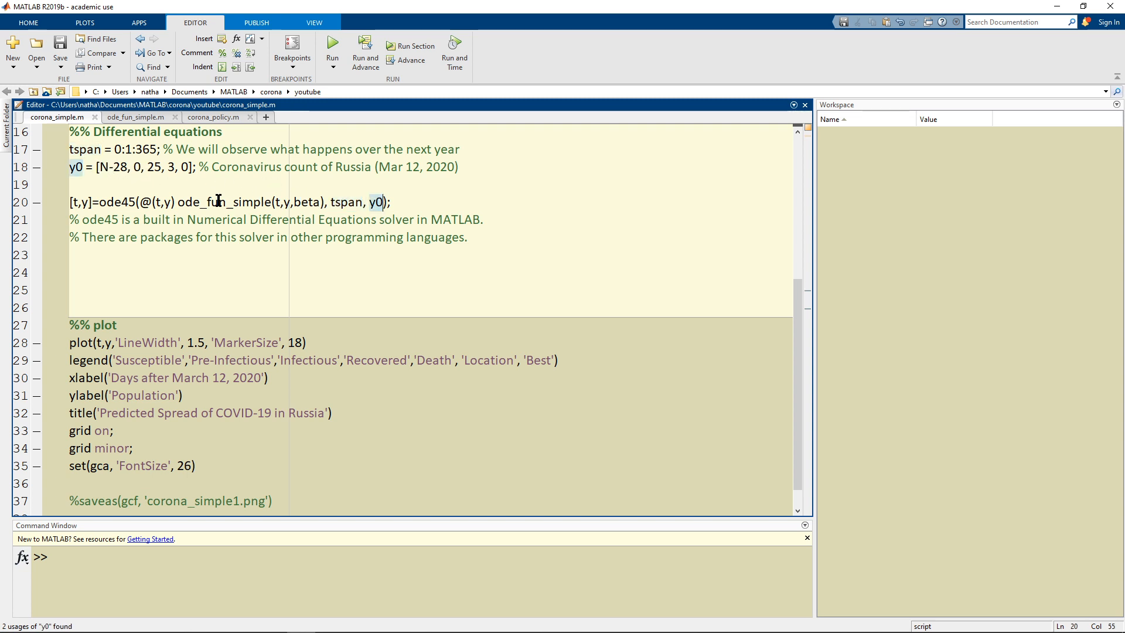
Step: Highlight the ode_fun_simple function name and switch to its ode_fun_simple.m file
{"action": "double_click", "coordinate": [223, 201]}
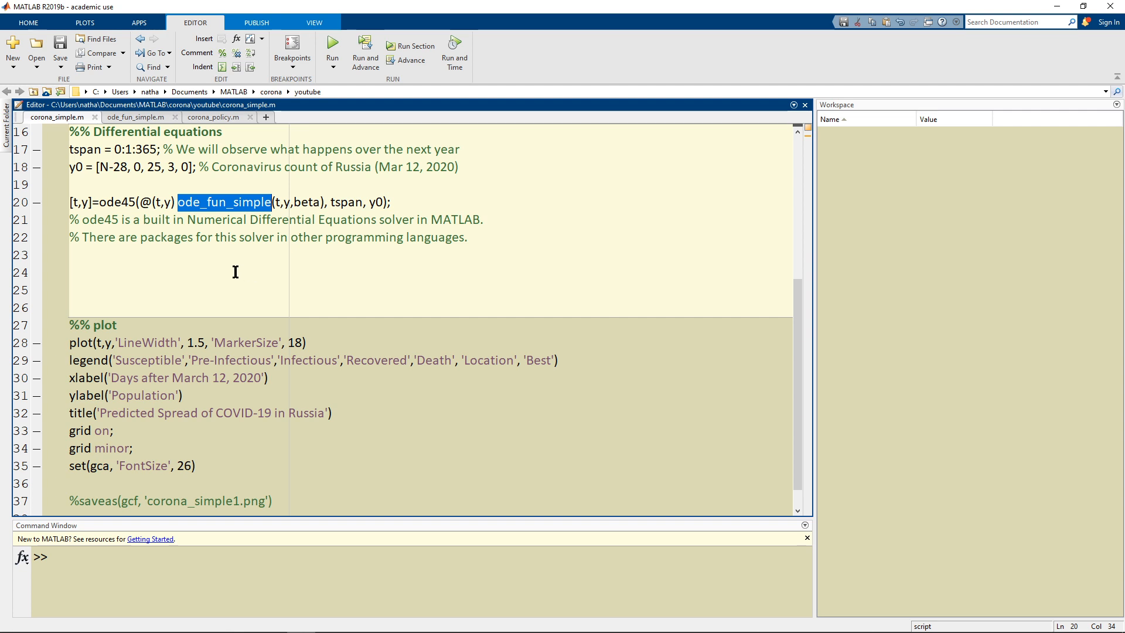
{"action": "left_click", "coordinate": [135, 117]}
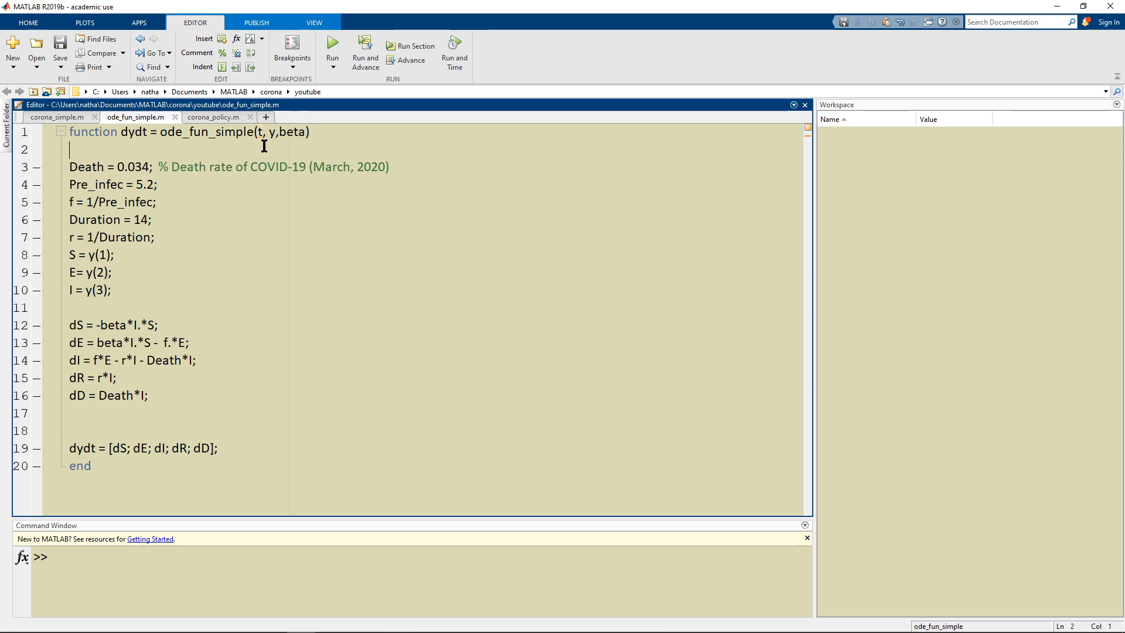
{"action": "mouse_move", "coordinate": [274, 139]}
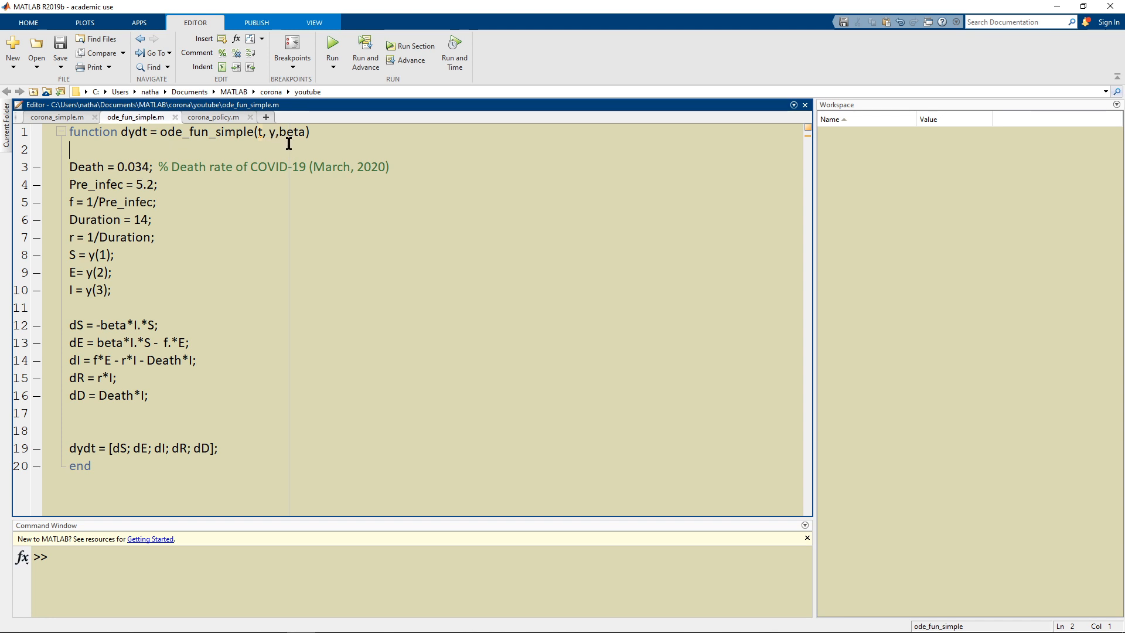
{"action": "mouse_move", "coordinate": [286, 142]}
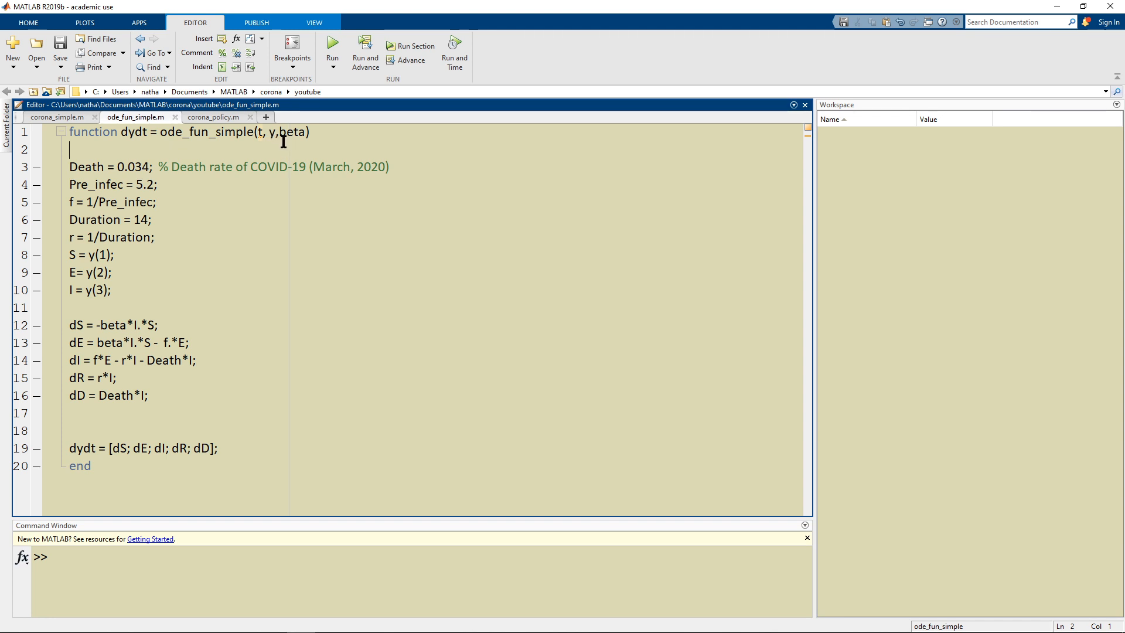
{"action": "double_click", "coordinate": [132, 133]}
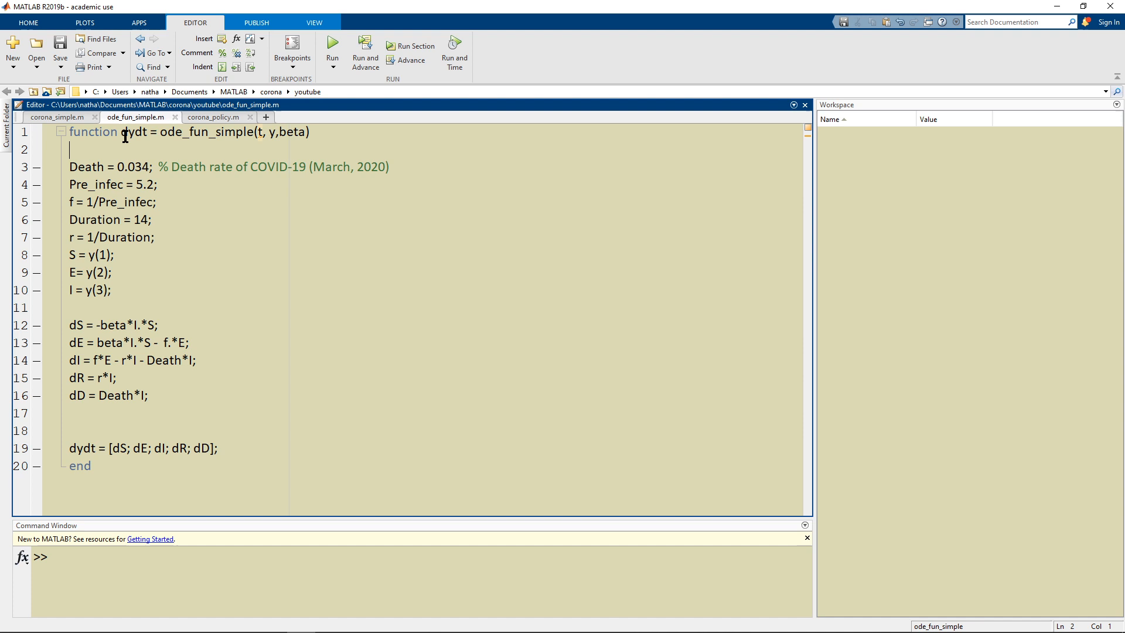
{"action": "double_click", "coordinate": [136, 131]}
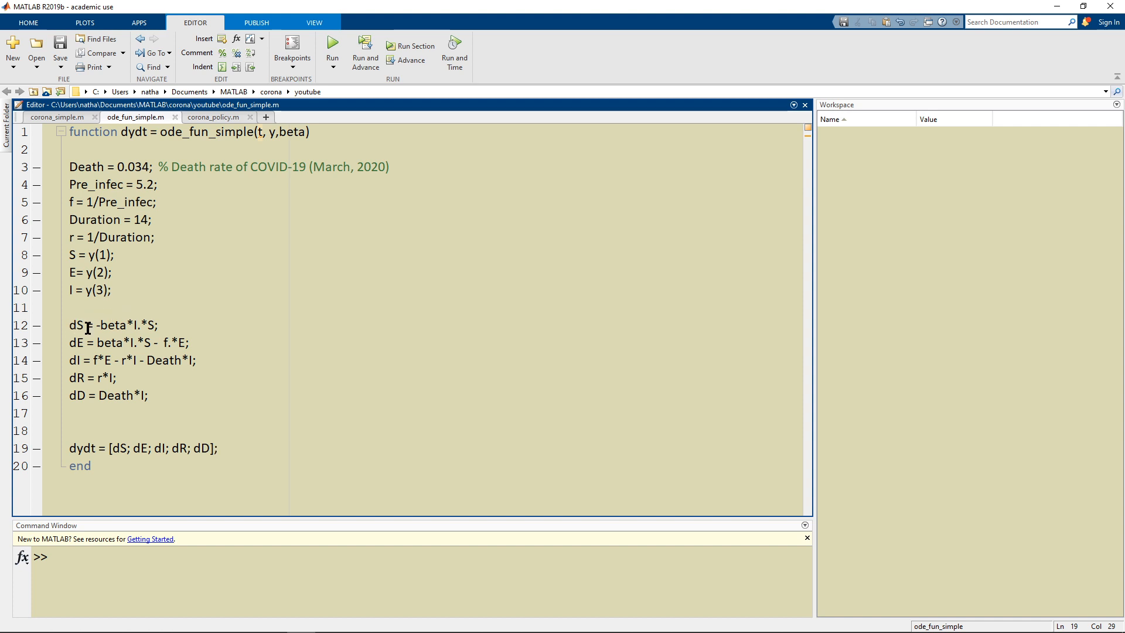
{"action": "left_click_drag", "start_coordinate": [68, 307], "coordinate": [149, 395]}
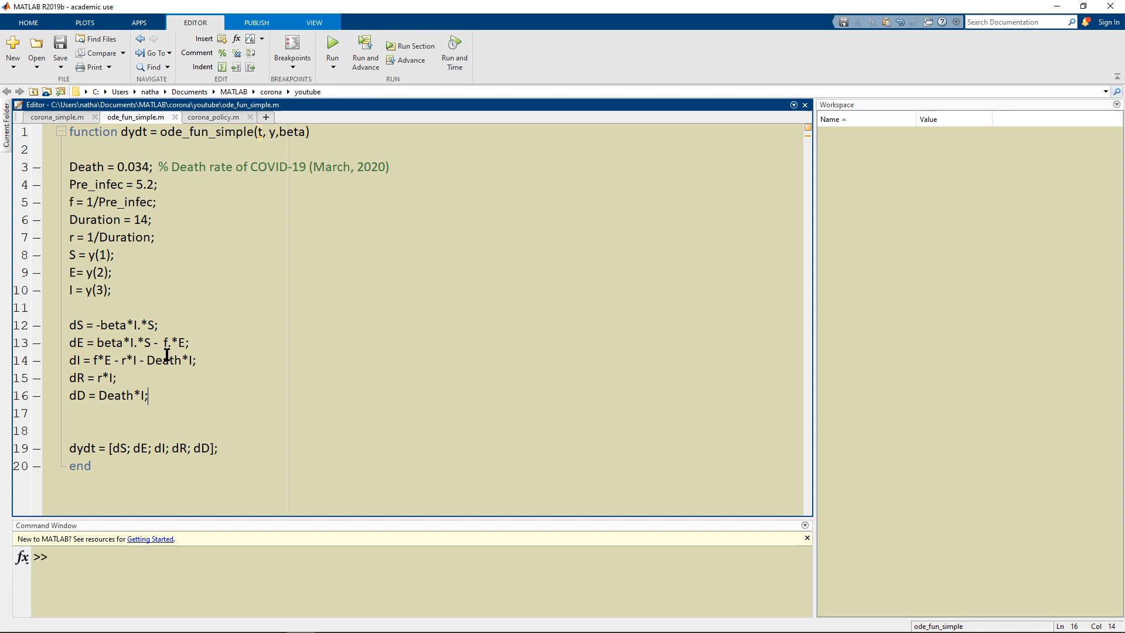
{"action": "mouse_move", "coordinate": [189, 359]}
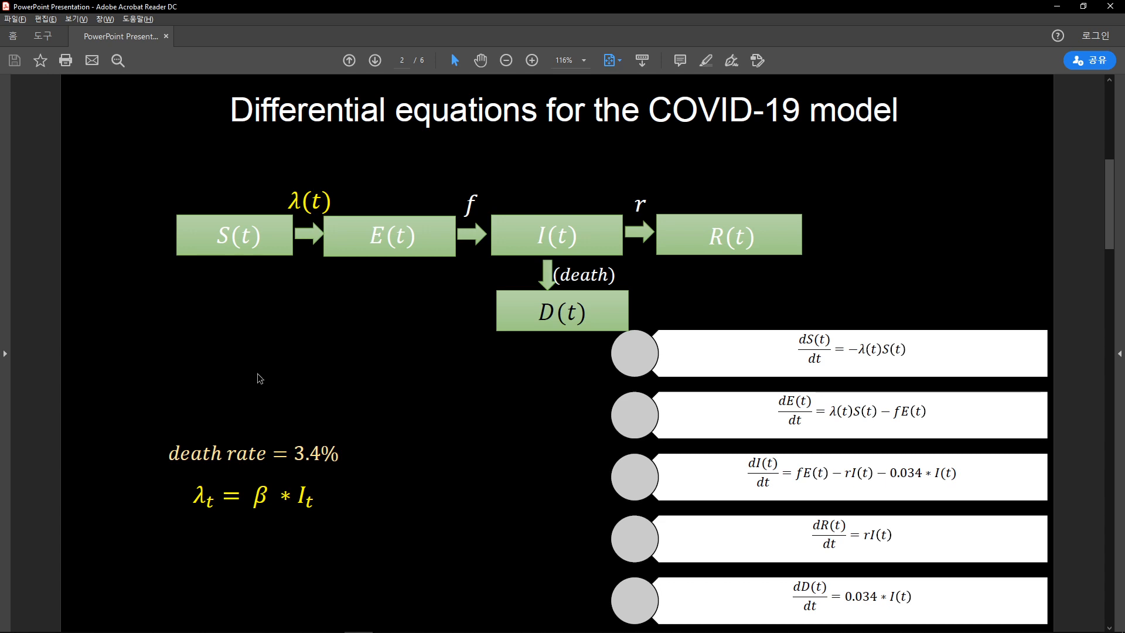
{"action": "mouse_move", "coordinate": [677, 359]}
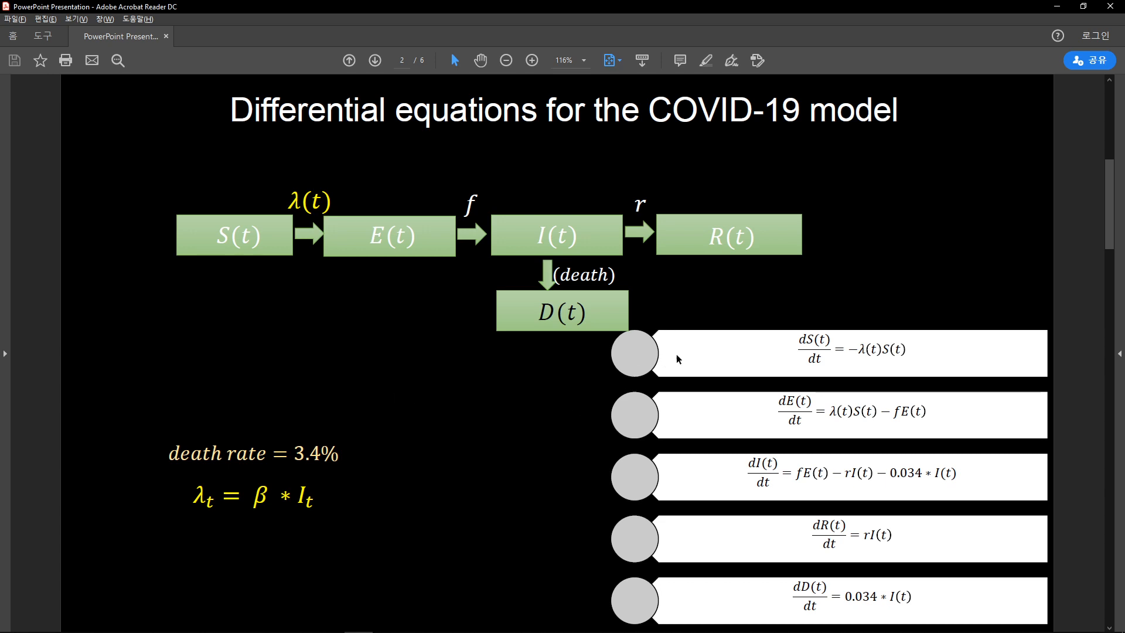
{"action": "mouse_move", "coordinate": [633, 602]}
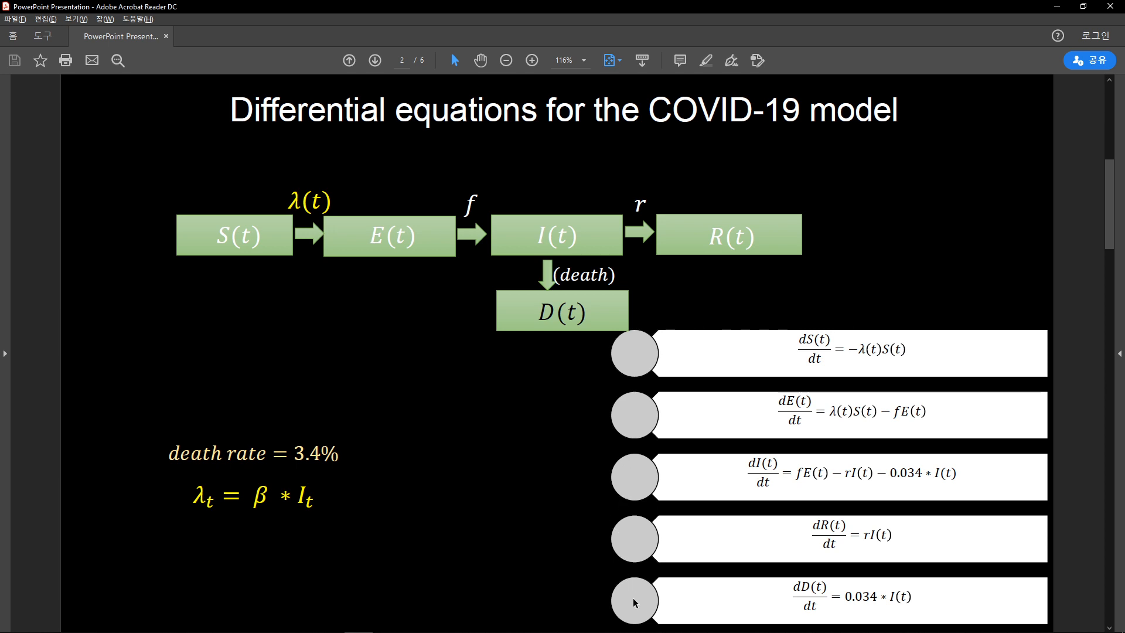
{"action": "mouse_move", "coordinate": [619, 411]}
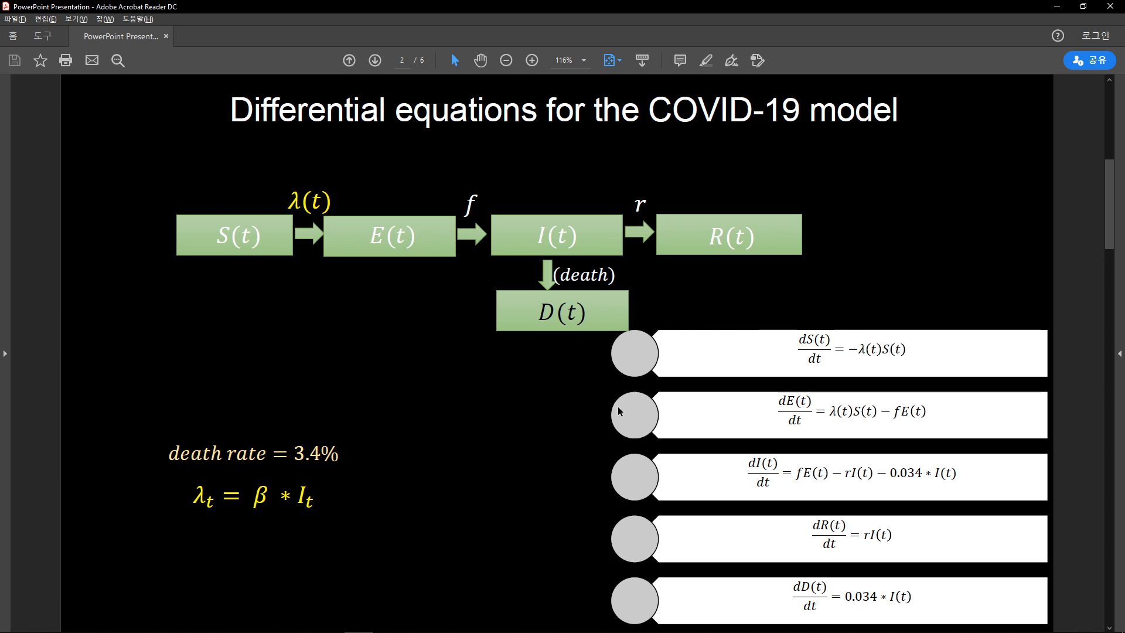
{"action": "mouse_move", "coordinate": [864, 357]}
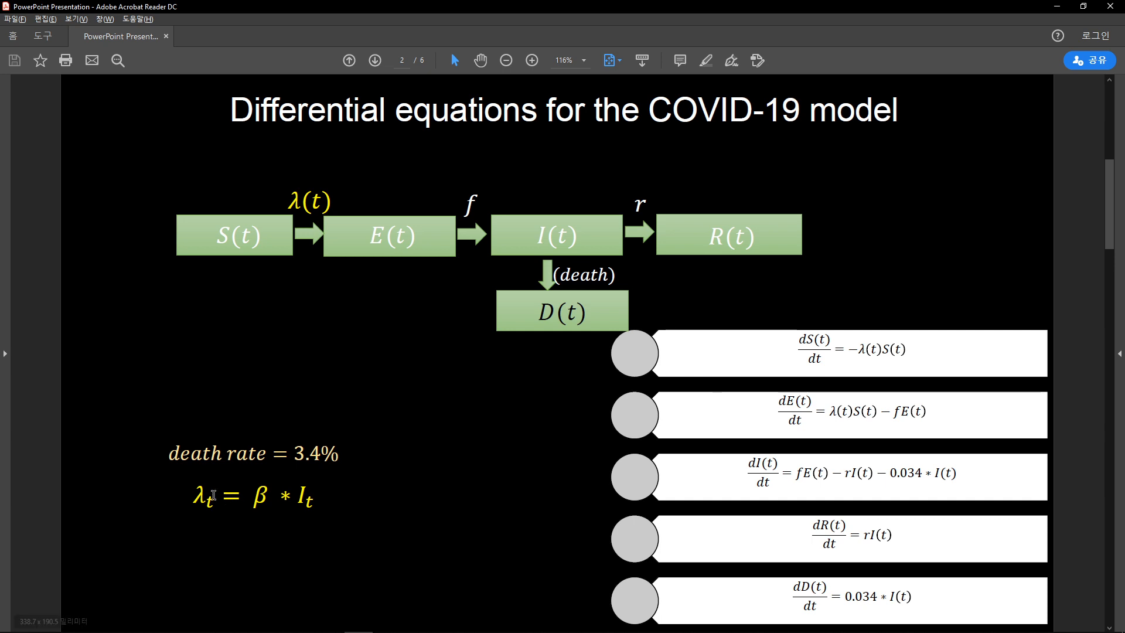
{"action": "mouse_move", "coordinate": [302, 514]}
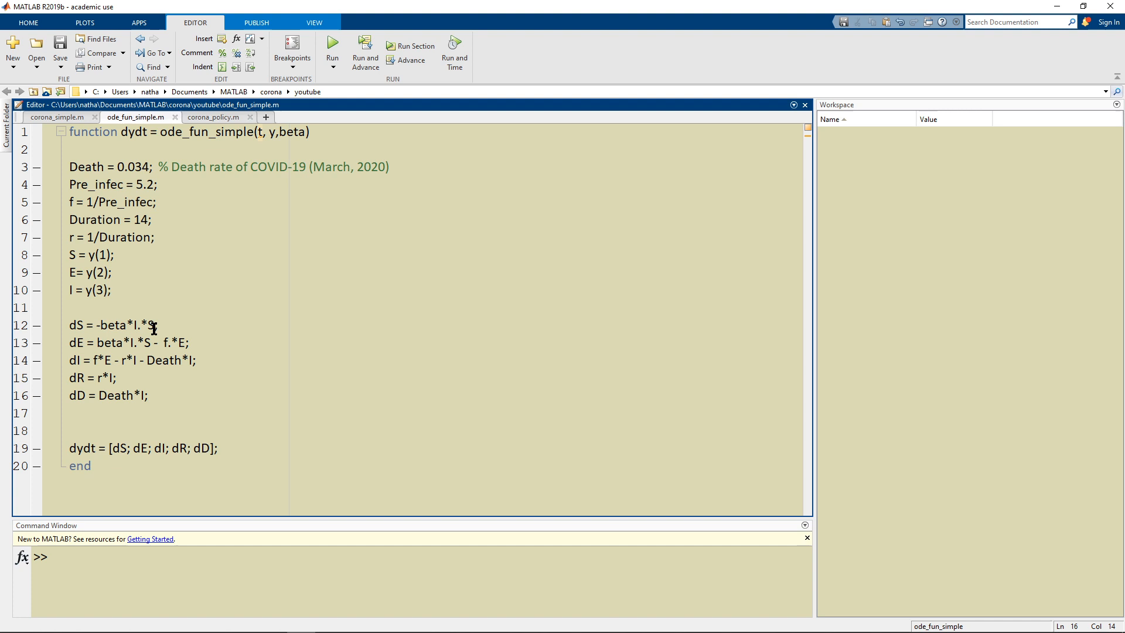
Step: Return from ode_fun_simple.m to the corona_simple.m script at its parameters section
{"action": "type", "text": ";"}
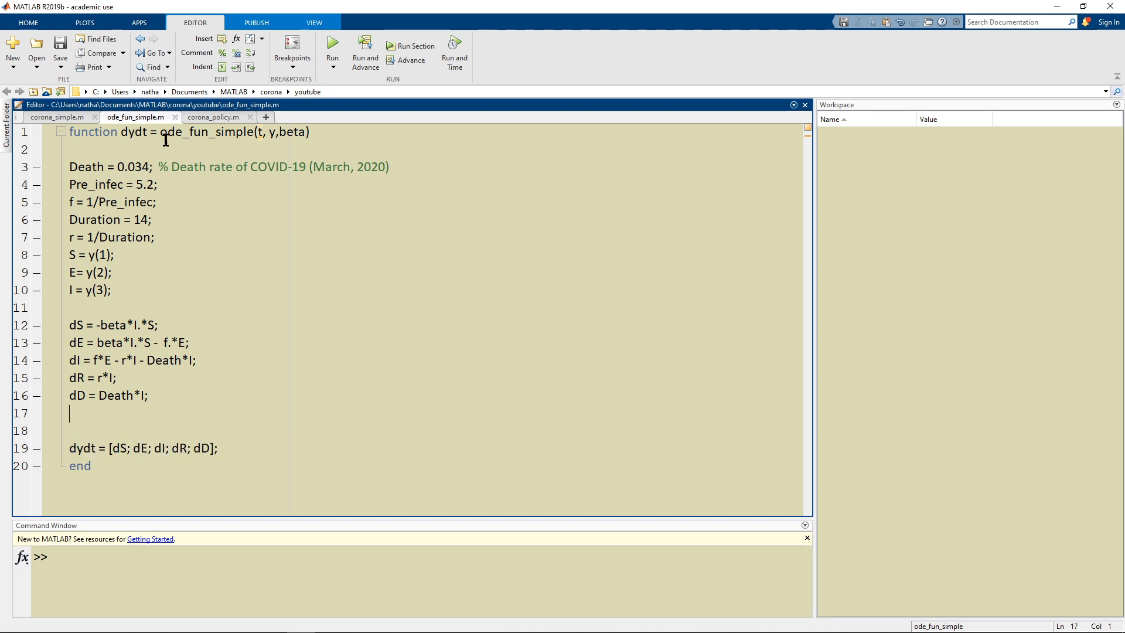
{"action": "left_click", "coordinate": [57, 118]}
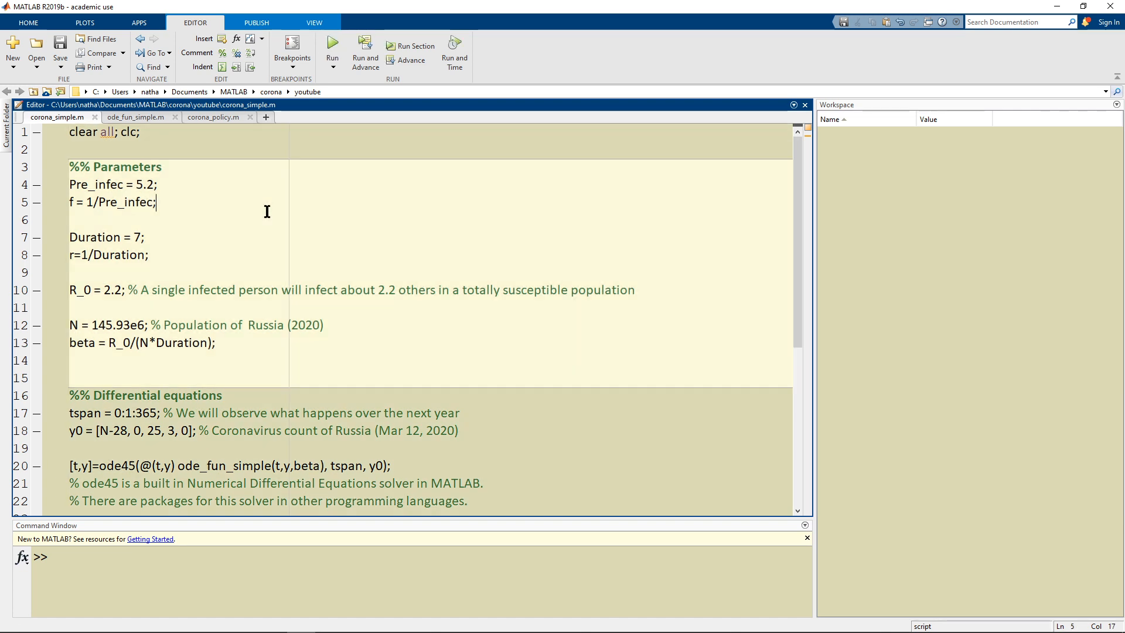
Step: Run the parameters section so beta, Duration, f, N, Pre_infec, r and R_0 appear in the workspace
{"action": "left_click", "coordinate": [331, 46]}
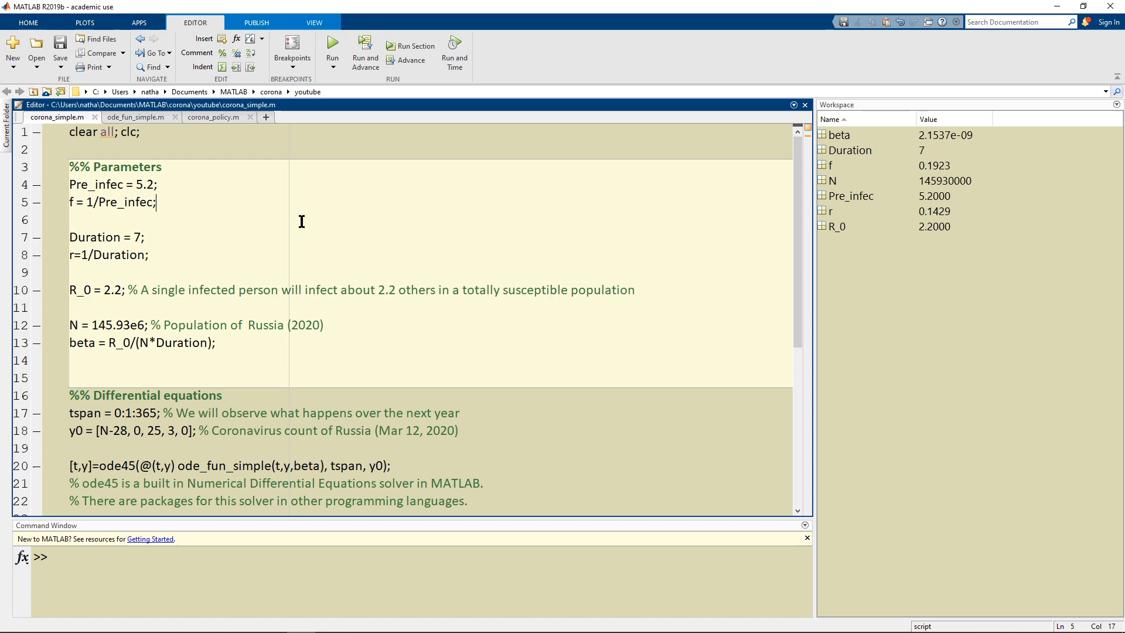
{"action": "mouse_move", "coordinate": [850, 138]}
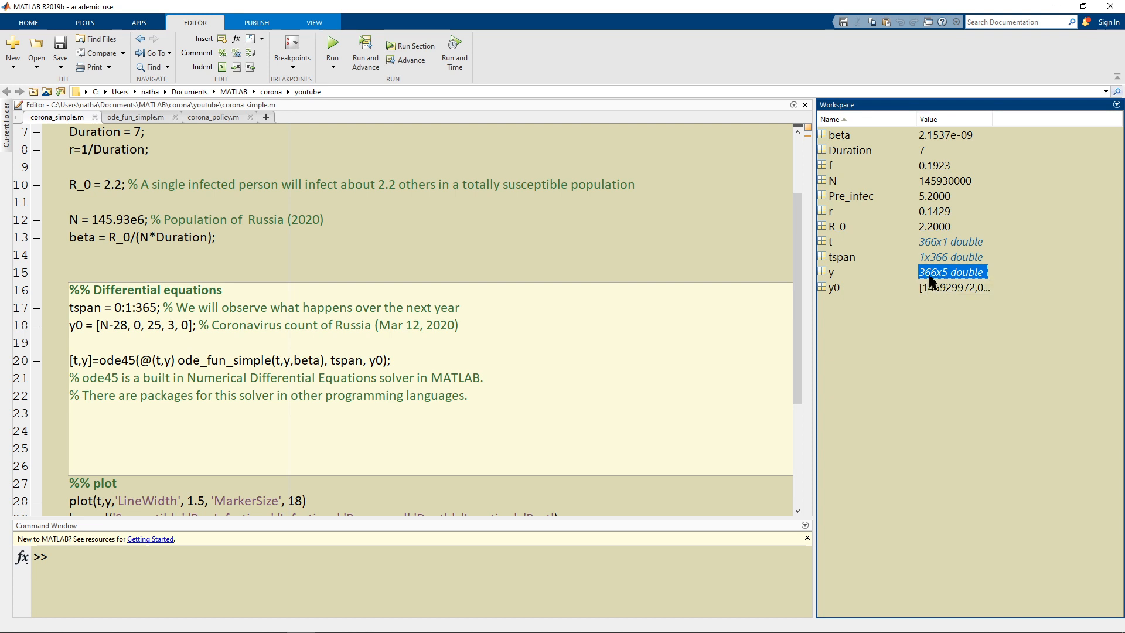
{"action": "mouse_move", "coordinate": [936, 283]}
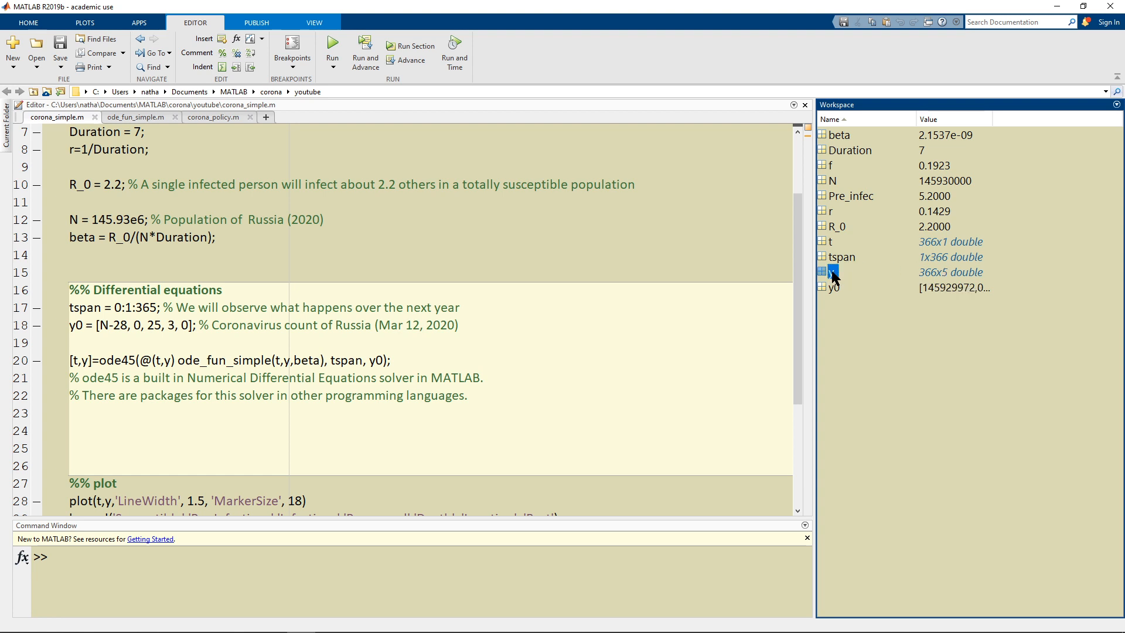
{"action": "double_click", "coordinate": [832, 272]}
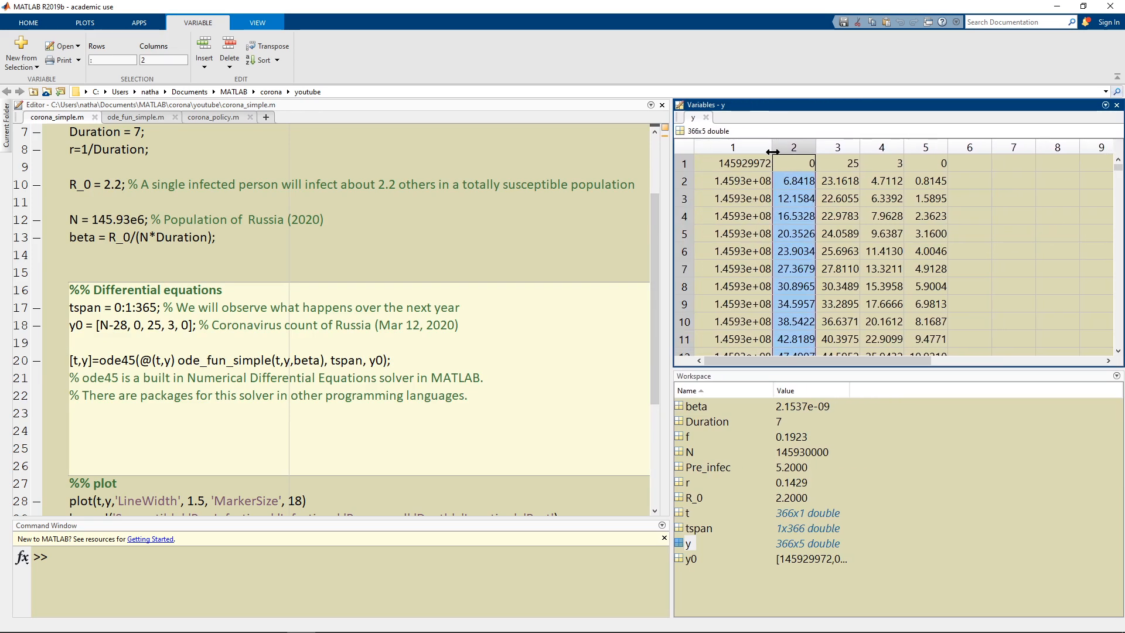
{"action": "left_click", "coordinate": [732, 163]}
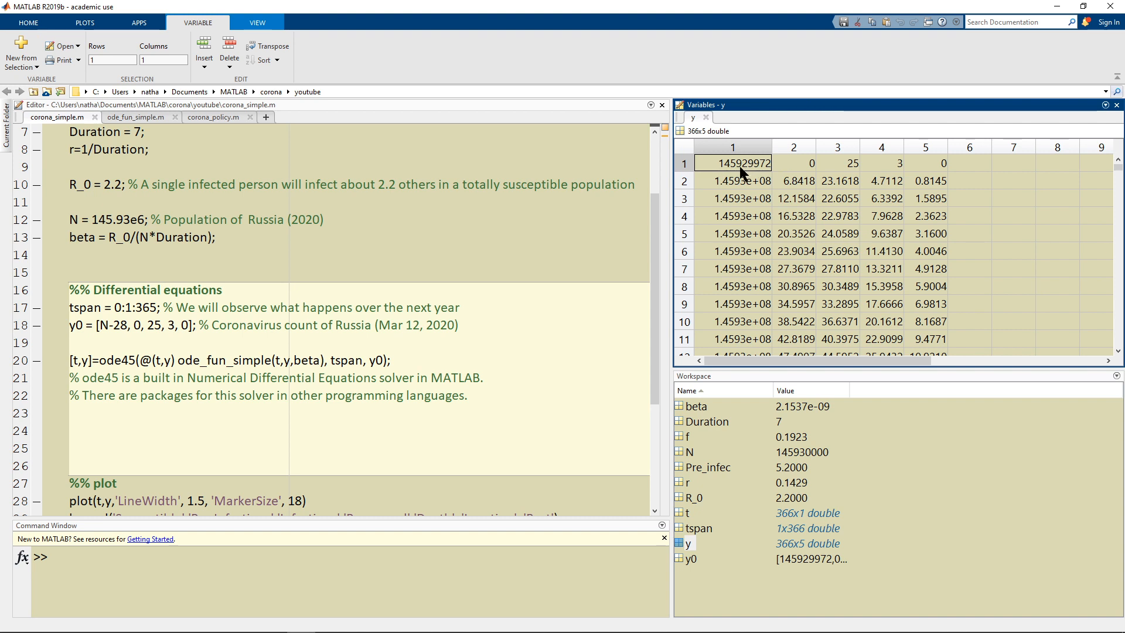
{"action": "left_click_drag", "start_coordinate": [732, 163], "coordinate": [925, 163]}
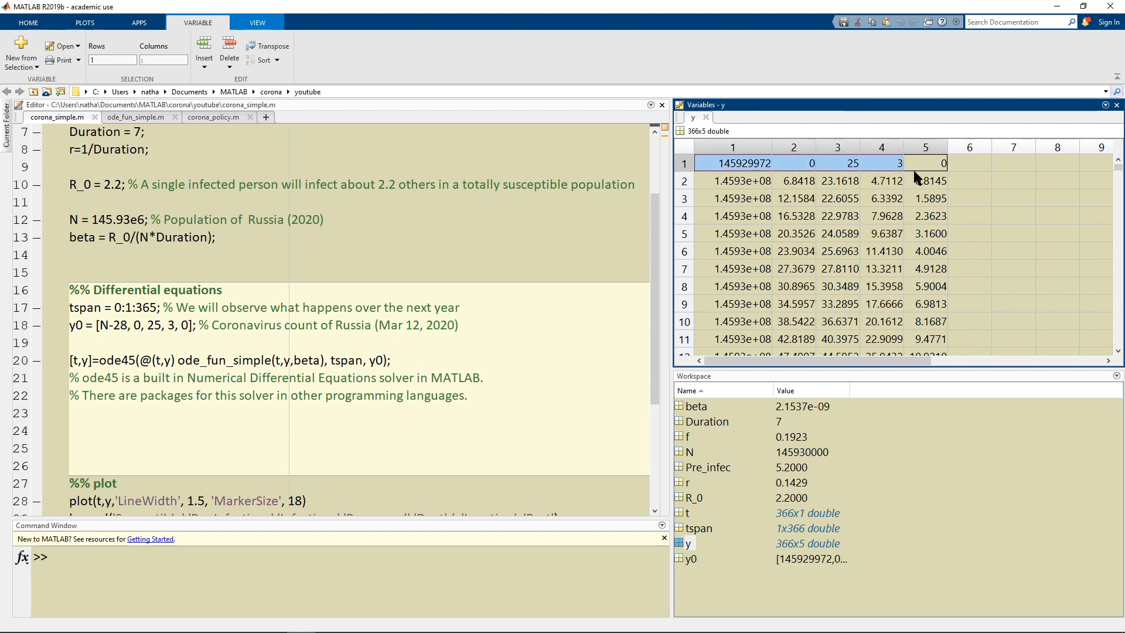
{"action": "left_click", "coordinate": [732, 163]}
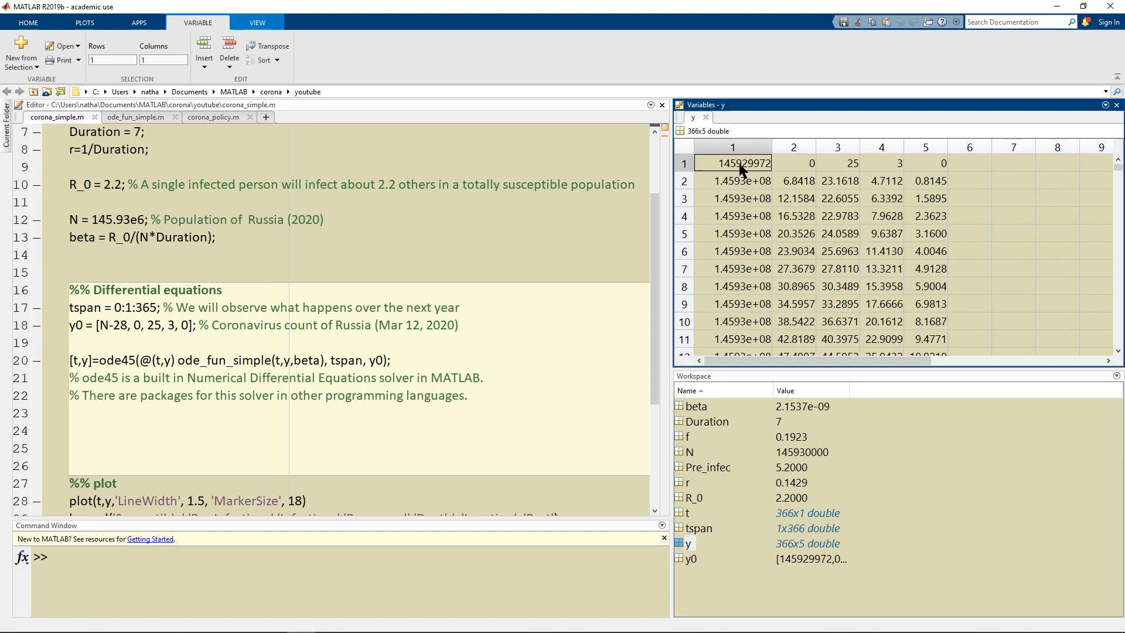
{"action": "mouse_move", "coordinate": [800, 170]}
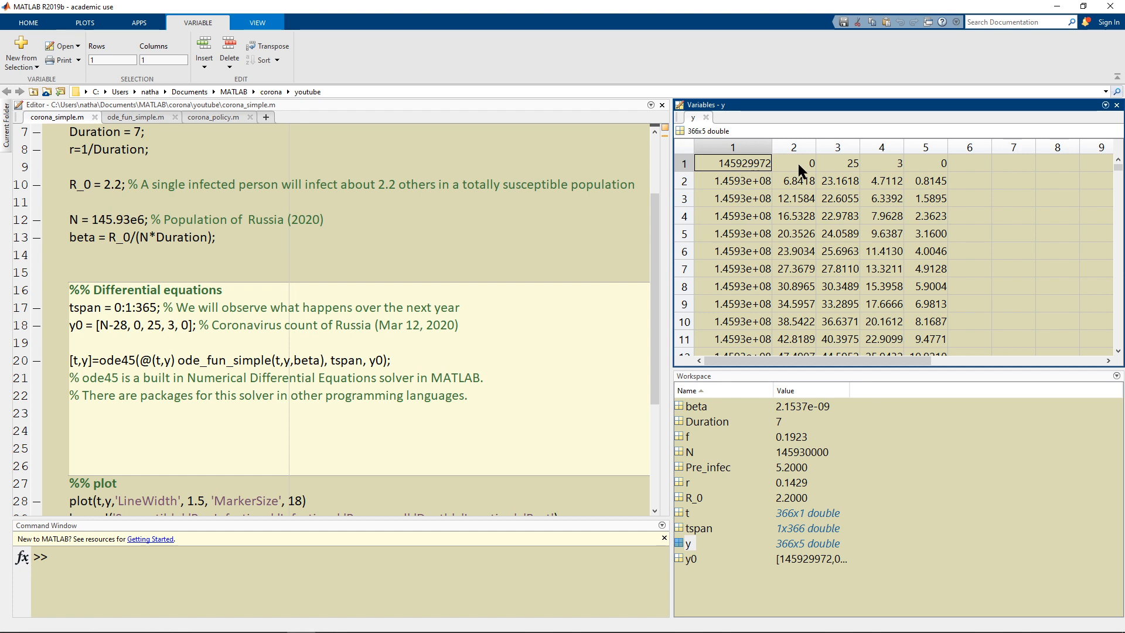
{"action": "left_click", "coordinate": [793, 163]}
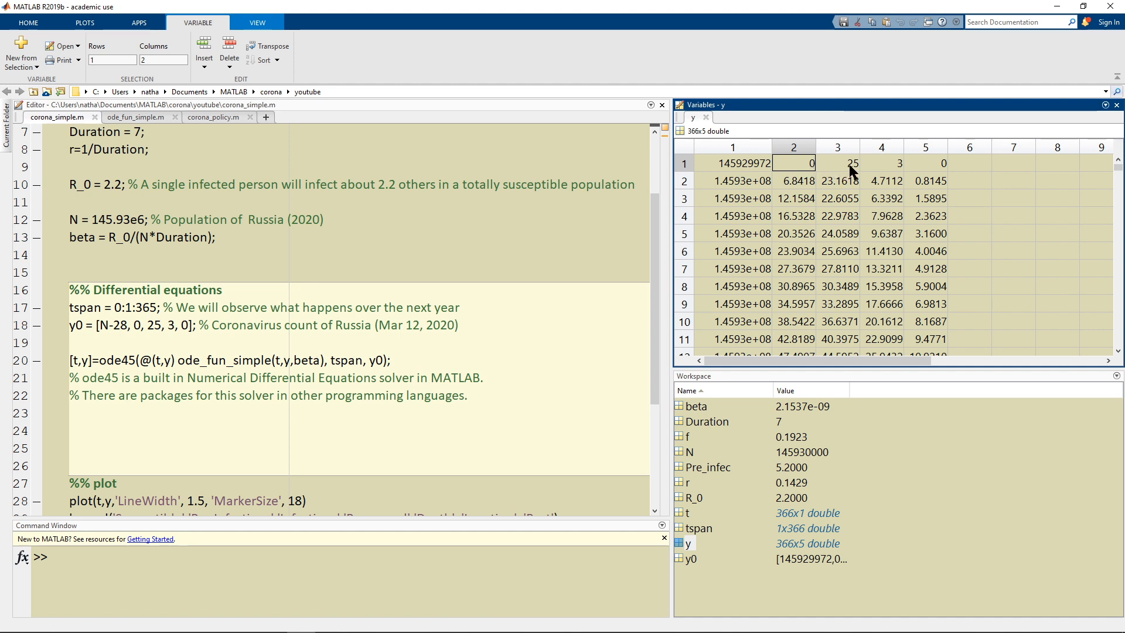
{"action": "left_click", "coordinate": [881, 163]}
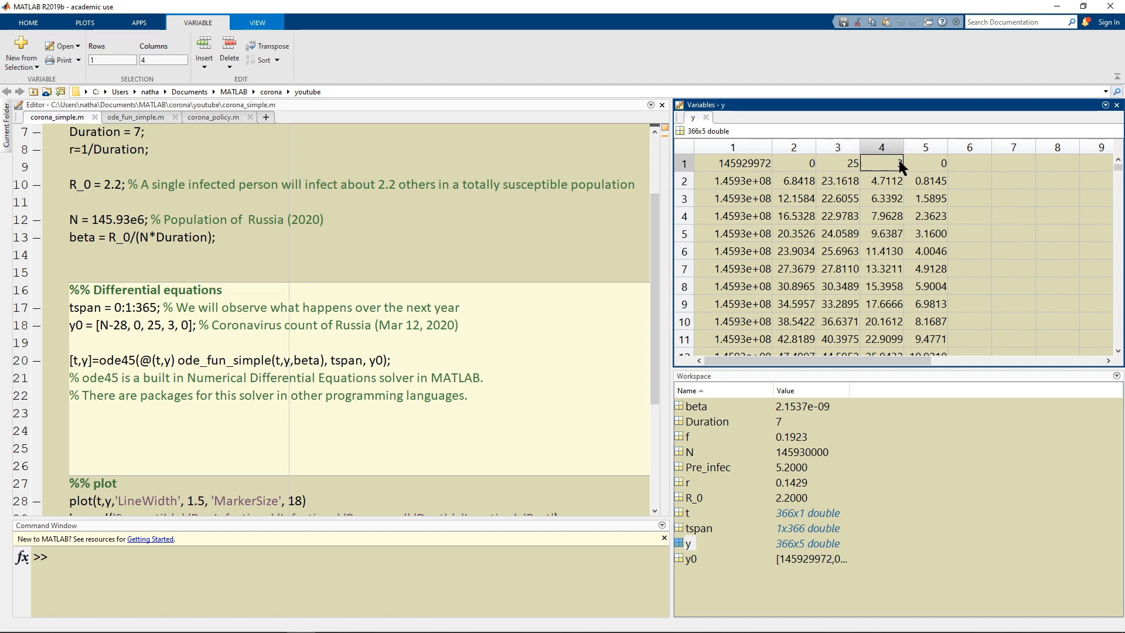
{"action": "left_click", "coordinate": [924, 163]}
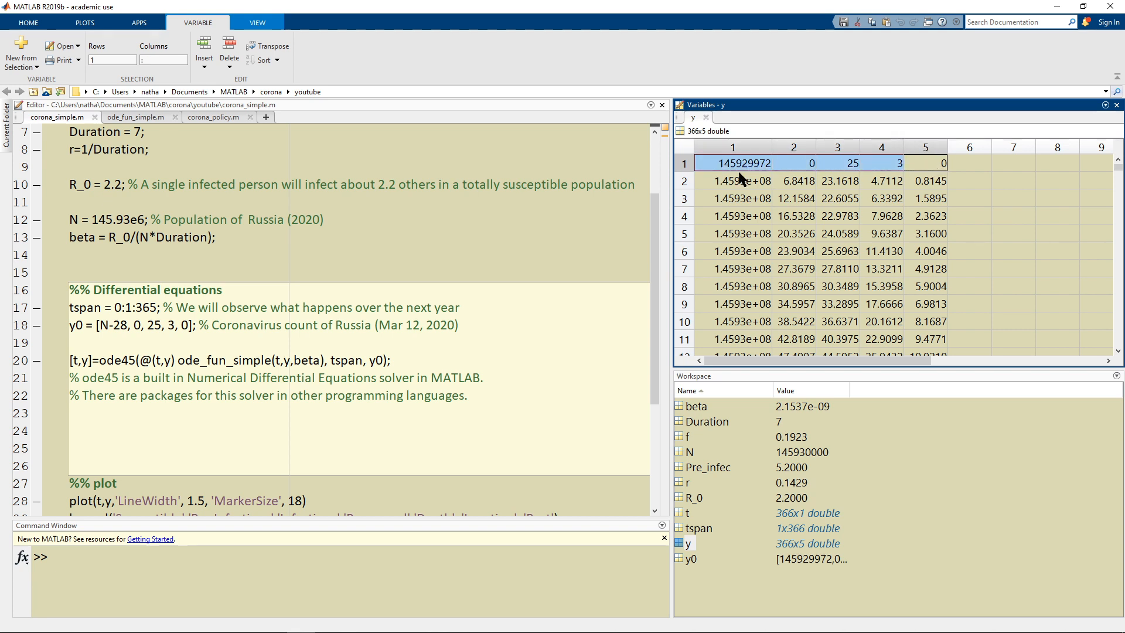
{"action": "left_click", "coordinate": [731, 198]}
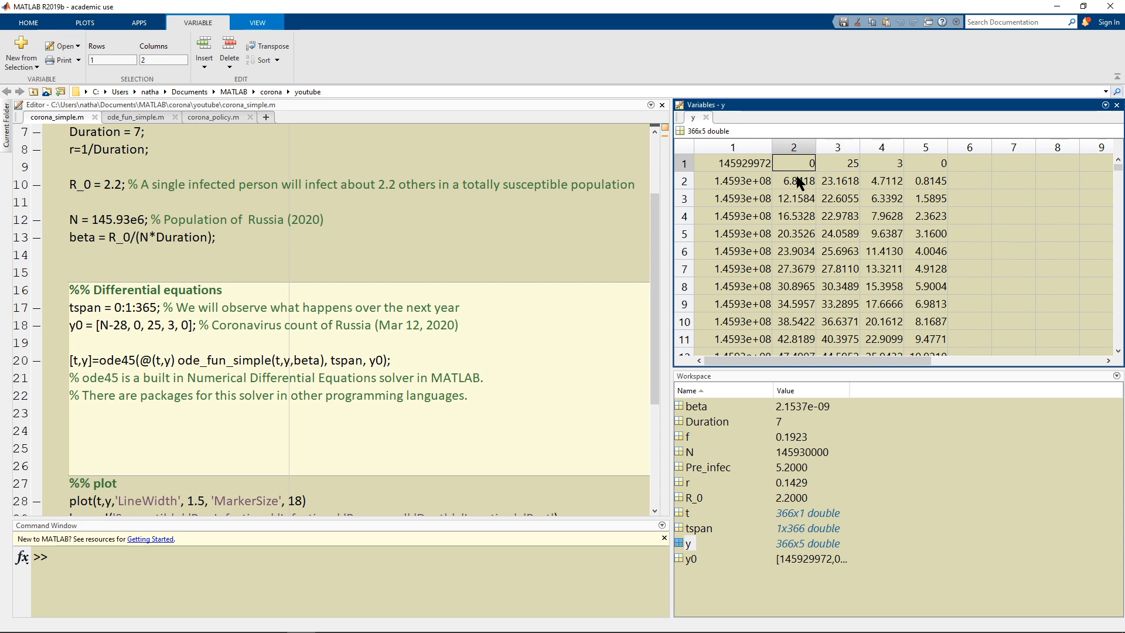
{"action": "mouse_move", "coordinate": [797, 190]}
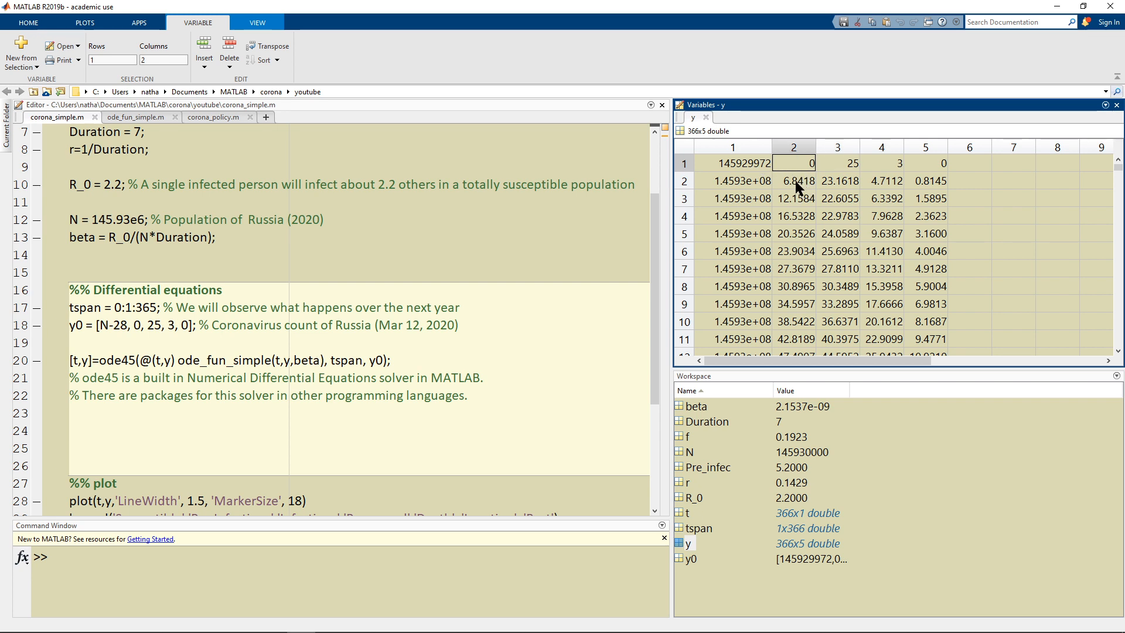
{"action": "key", "text": "alt+tab"}
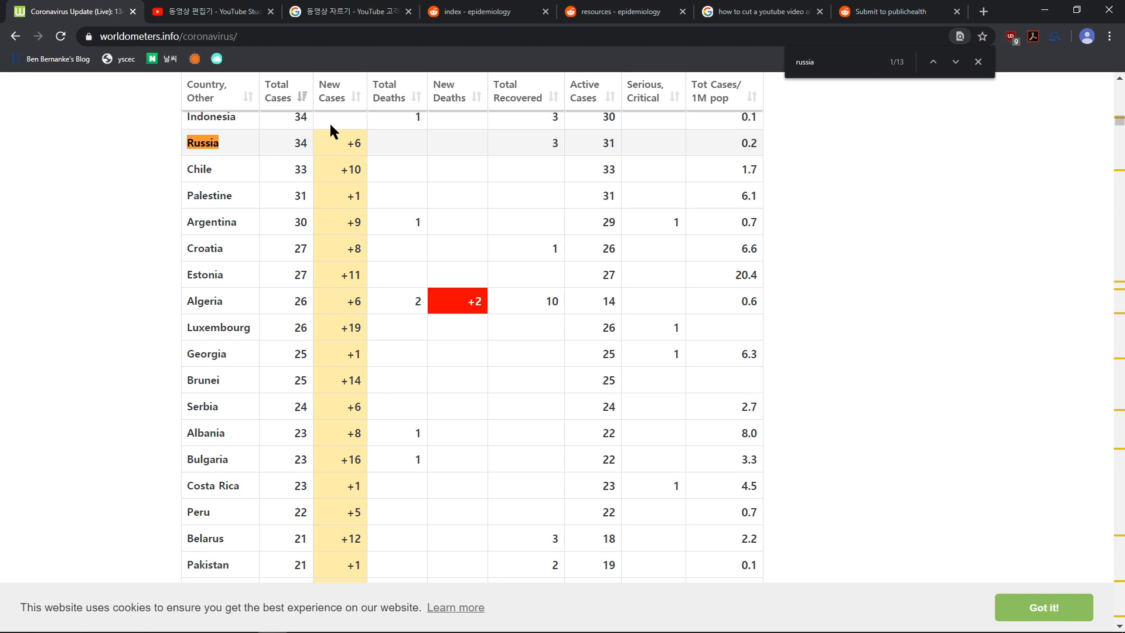
{"action": "left_click", "coordinate": [977, 61]}
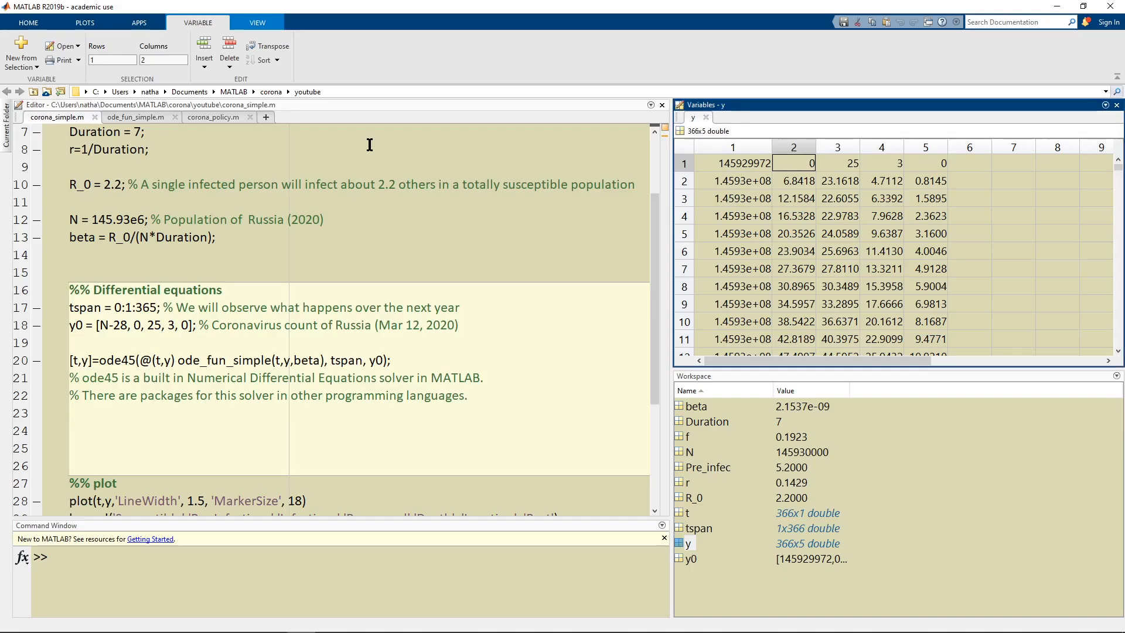
{"action": "mouse_move", "coordinate": [742, 152]}
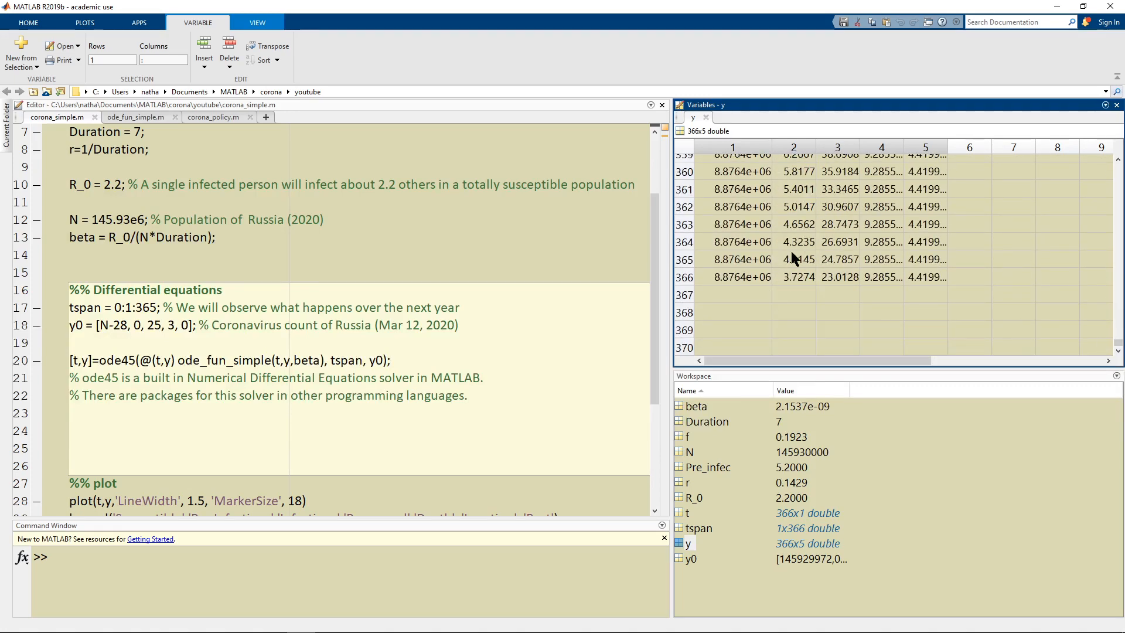
{"action": "mouse_move", "coordinate": [825, 178]}
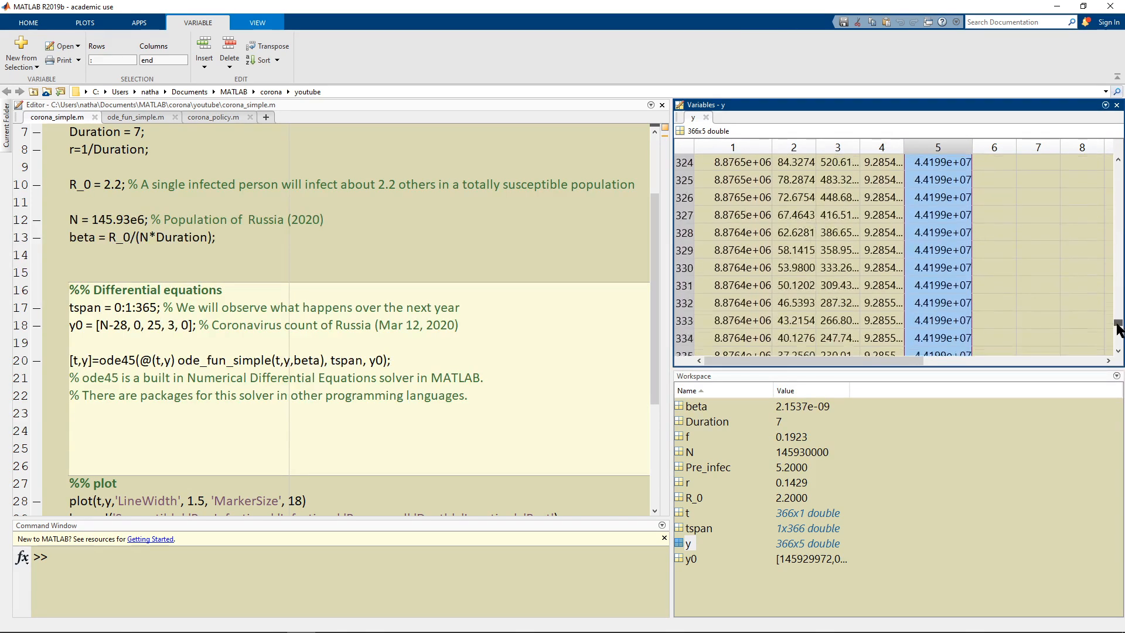
Step: View y's final day-366 rows (about 4.42e+07 deaths), deselect the column and reach the plot code
{"action": "scroll", "scroll_direction": "down", "scroll_amount": 3}
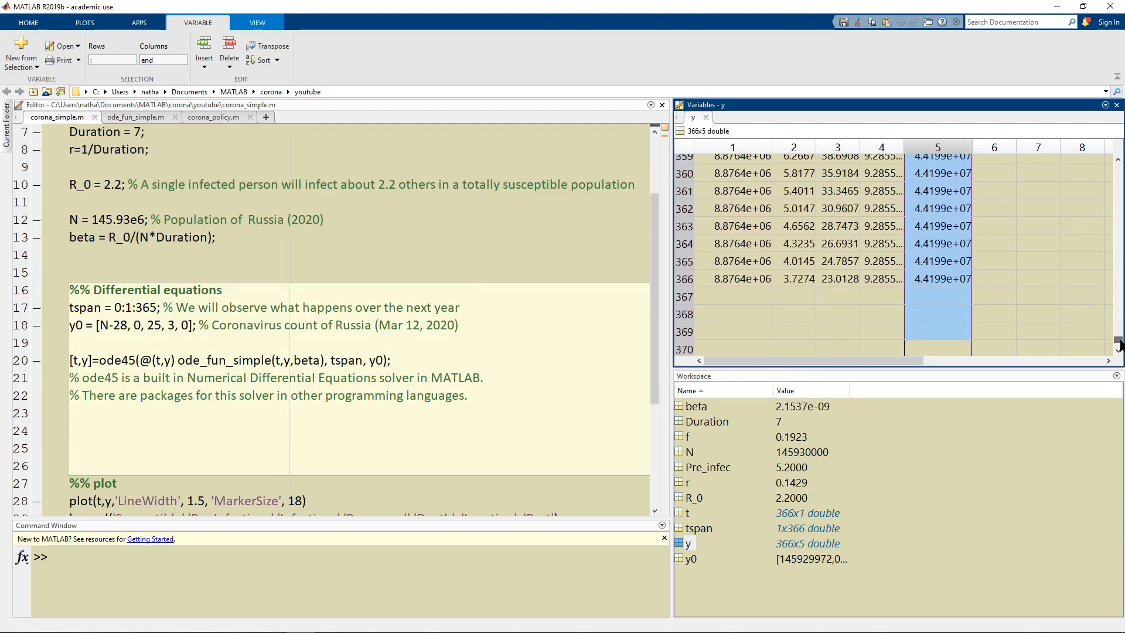
{"action": "left_click", "coordinate": [993, 278]}
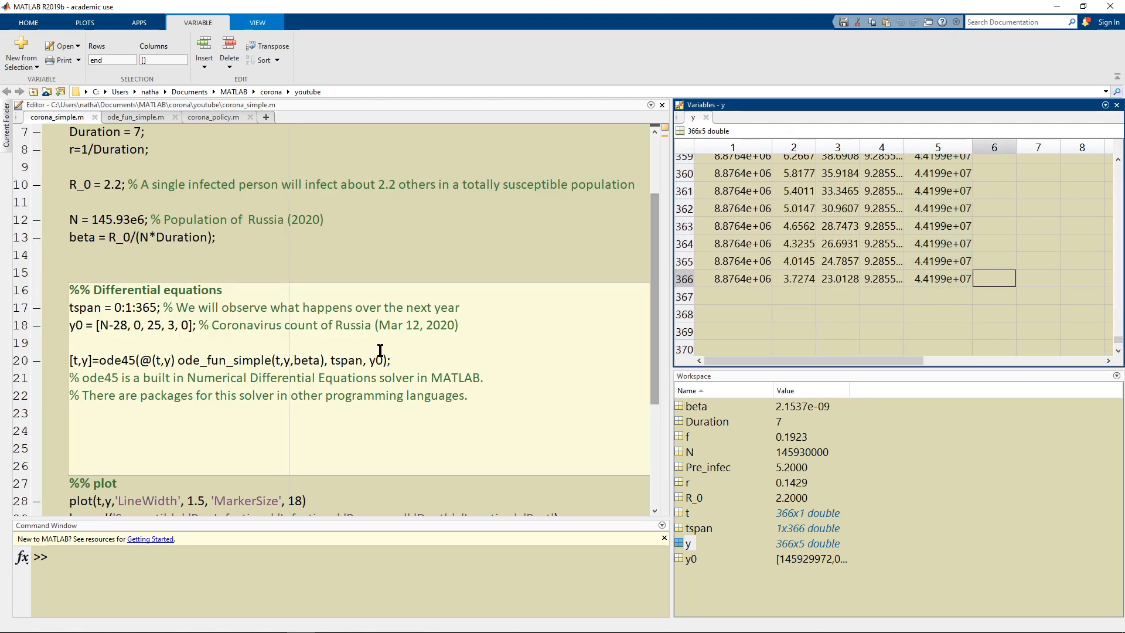
{"action": "scroll", "scroll_direction": "down", "scroll_amount": 3}
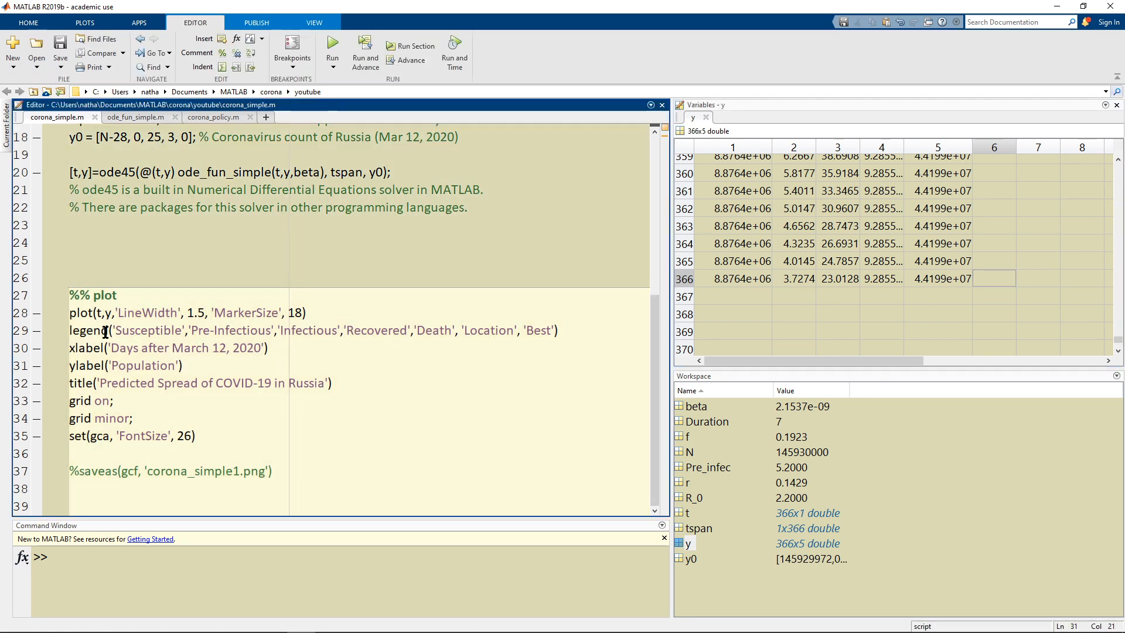
{"action": "left_click_drag", "start_coordinate": [69, 311], "coordinate": [132, 418]}
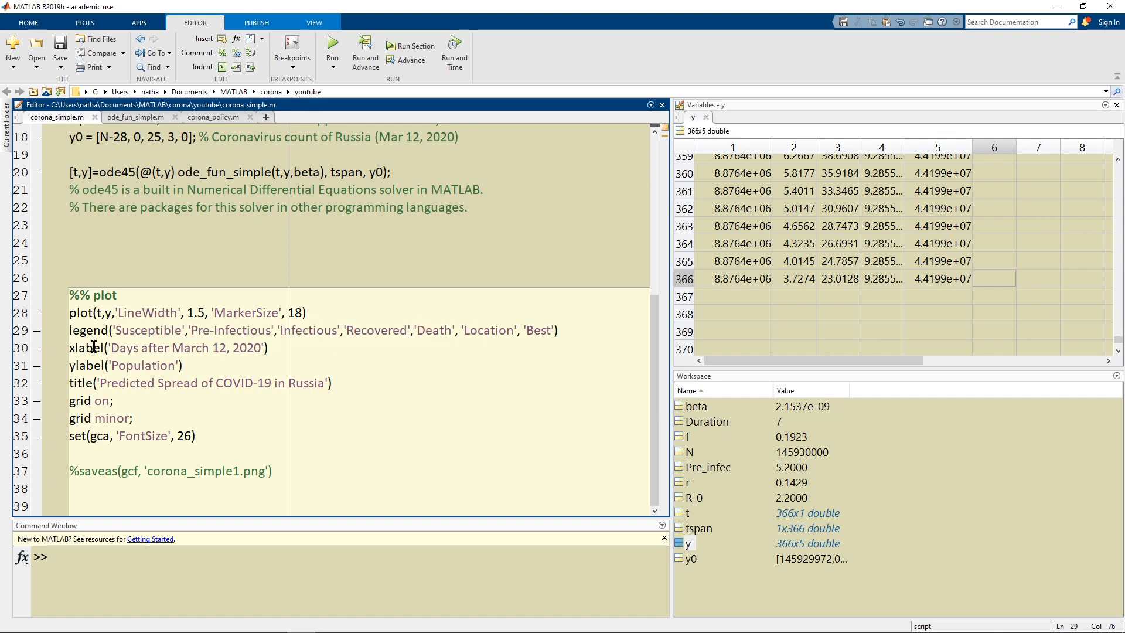
{"action": "left_click_drag", "start_coordinate": [68, 348], "coordinate": [182, 366]}
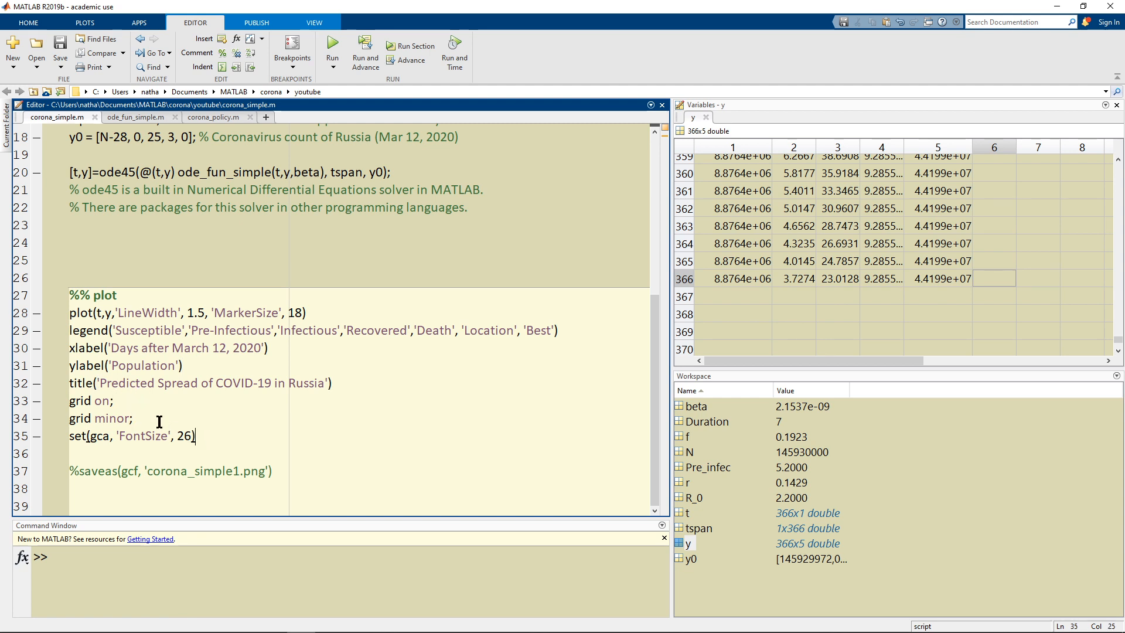
{"action": "left_click_drag", "start_coordinate": [69, 400], "coordinate": [193, 436]}
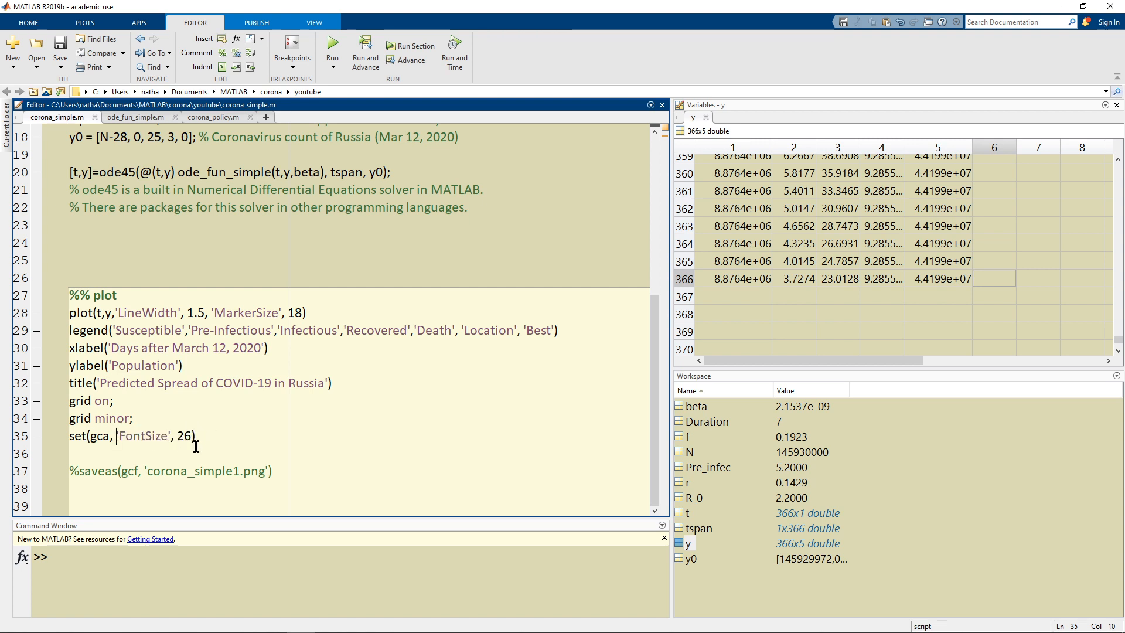
{"action": "left_click", "coordinate": [84, 471]}
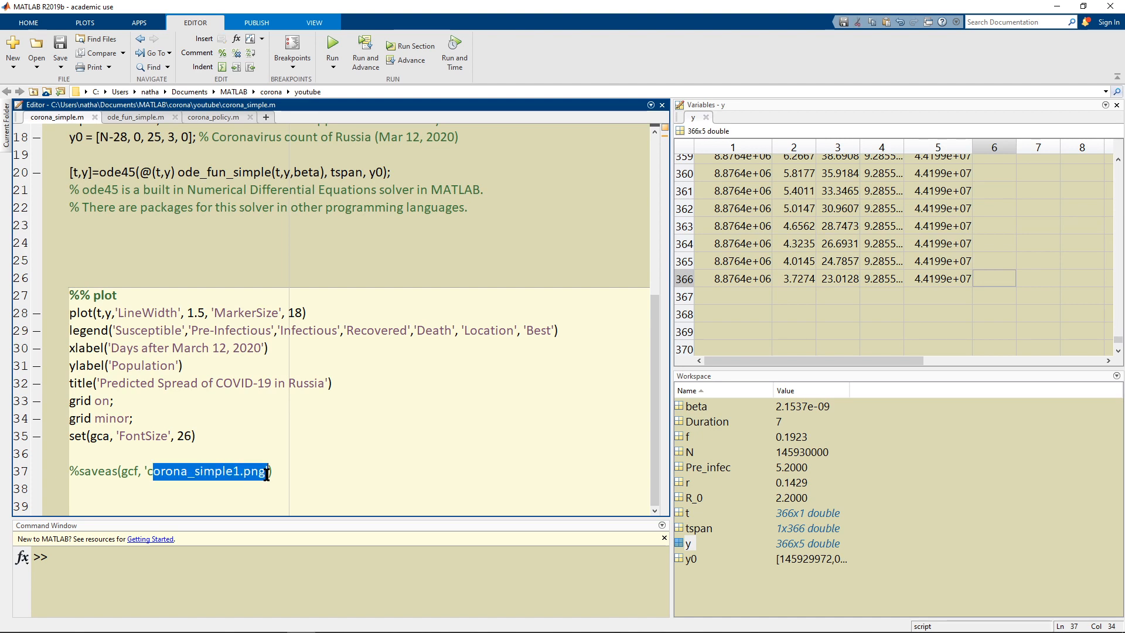
{"action": "left_click", "coordinate": [239, 472]}
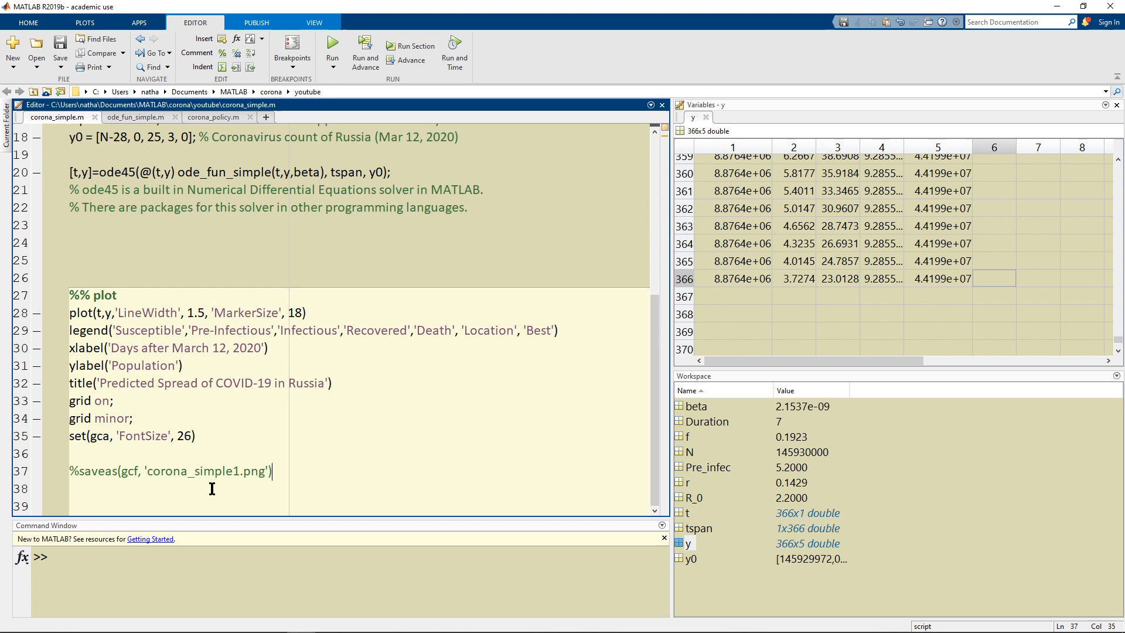
{"action": "mouse_move", "coordinate": [240, 408]}
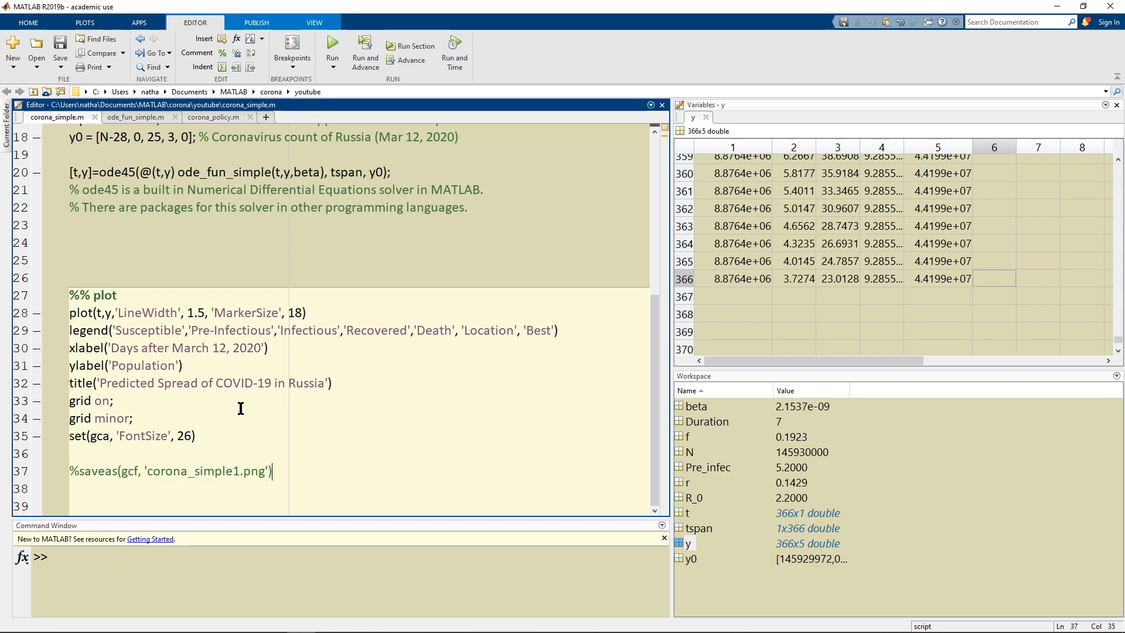
{"action": "left_click", "coordinate": [131, 419]}
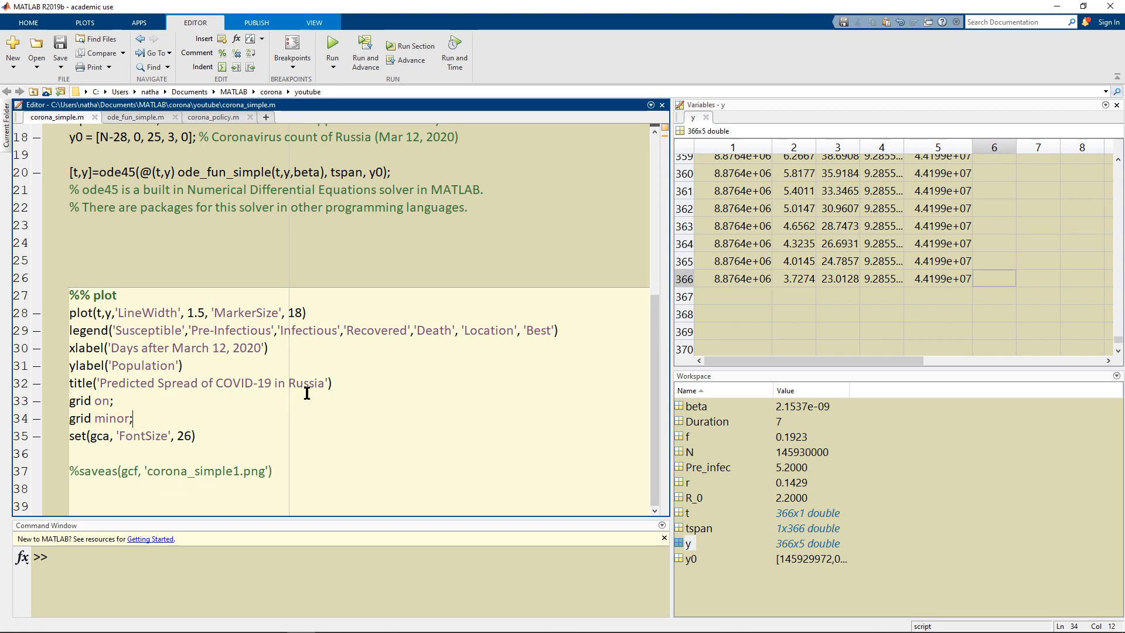
{"action": "left_click", "coordinate": [86, 470]}
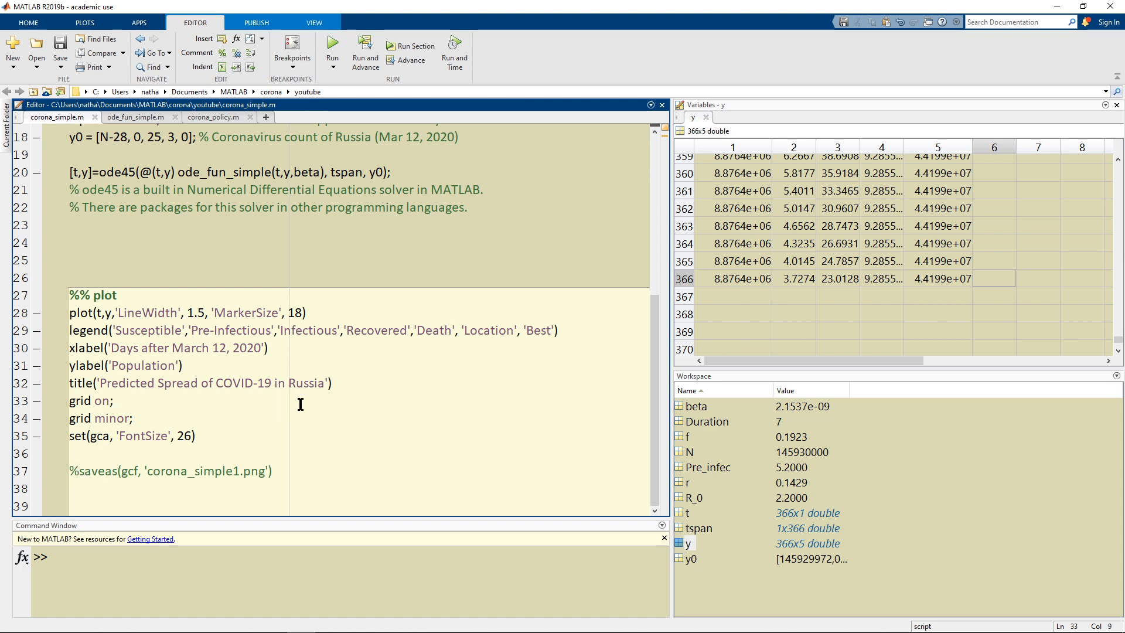
{"action": "mouse_move", "coordinate": [350, 50]}
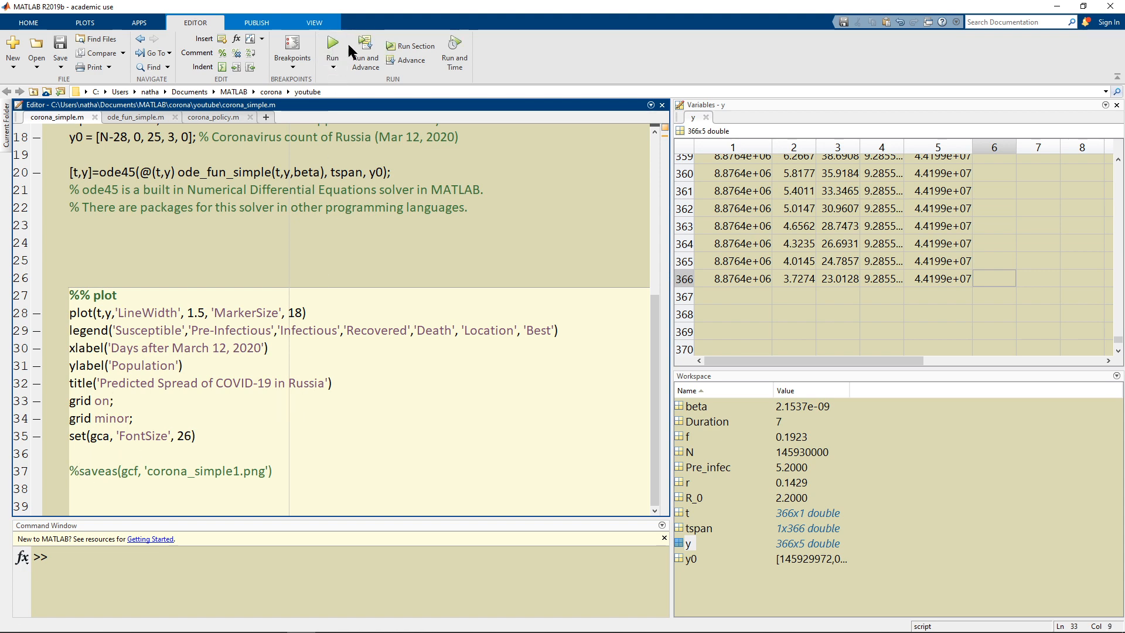
{"action": "left_click", "coordinate": [332, 45]}
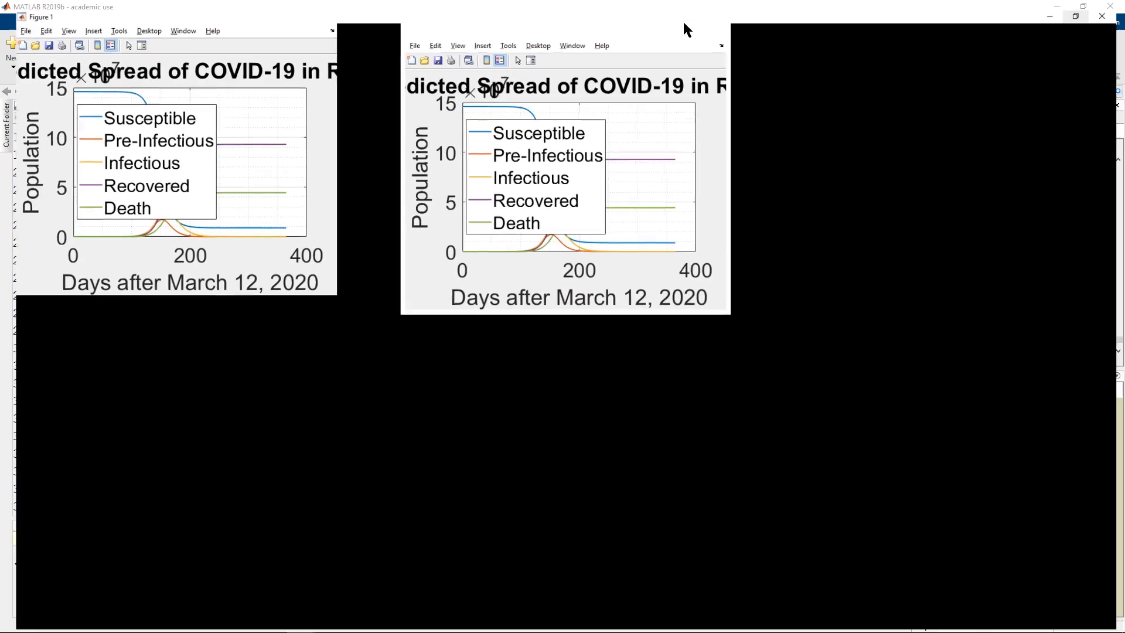
{"action": "left_click", "coordinate": [1074, 6]}
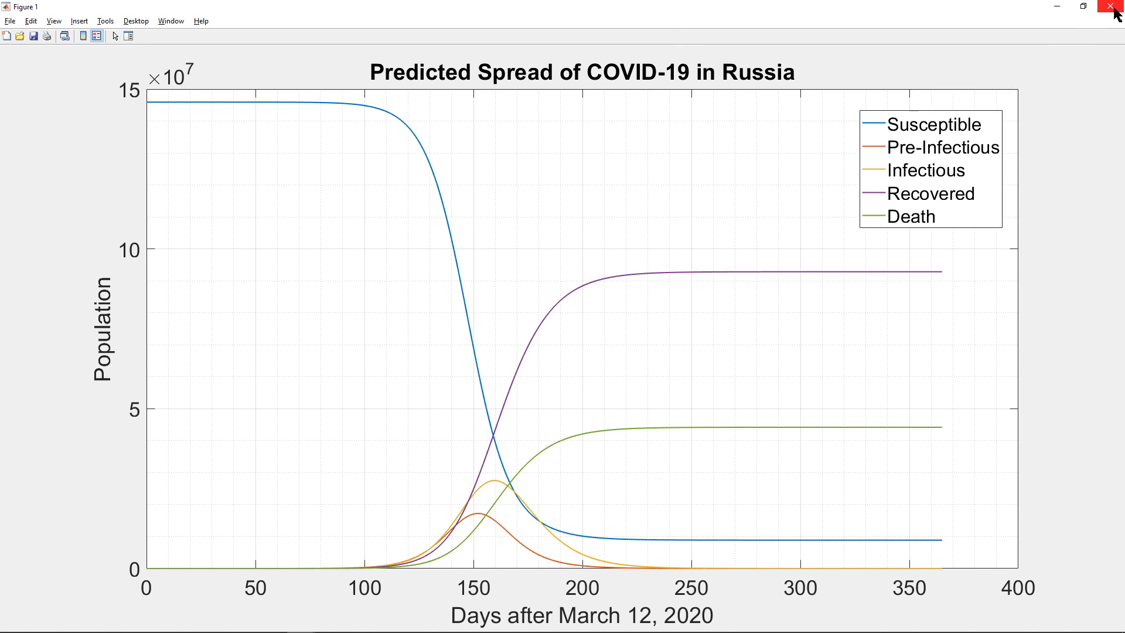
{"action": "left_click", "coordinate": [1116, 7]}
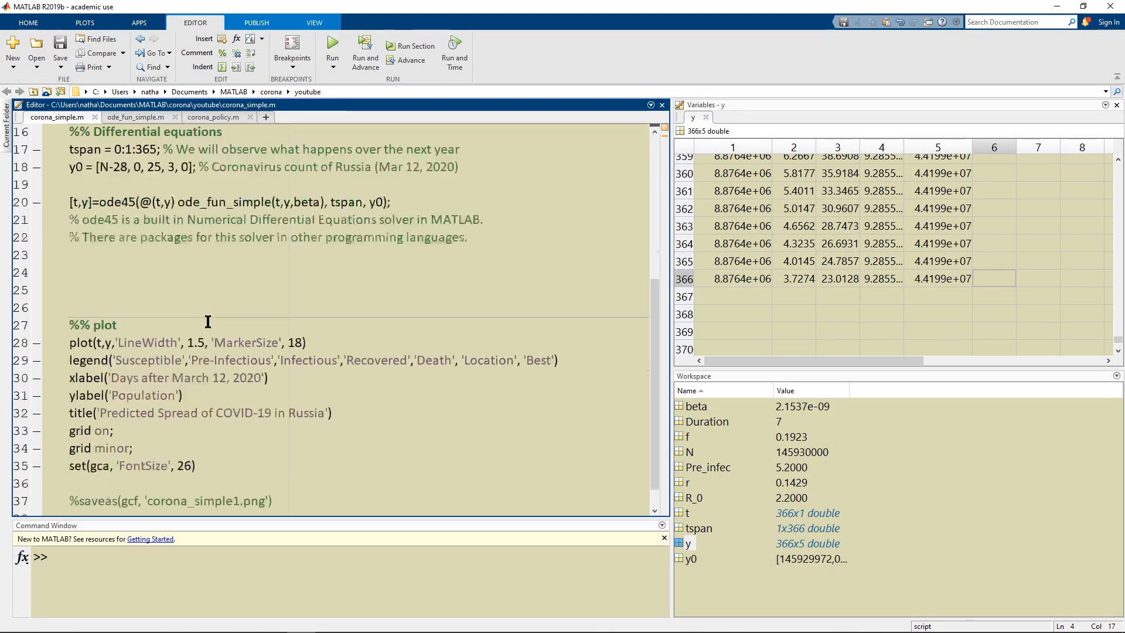
{"action": "scroll", "scroll_direction": "down", "scroll_amount": 3}
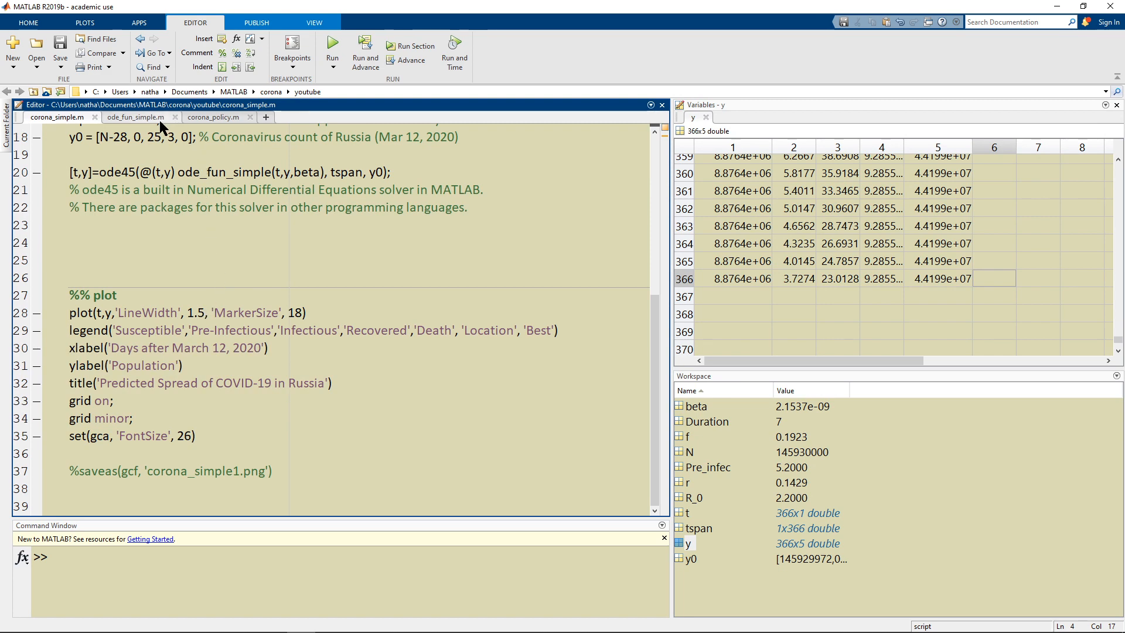
Step: Switch to corona_policy.m and point out the beta rate passed to the first-phase solver
{"action": "left_click", "coordinate": [212, 117]}
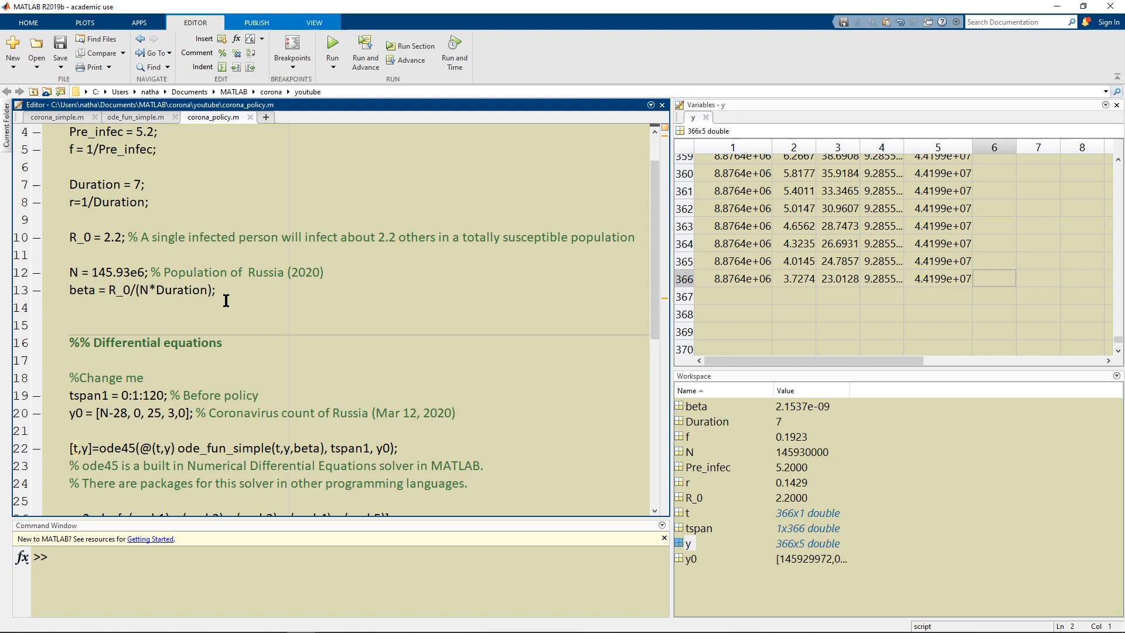
{"action": "scroll", "scroll_direction": "down", "scroll_amount": 3}
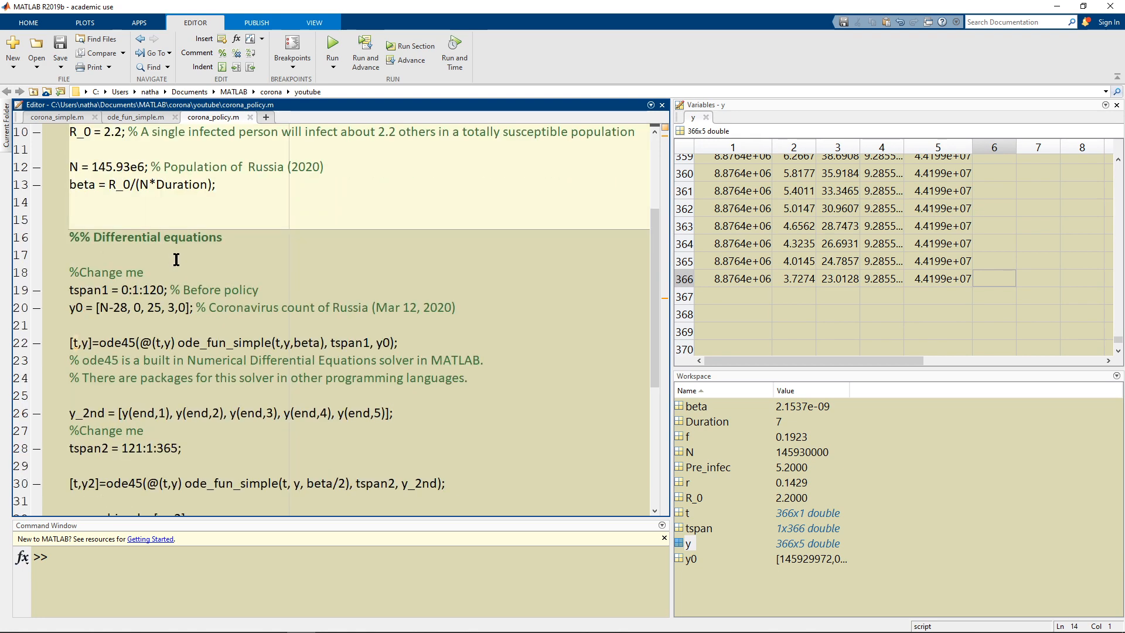
{"action": "scroll", "scroll_direction": "down", "scroll_amount": 3}
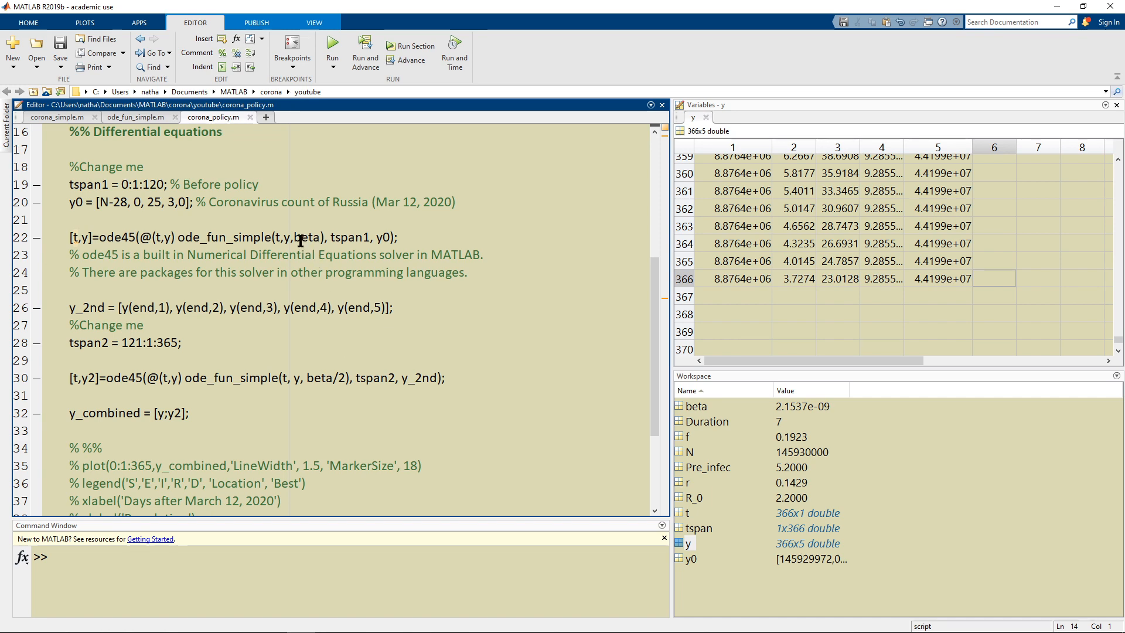
{"action": "double_click", "coordinate": [307, 237]}
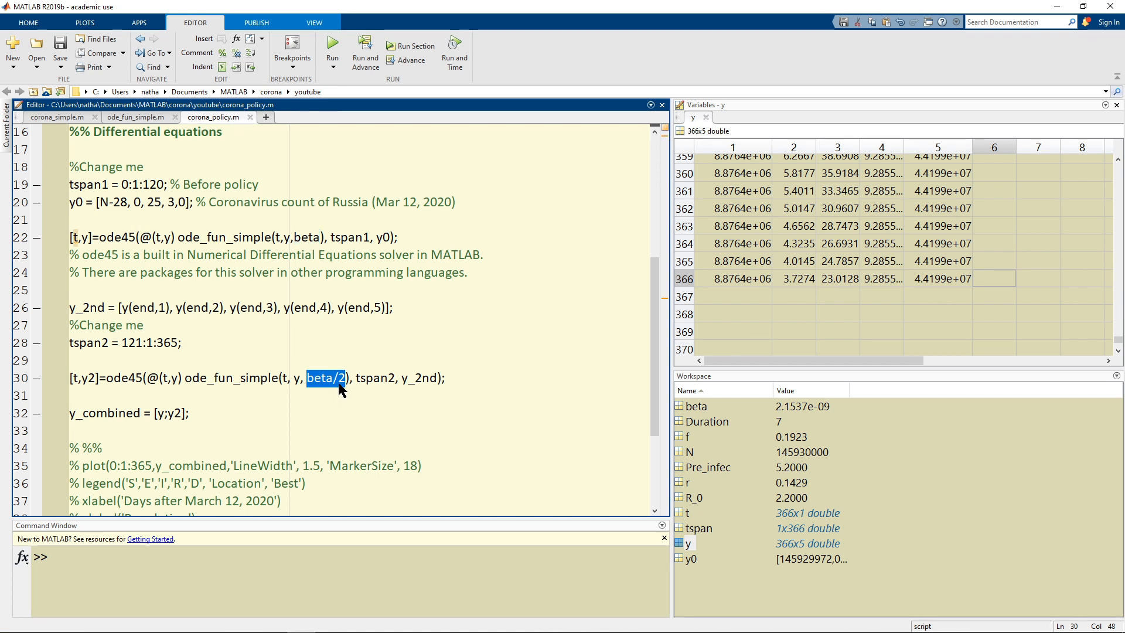
{"action": "mouse_move", "coordinate": [145, 201]}
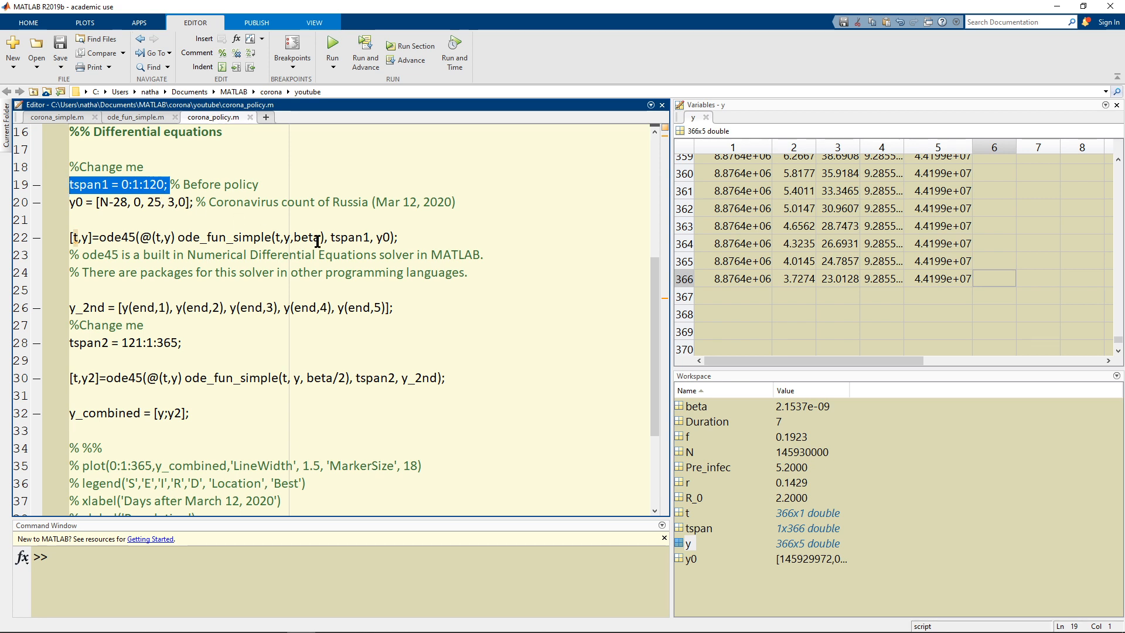
{"action": "mouse_move", "coordinate": [308, 380]}
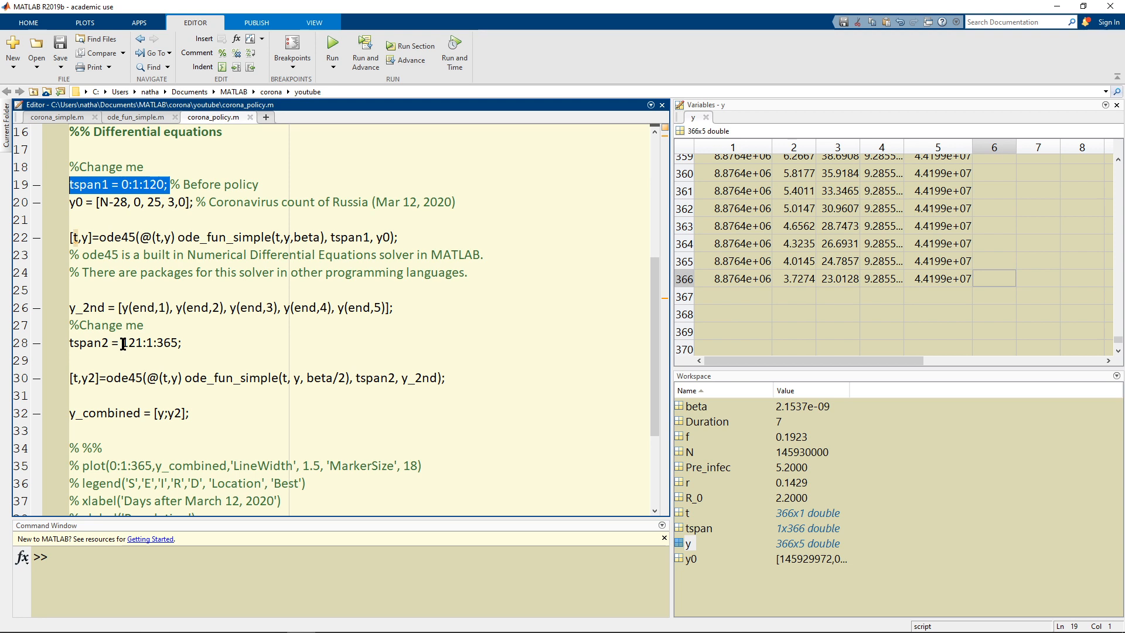
Step: Highlight the post-policy time span 121:1:365 and the second-phase ode45 call at half beta
{"action": "double_click", "coordinate": [149, 343]}
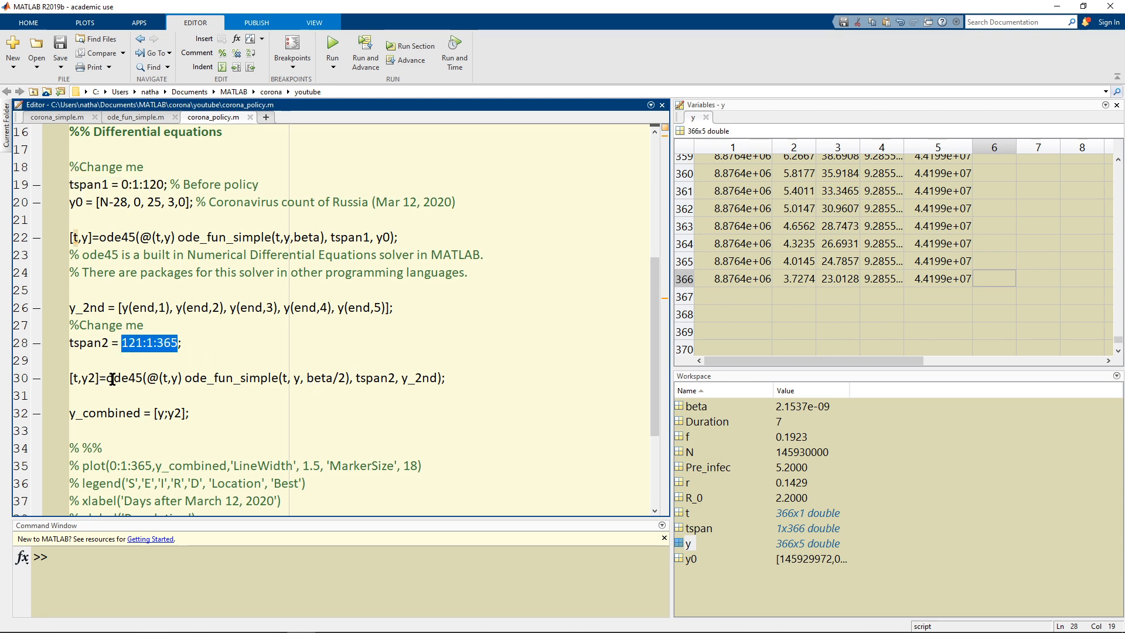
{"action": "double_click", "coordinate": [123, 378]}
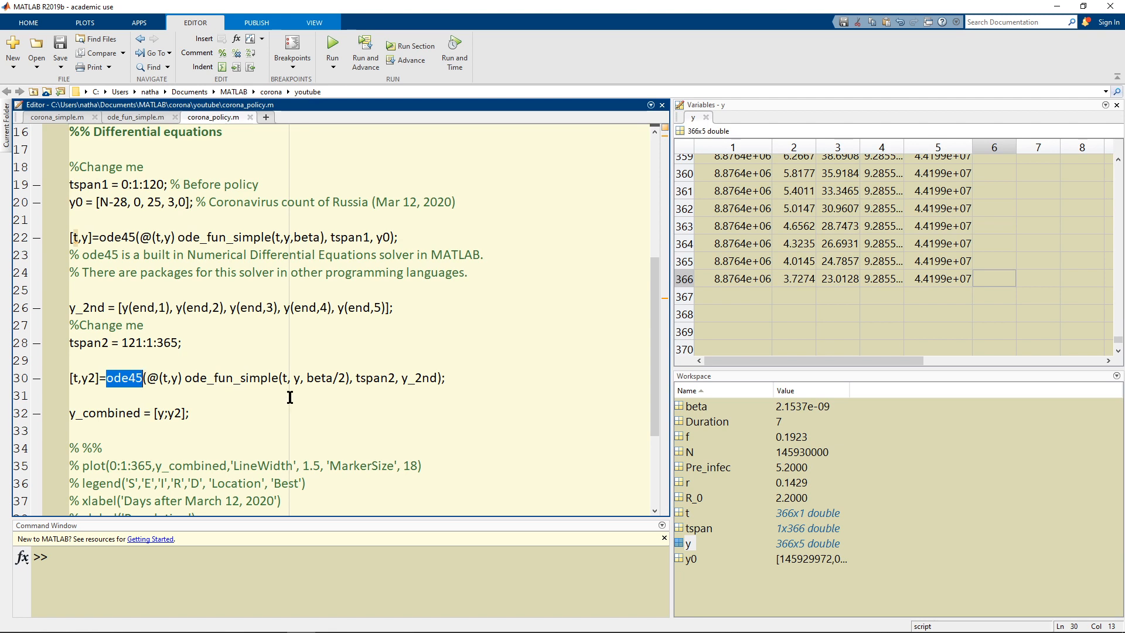
{"action": "double_click", "coordinate": [327, 378]}
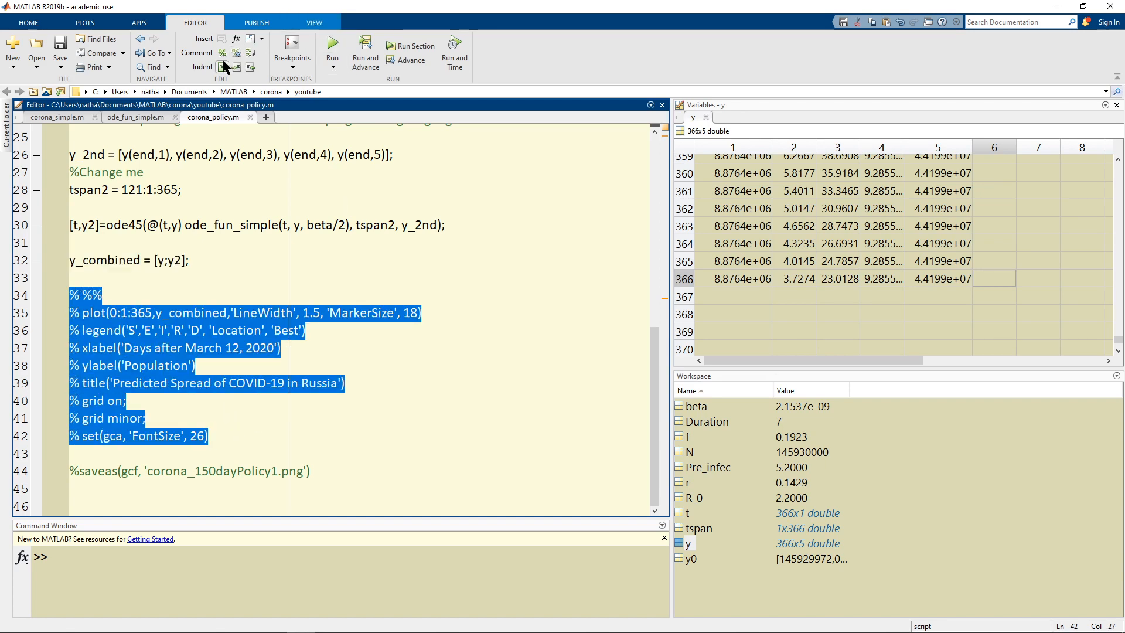
Step: Uncomment the plotting block on lines 34–42 and highlight the 120-day pre-policy time span
{"action": "left_click", "coordinate": [235, 53]}
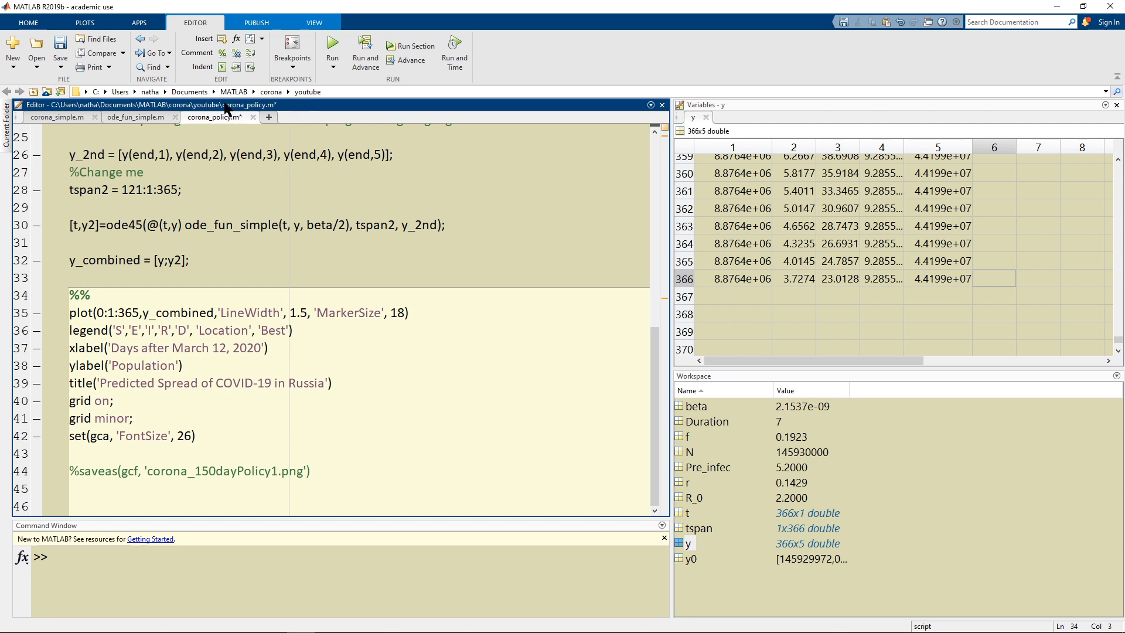
{"action": "mouse_move", "coordinate": [236, 52]}
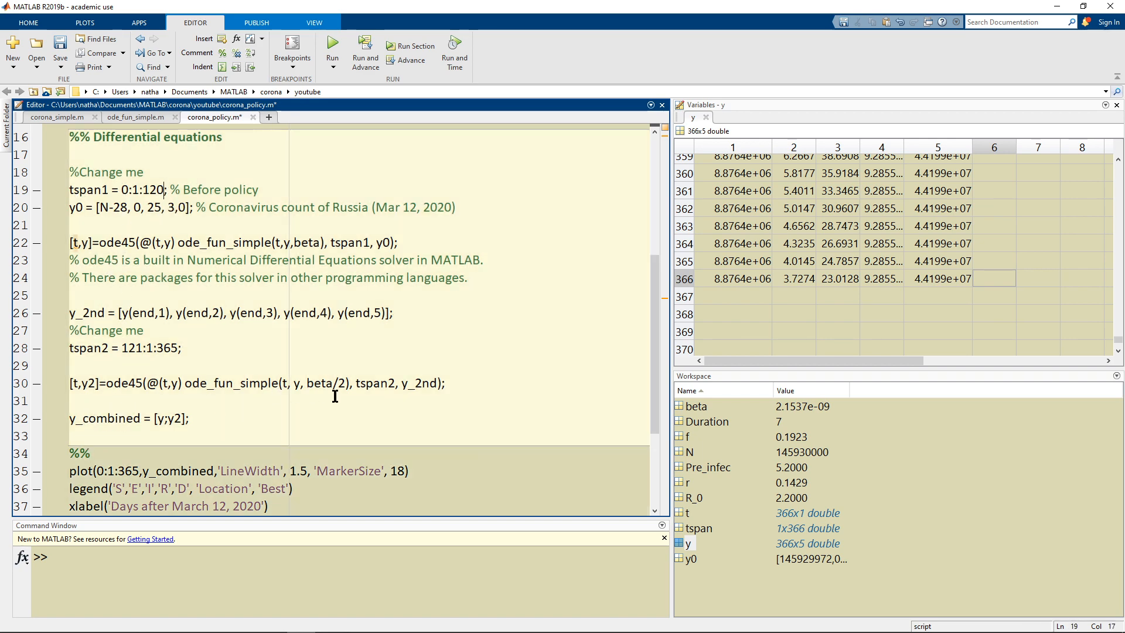
{"action": "double_click", "coordinate": [324, 383]}
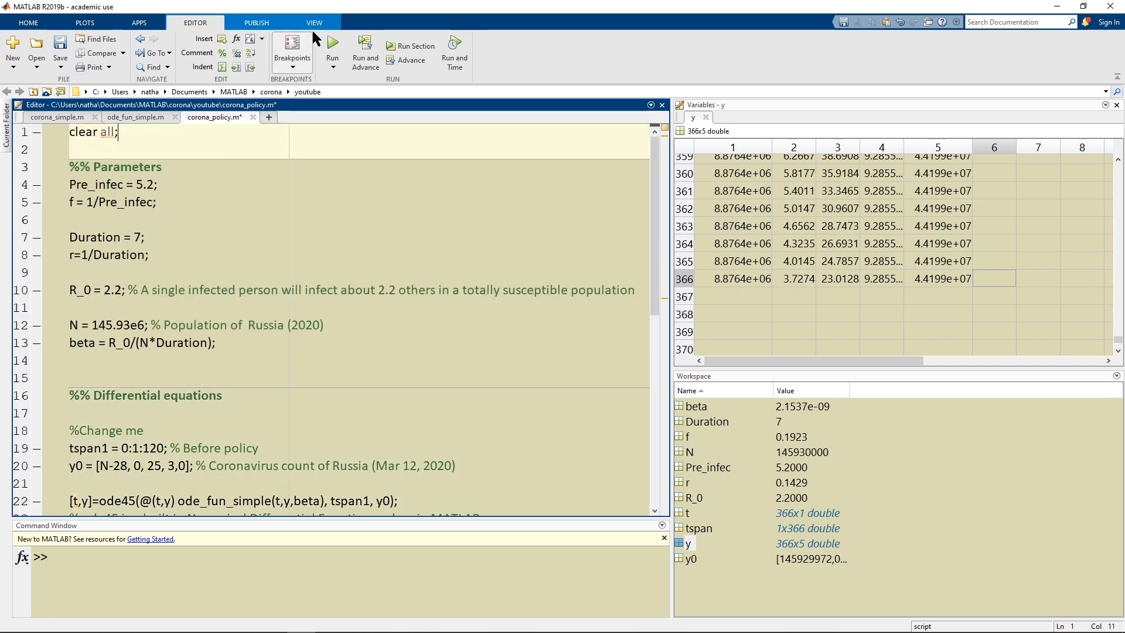
Step: Run corona_policy.m, maximize the Russia SEIRD figure to inspect it, then close the figure
{"action": "left_click", "coordinate": [331, 50]}
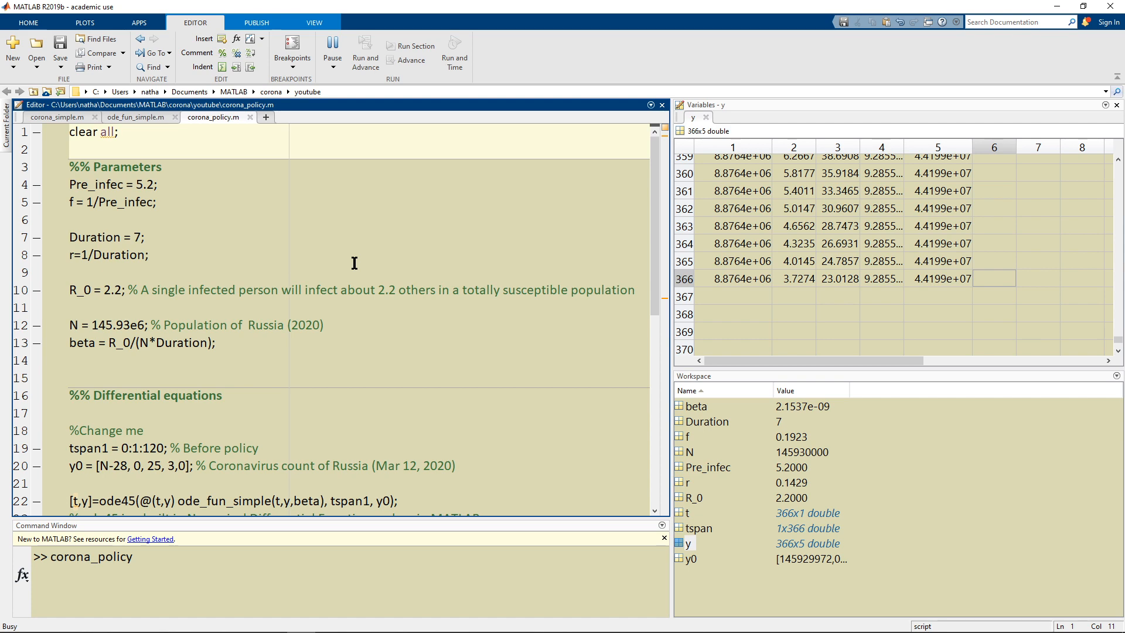
{"action": "left_click", "coordinate": [332, 47]}
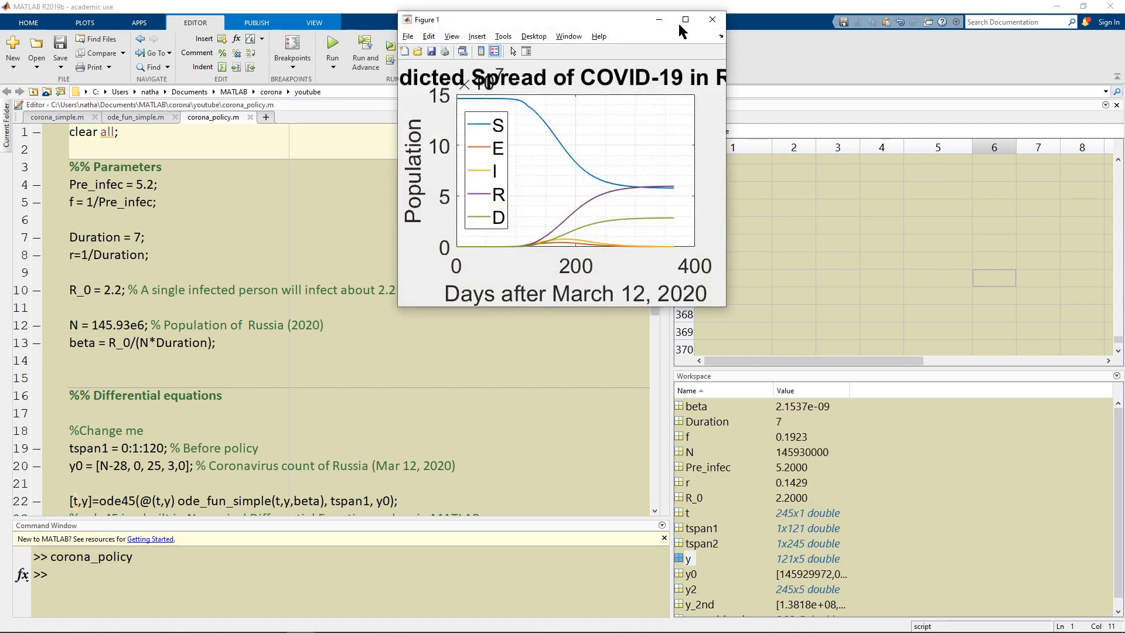
{"action": "left_click", "coordinate": [683, 20]}
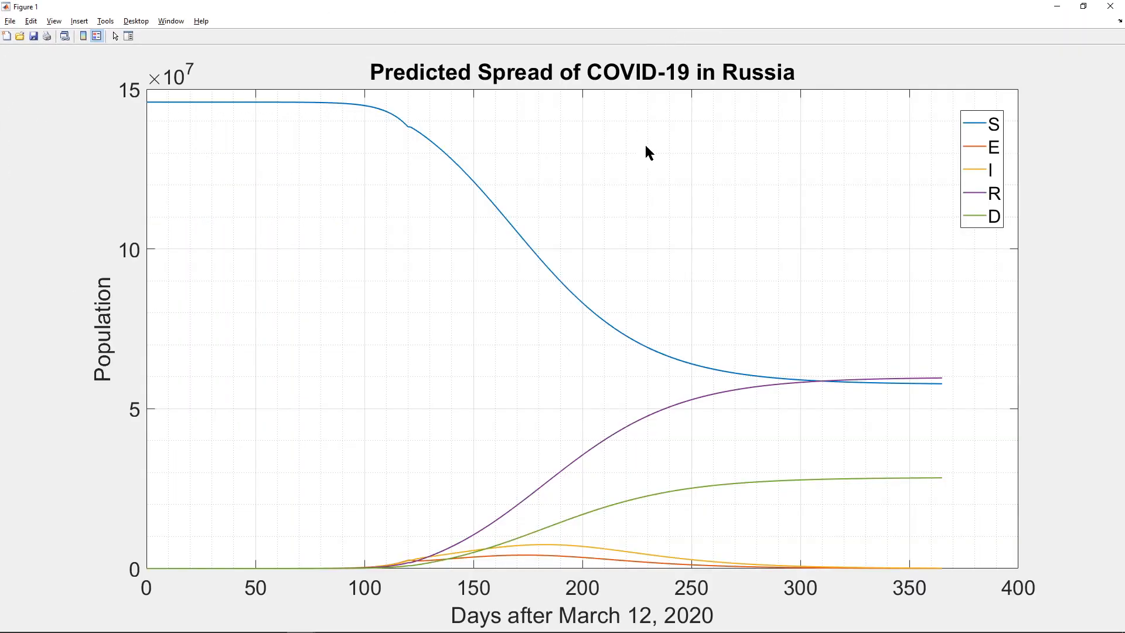
{"action": "mouse_move", "coordinate": [969, 400]}
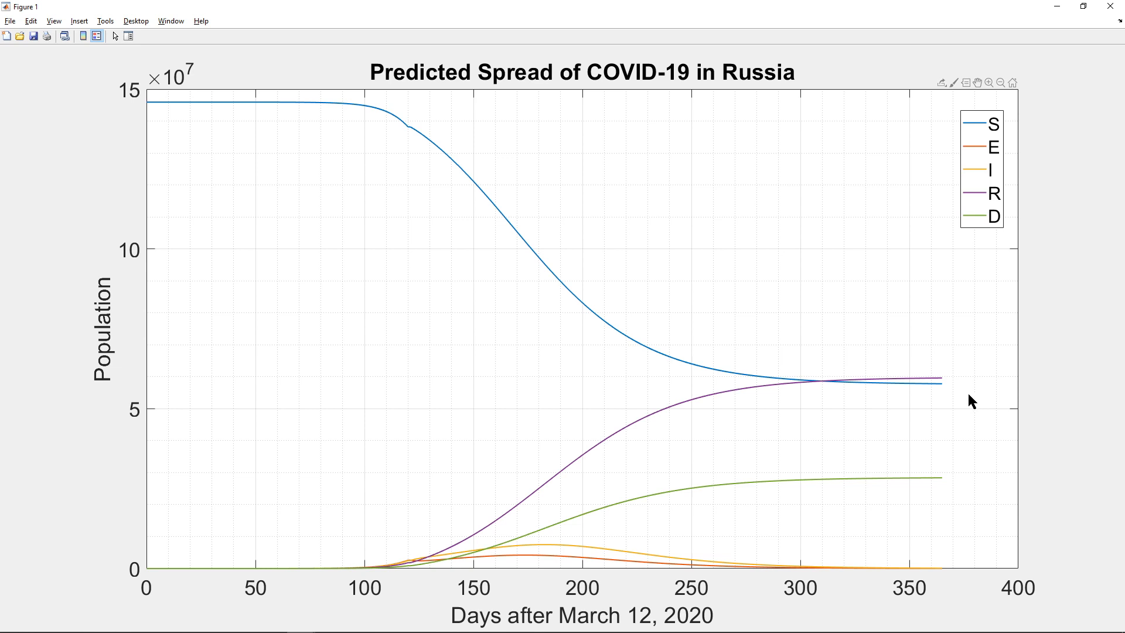
{"action": "mouse_move", "coordinate": [959, 422]}
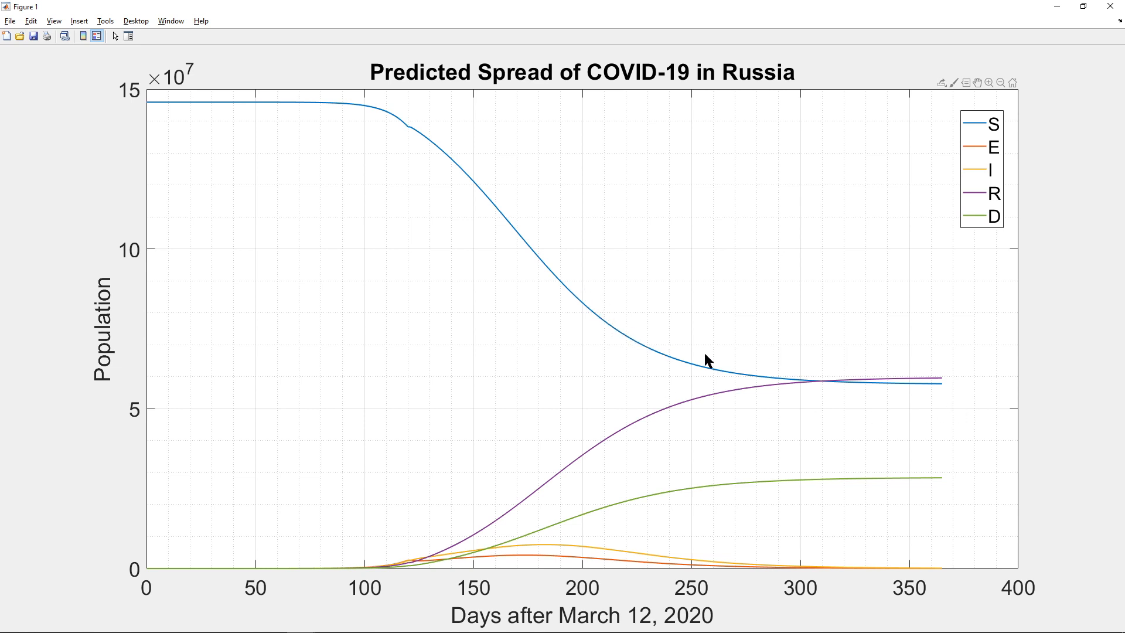
{"action": "mouse_move", "coordinate": [944, 393]}
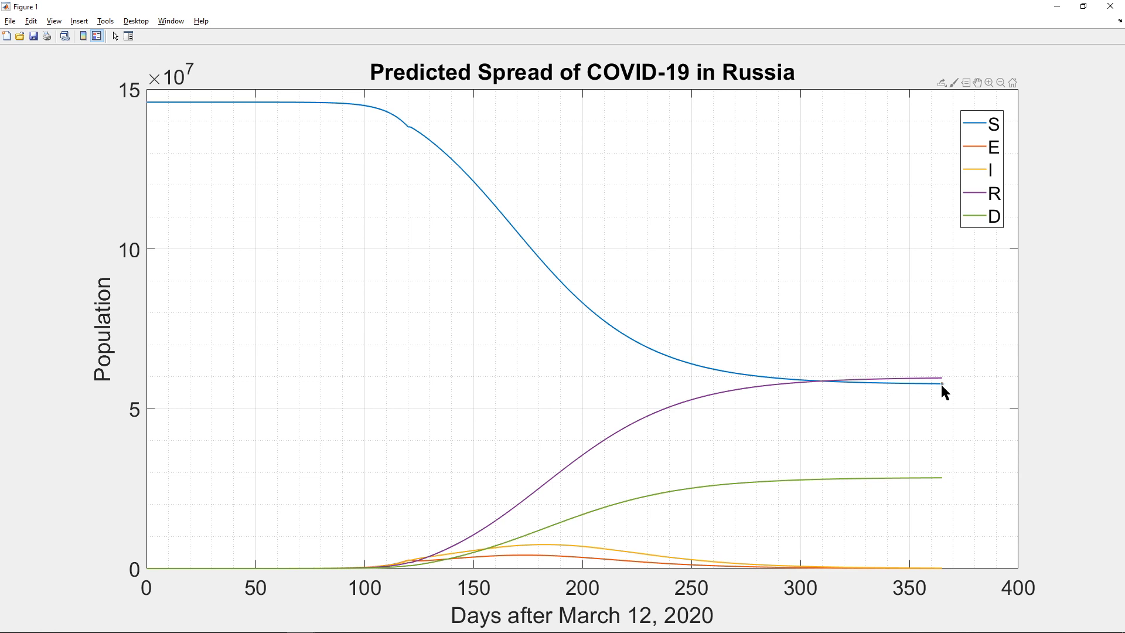
{"action": "left_click", "coordinate": [941, 393]}
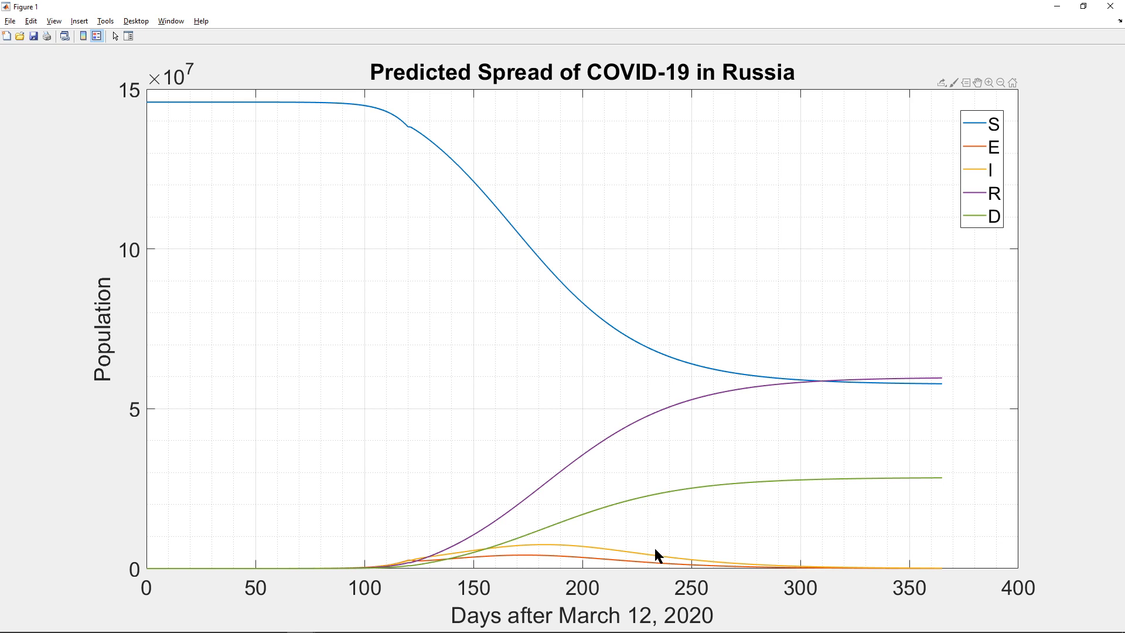
{"action": "mouse_move", "coordinate": [929, 570]}
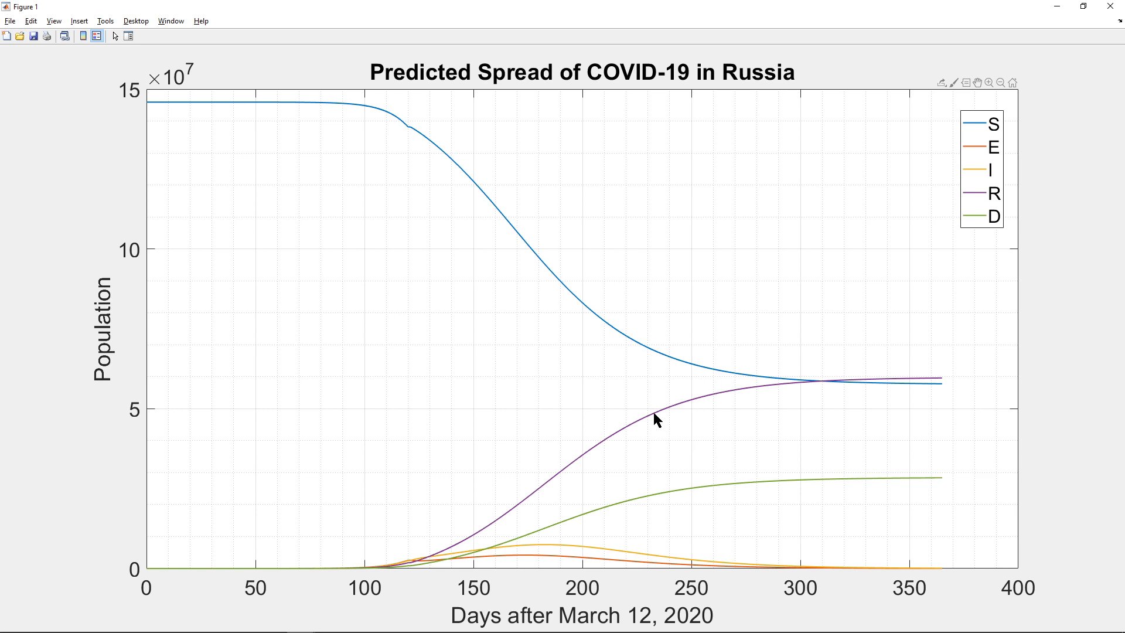
{"action": "mouse_move", "coordinate": [939, 386]}
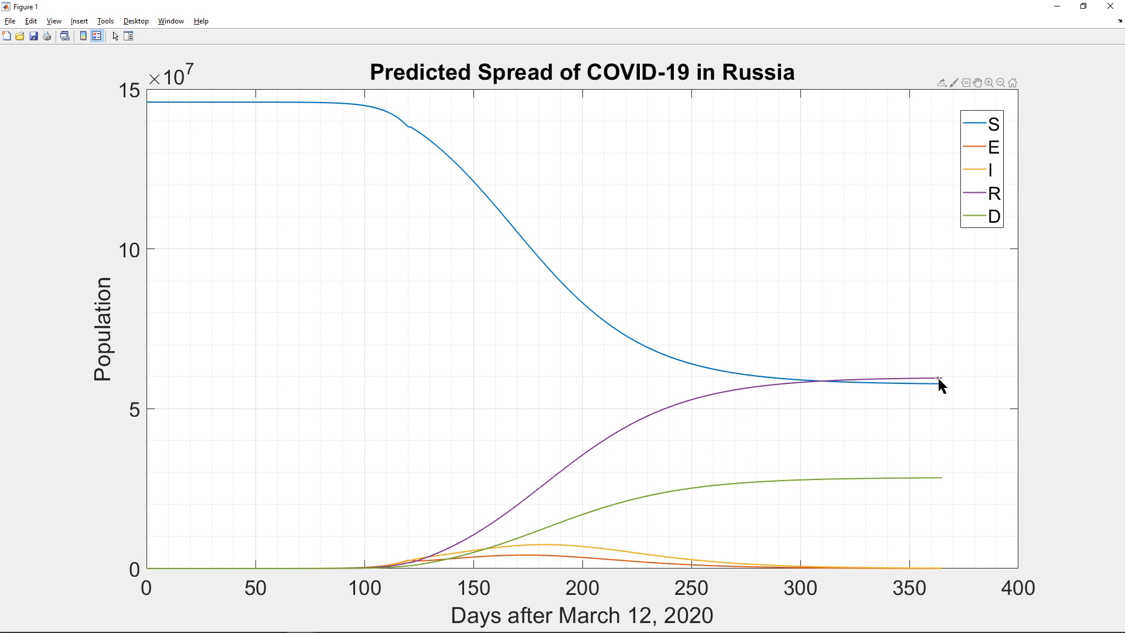
{"action": "left_click", "coordinate": [943, 379]}
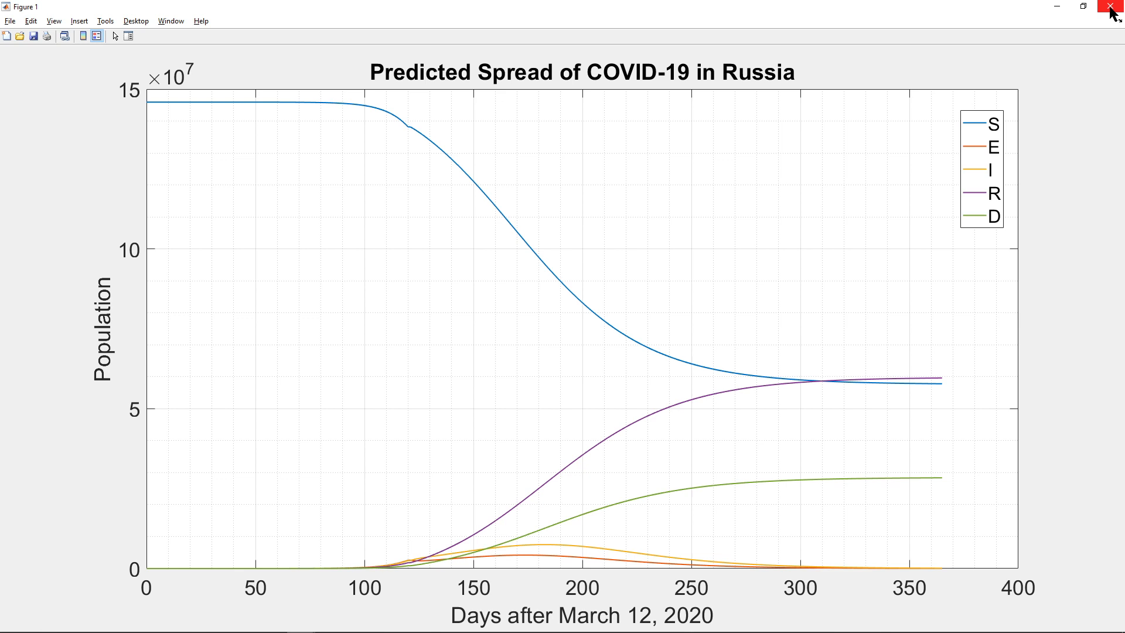
{"action": "mouse_move", "coordinate": [1110, 13]}
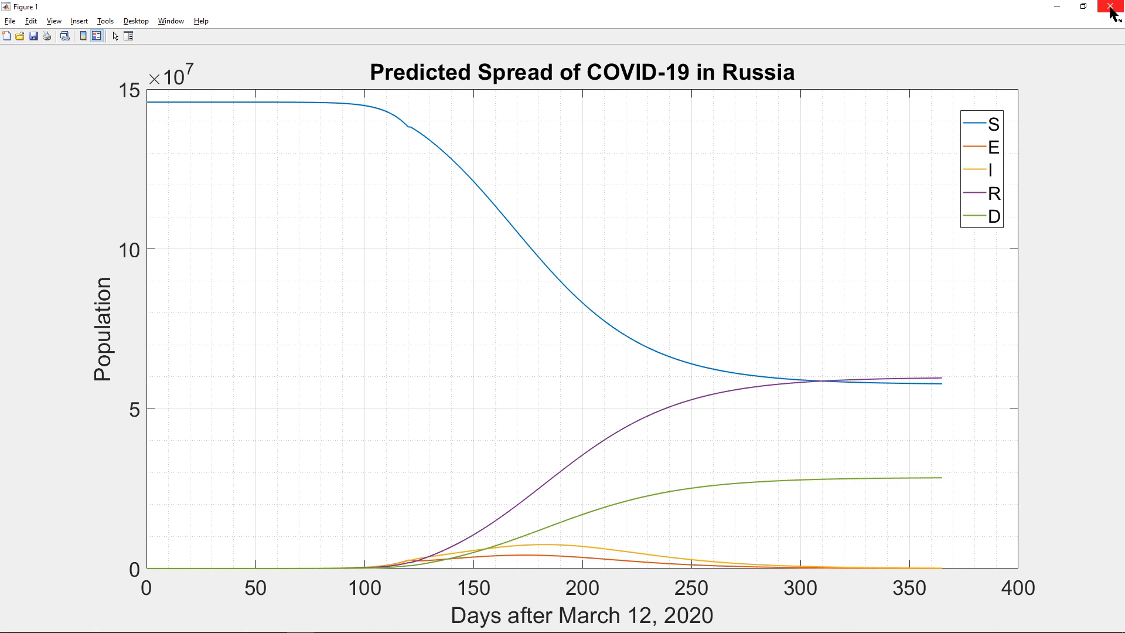
{"action": "left_click", "coordinate": [1111, 7]}
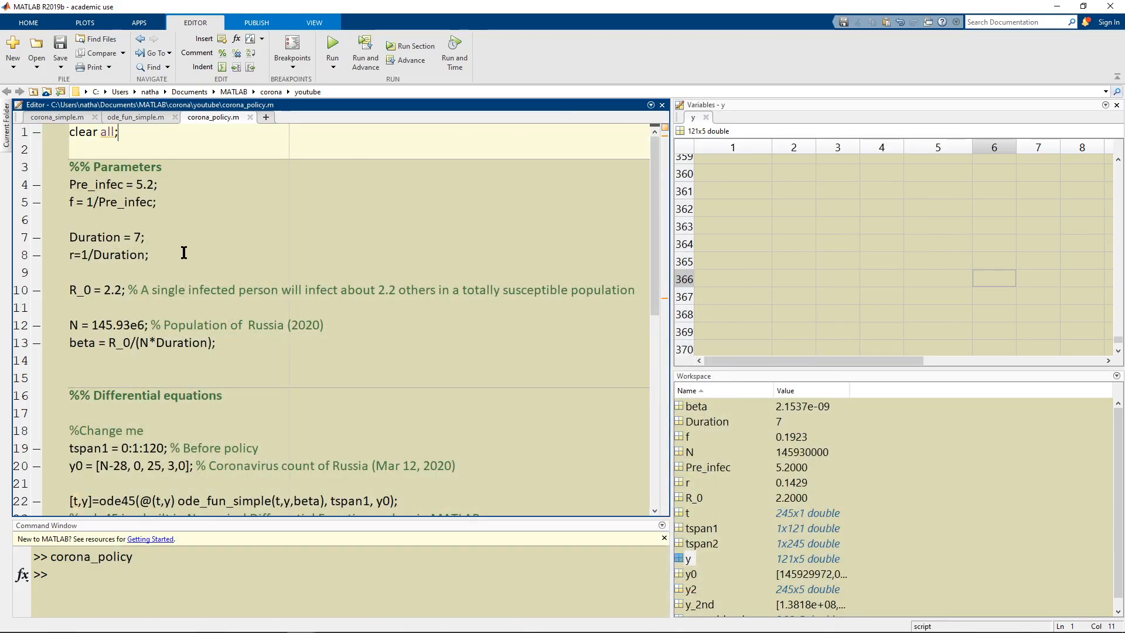